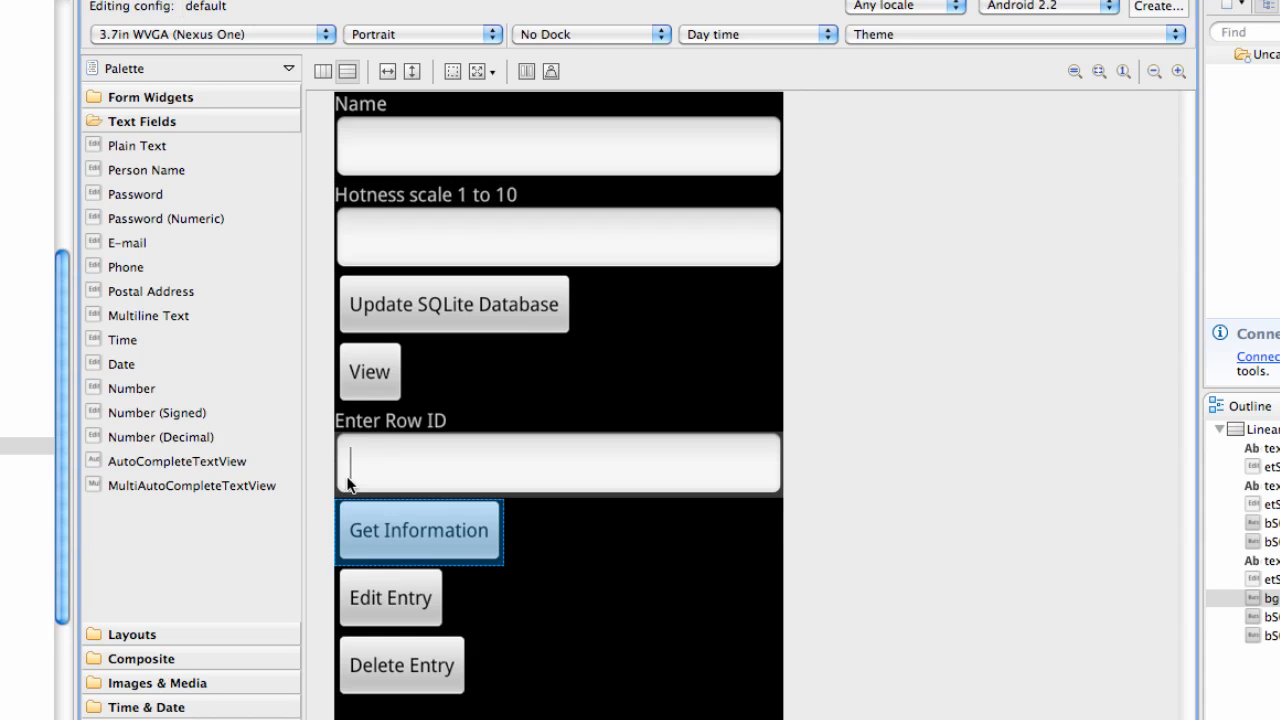
pyautogui.moveTo(370, 476)
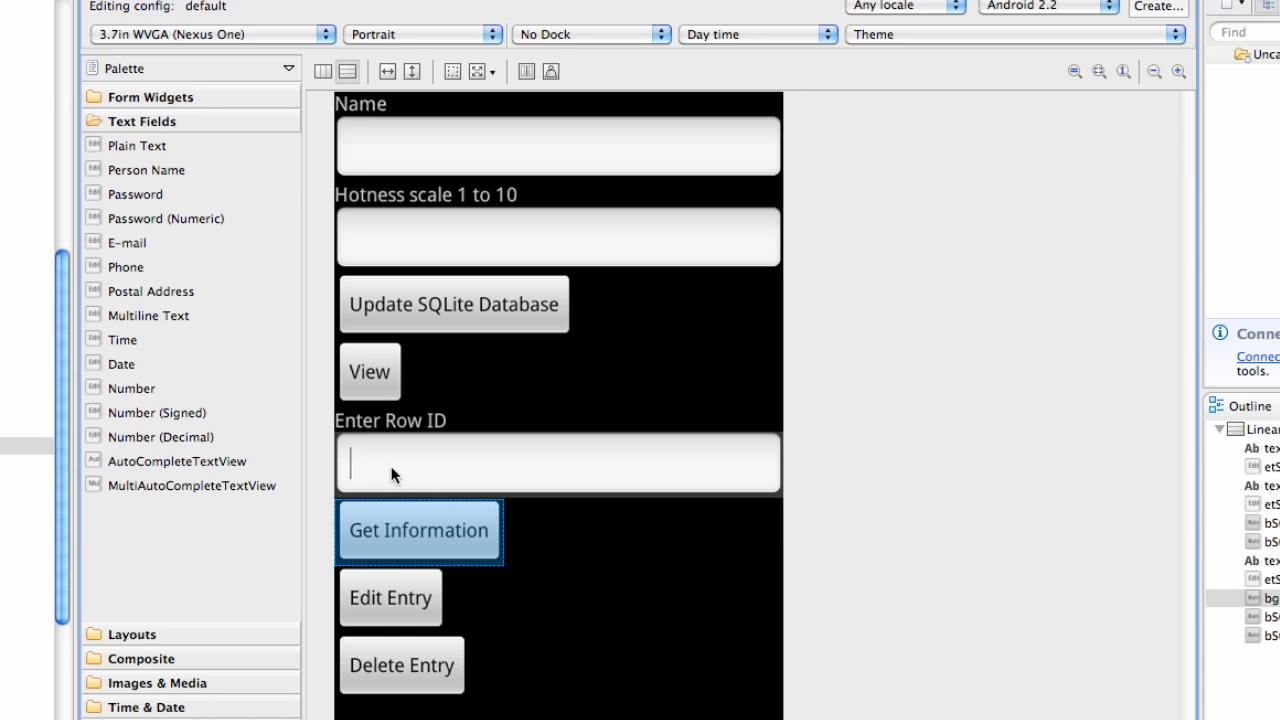
pyautogui.moveTo(416, 512)
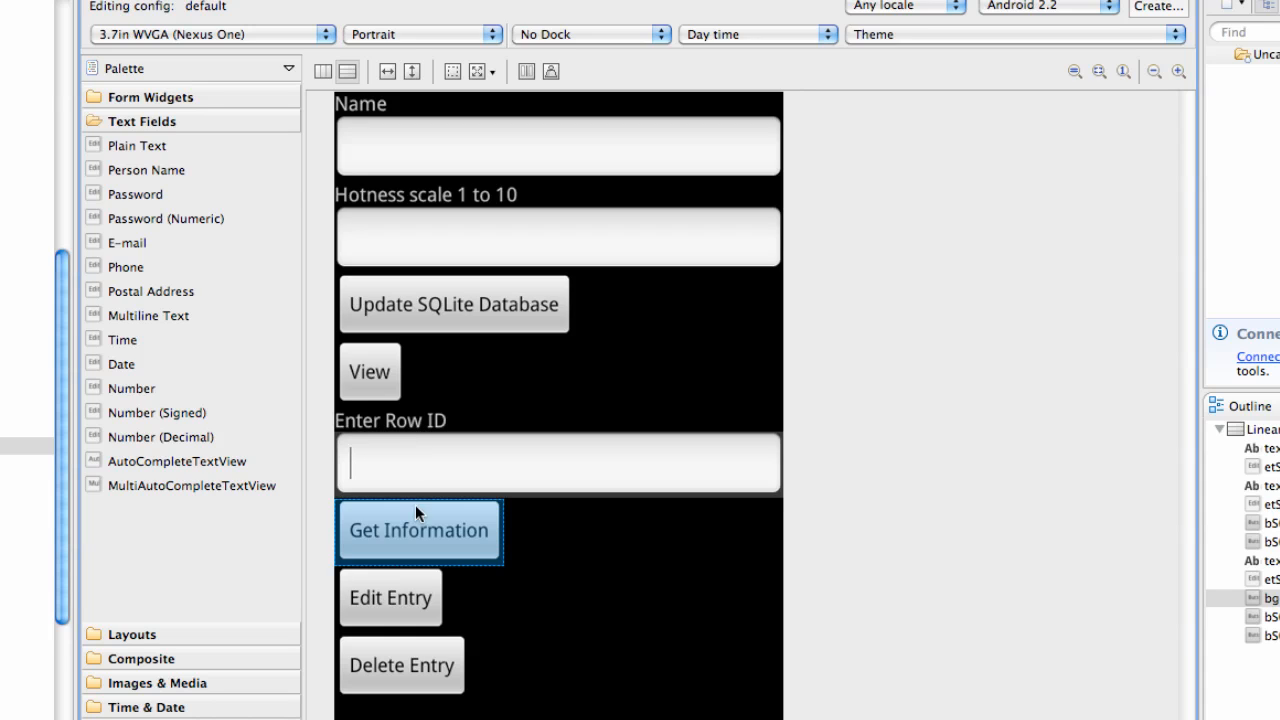
pyautogui.moveTo(420, 276)
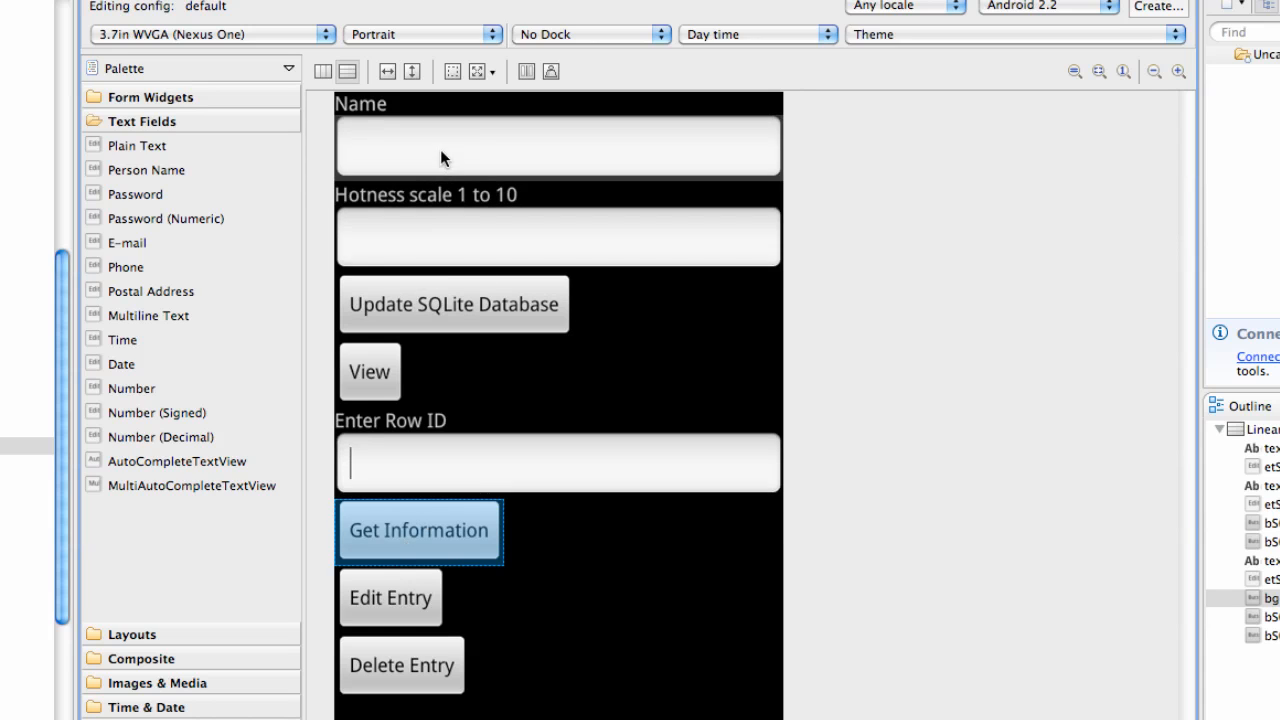
pyautogui.moveTo(476, 414)
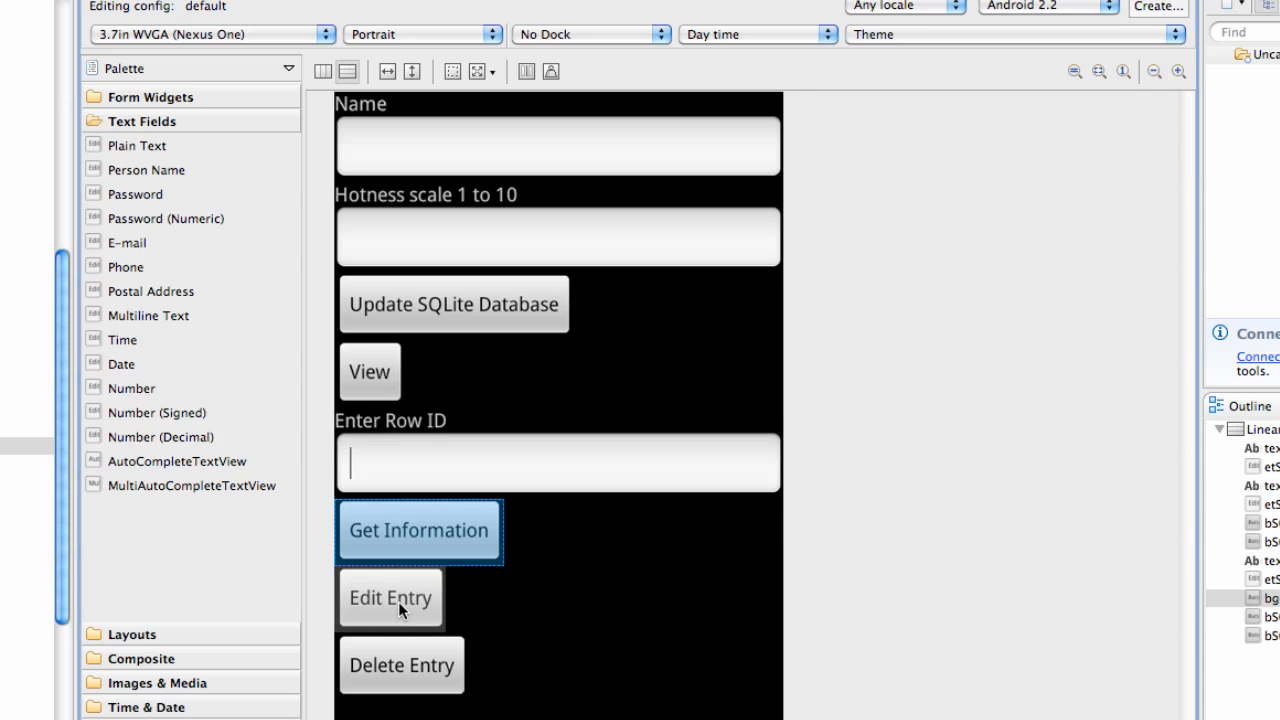
pyautogui.moveTo(440, 452)
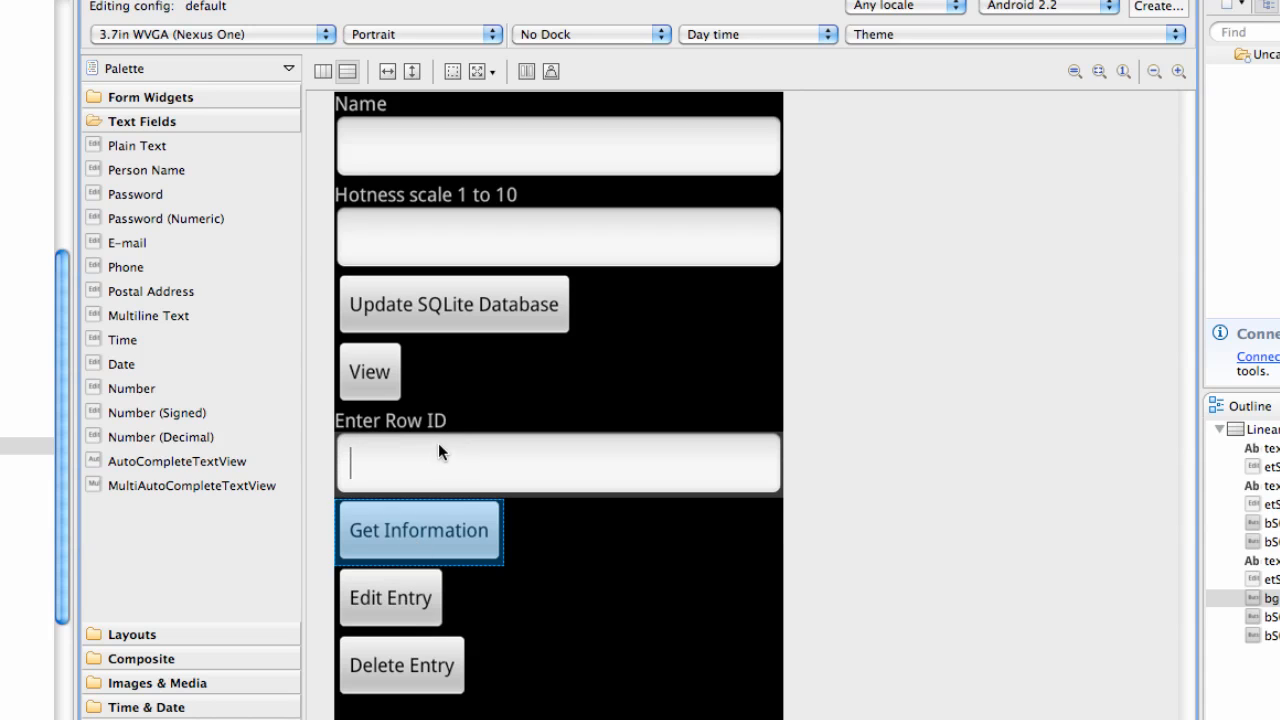
pyautogui.moveTo(530, 334)
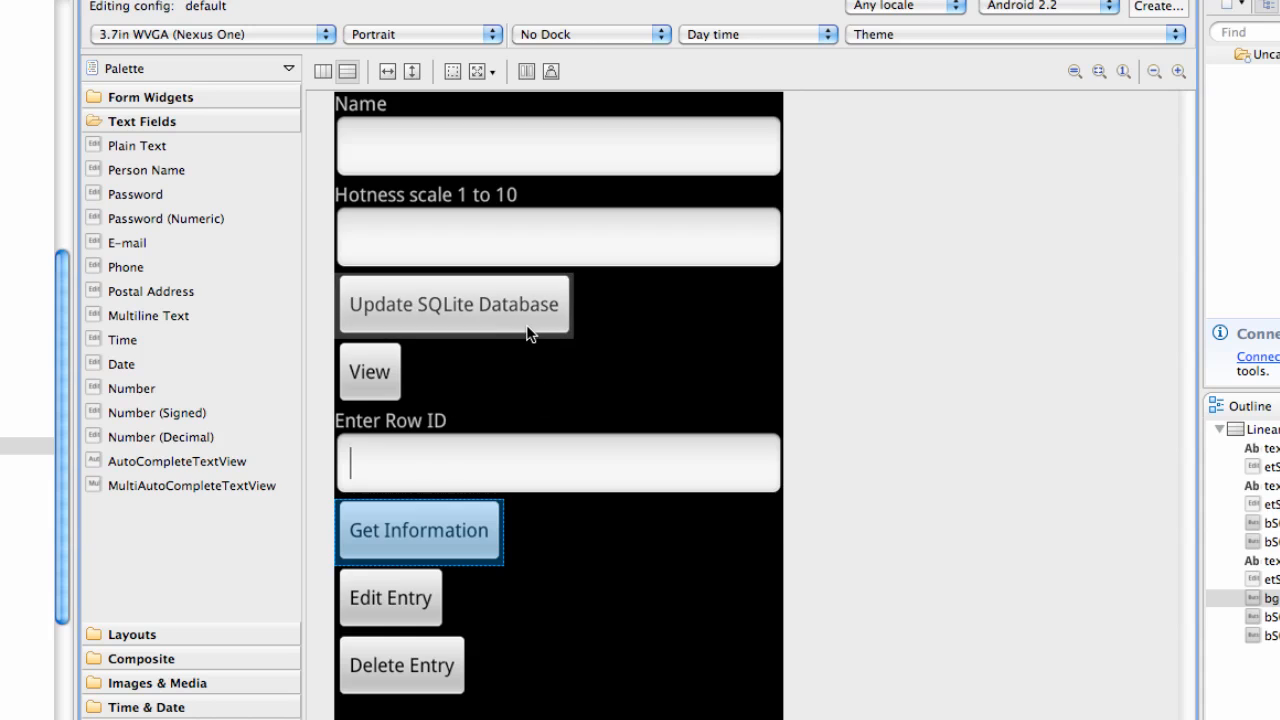
pyautogui.moveTo(388, 688)
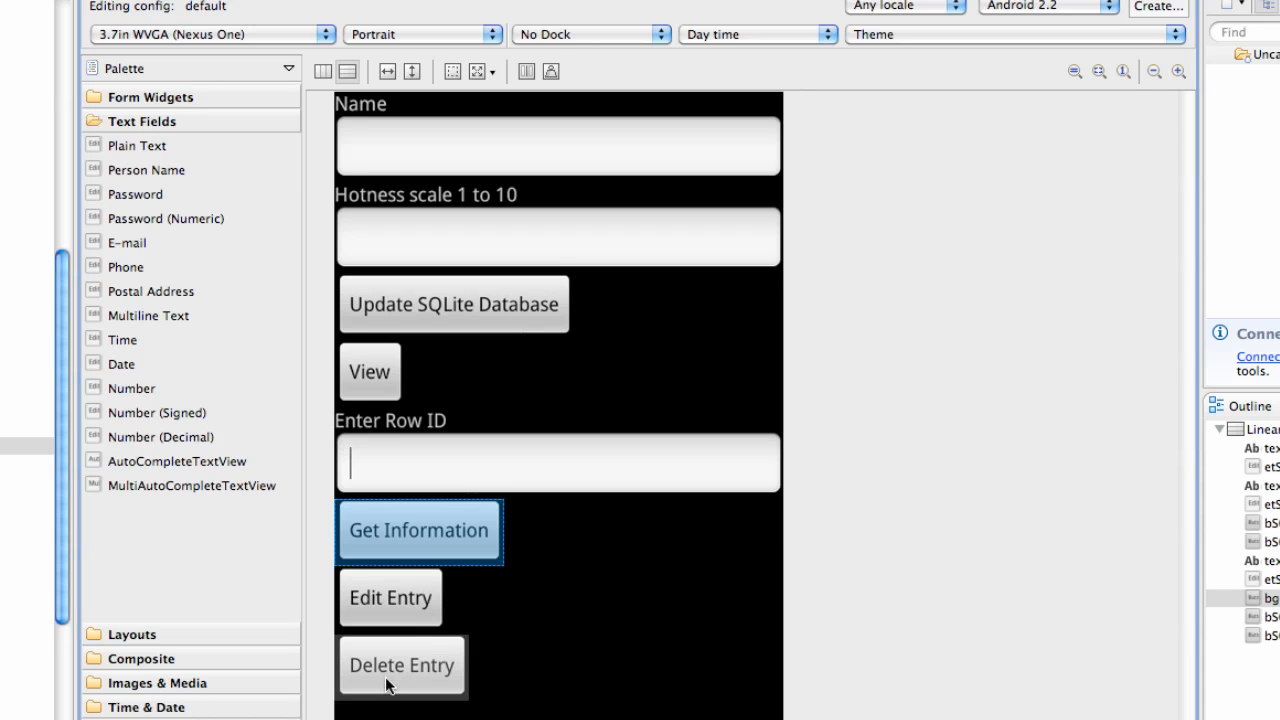
pyautogui.moveTo(420, 688)
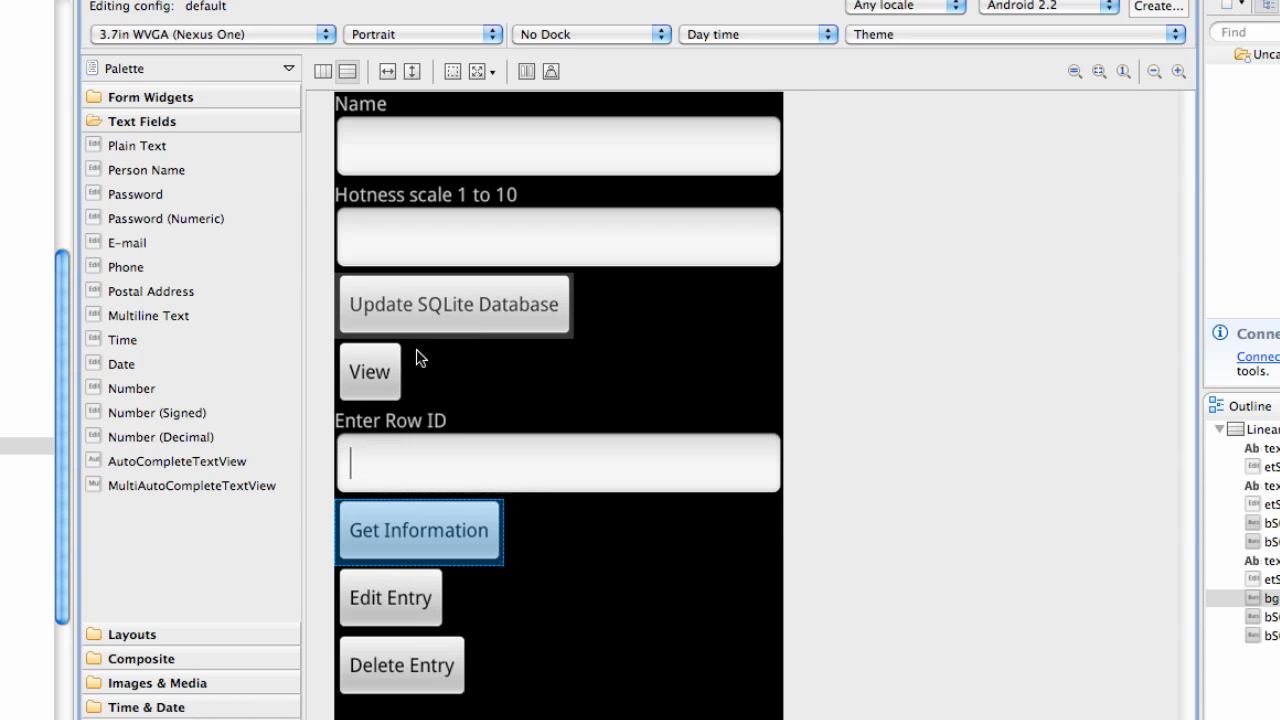
pyautogui.moveTo(514, 464)
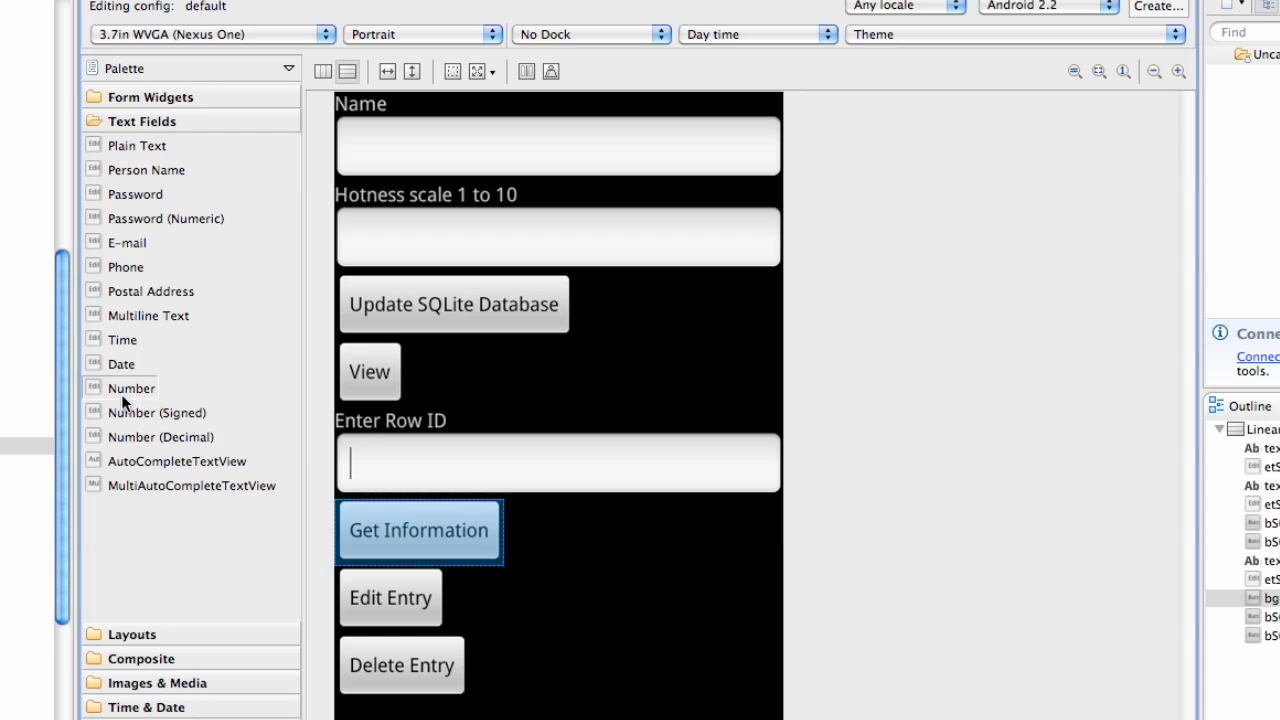
pyautogui.moveTo(400, 478)
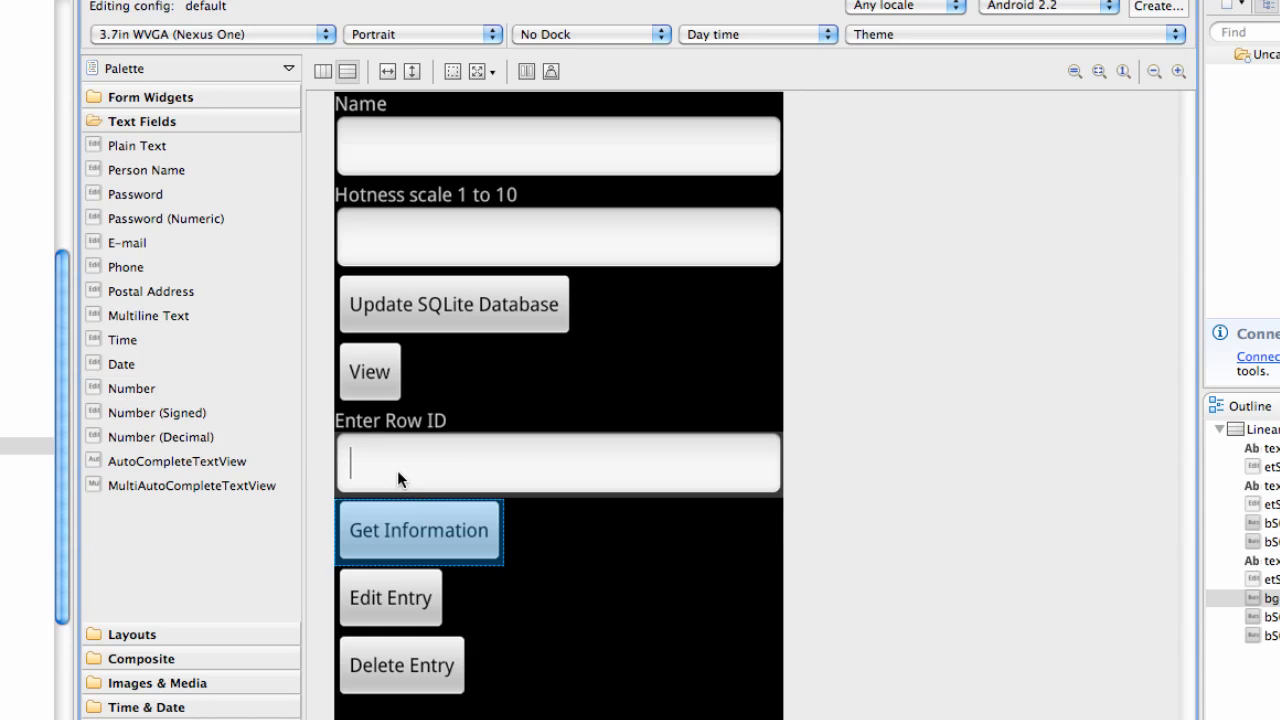
pyautogui.moveTo(472, 608)
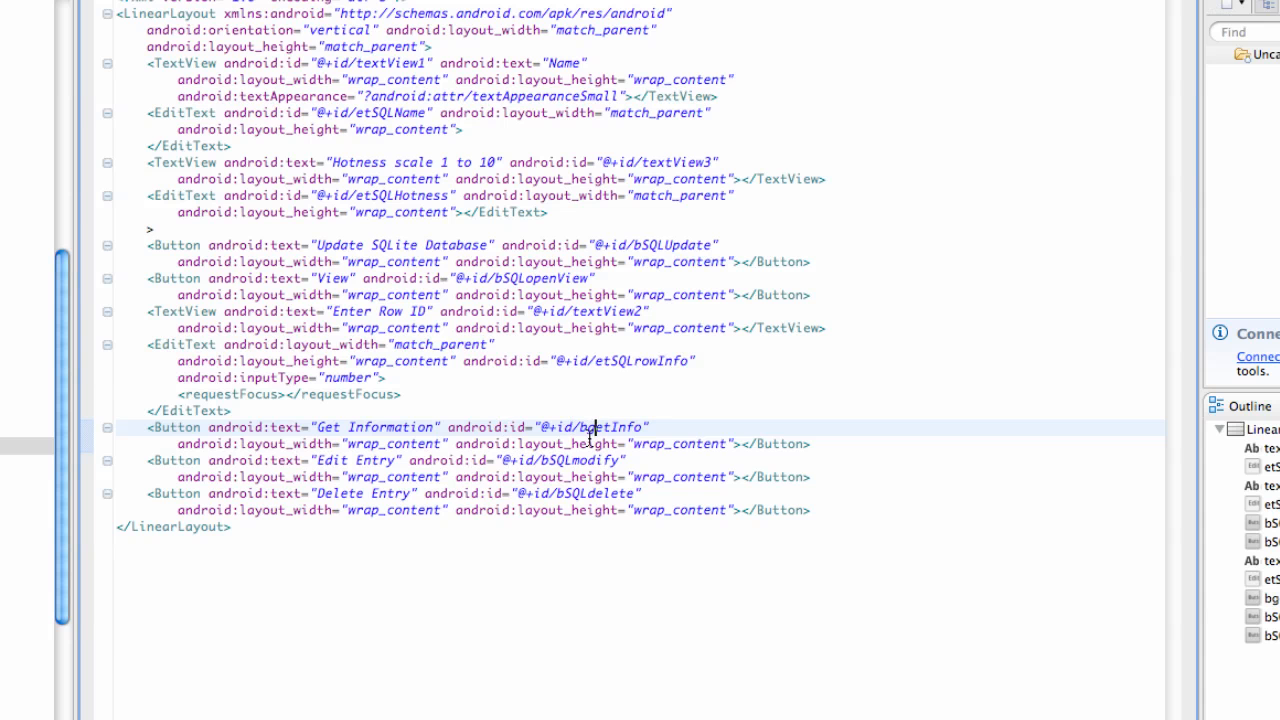
pyautogui.moveTo(576, 404)
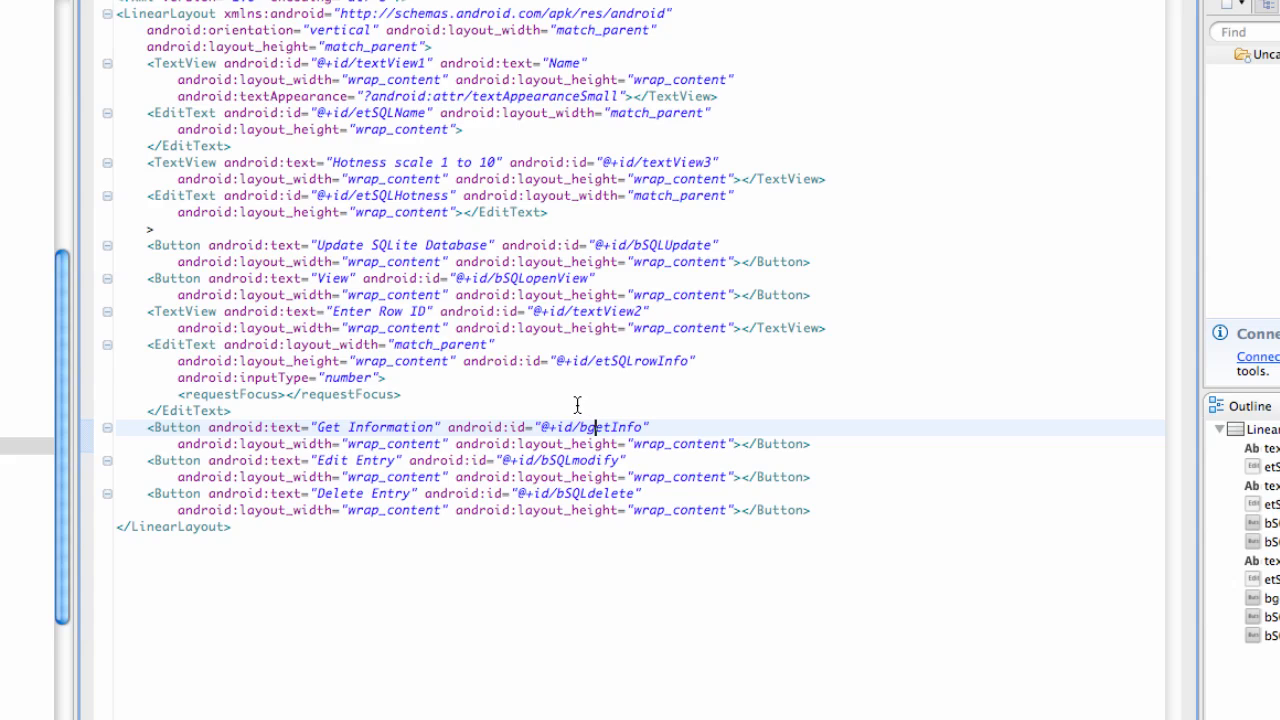
pyautogui.moveTo(592, 360)
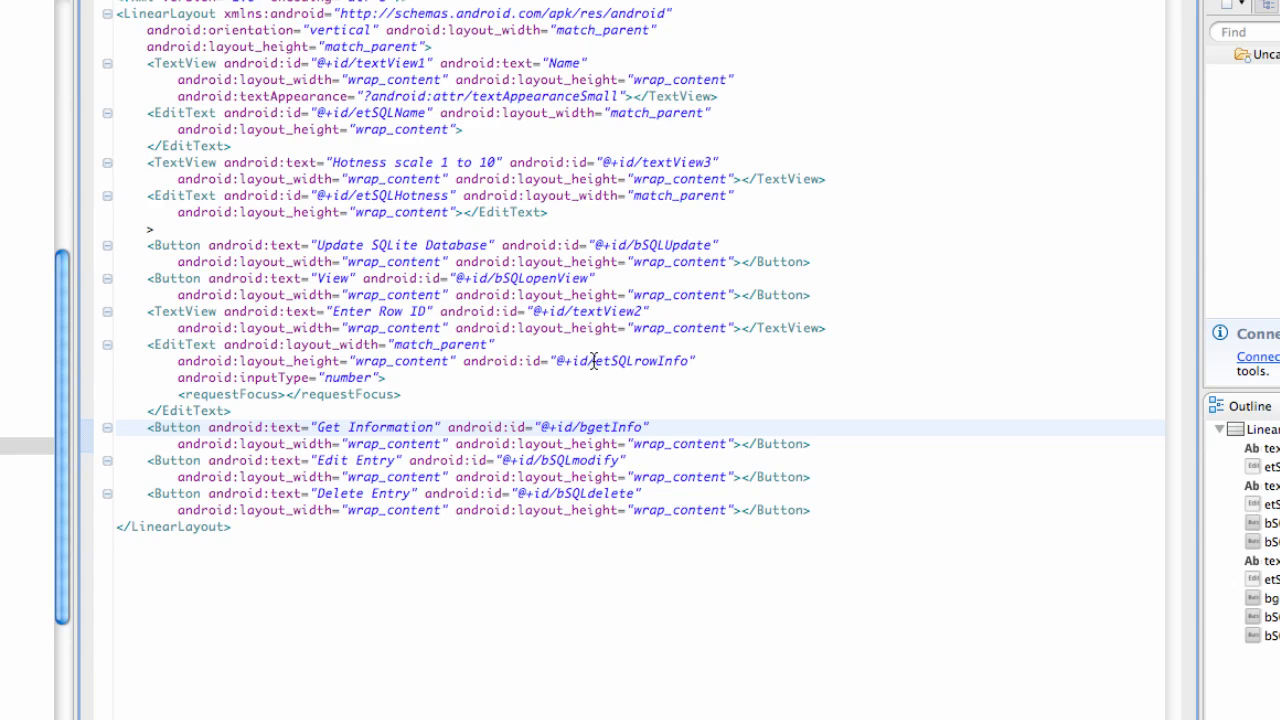
pyautogui.moveTo(368, 404)
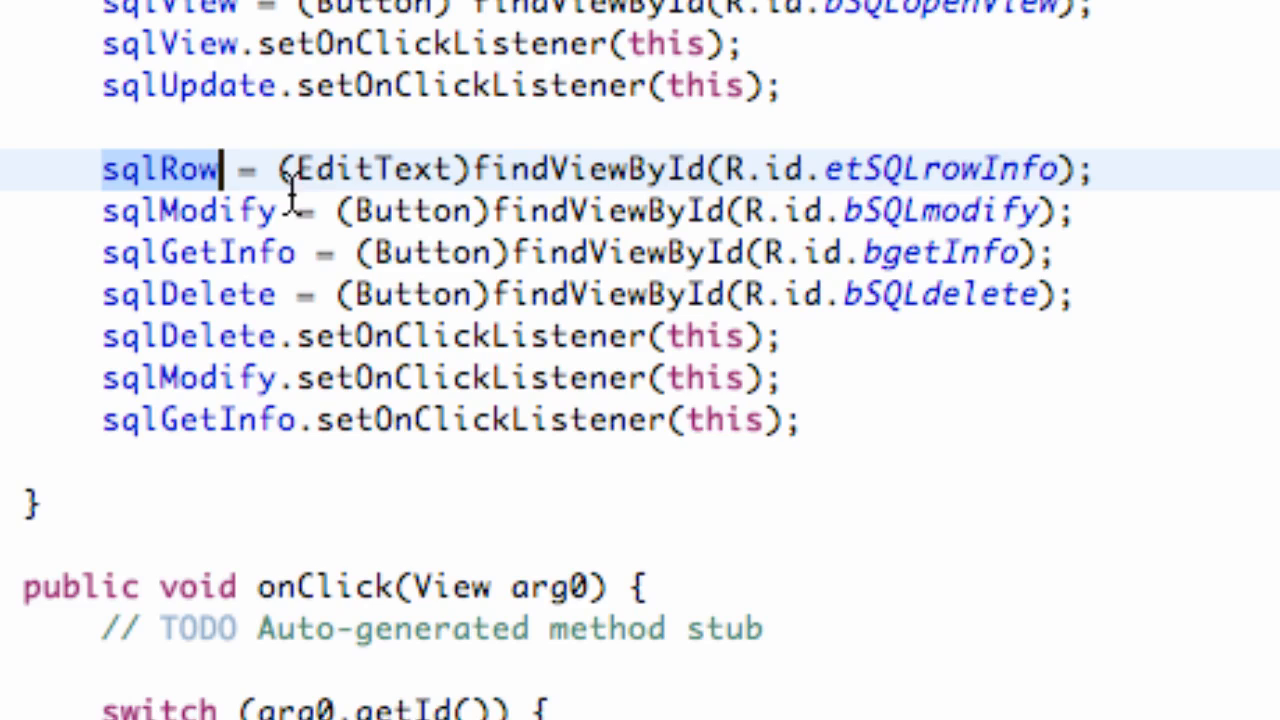
pyautogui.moveTo(320, 212)
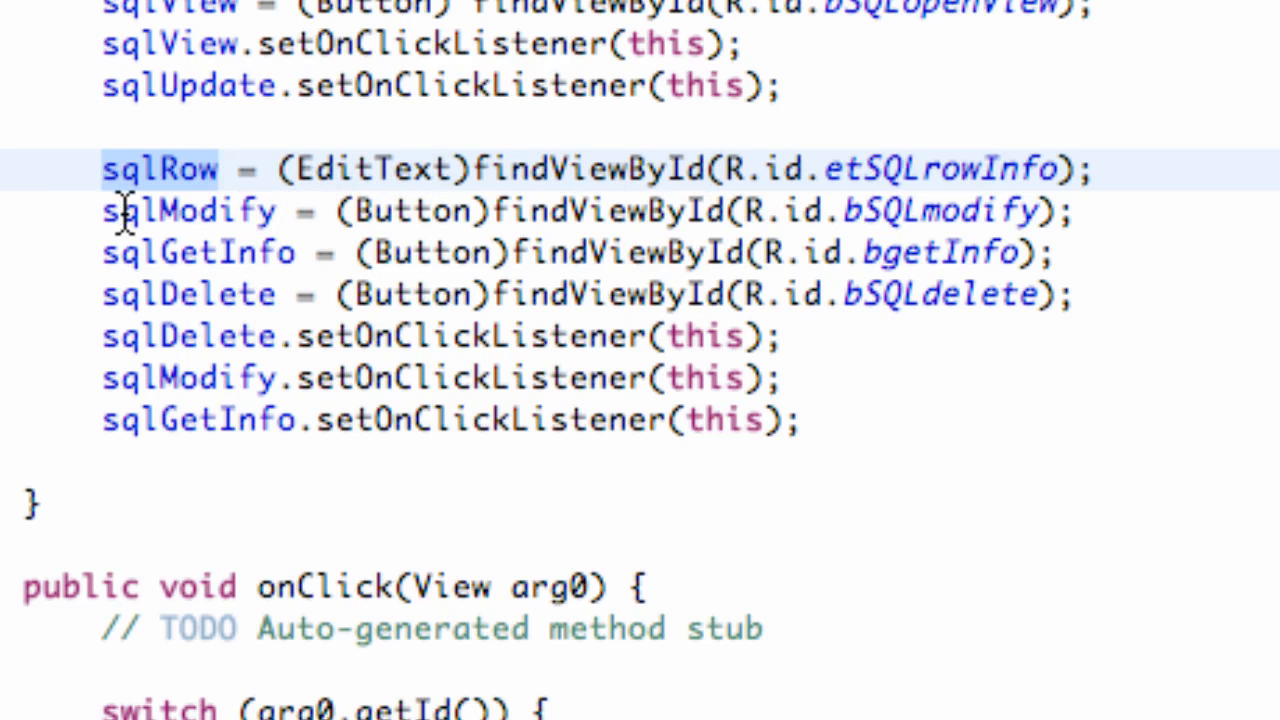
pyautogui.moveTo(410, 212)
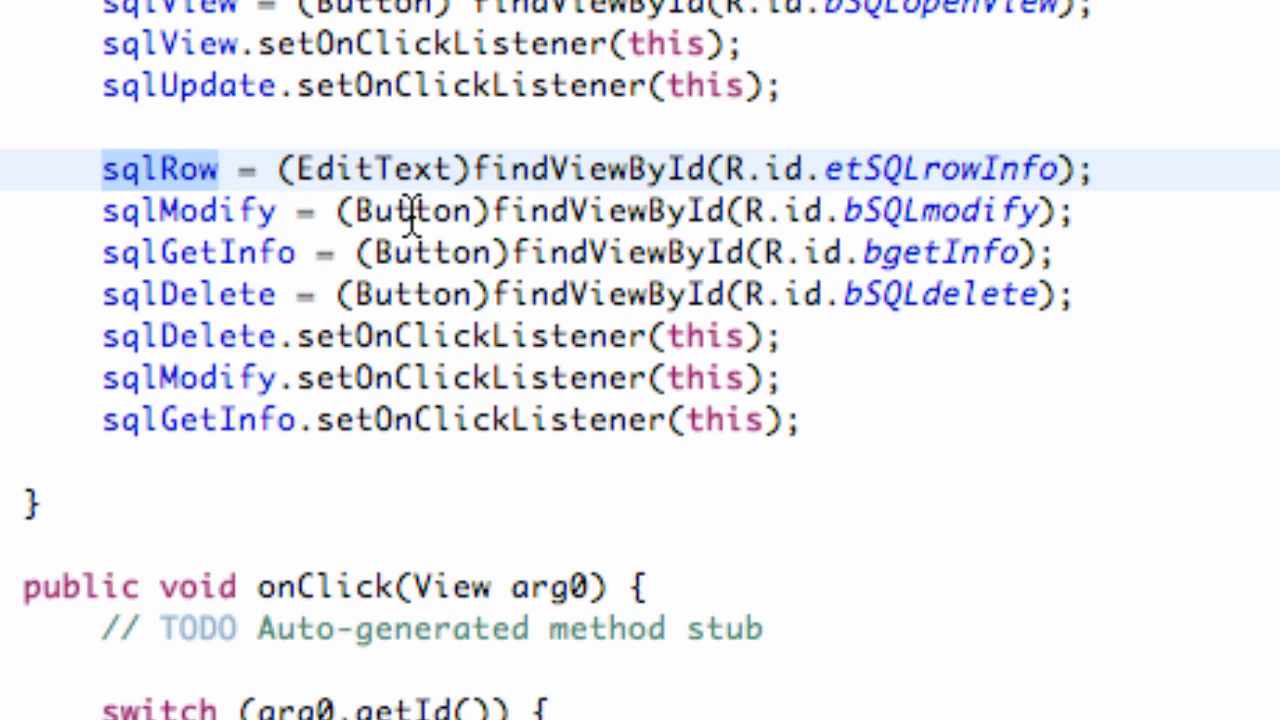
pyautogui.moveTo(384, 212)
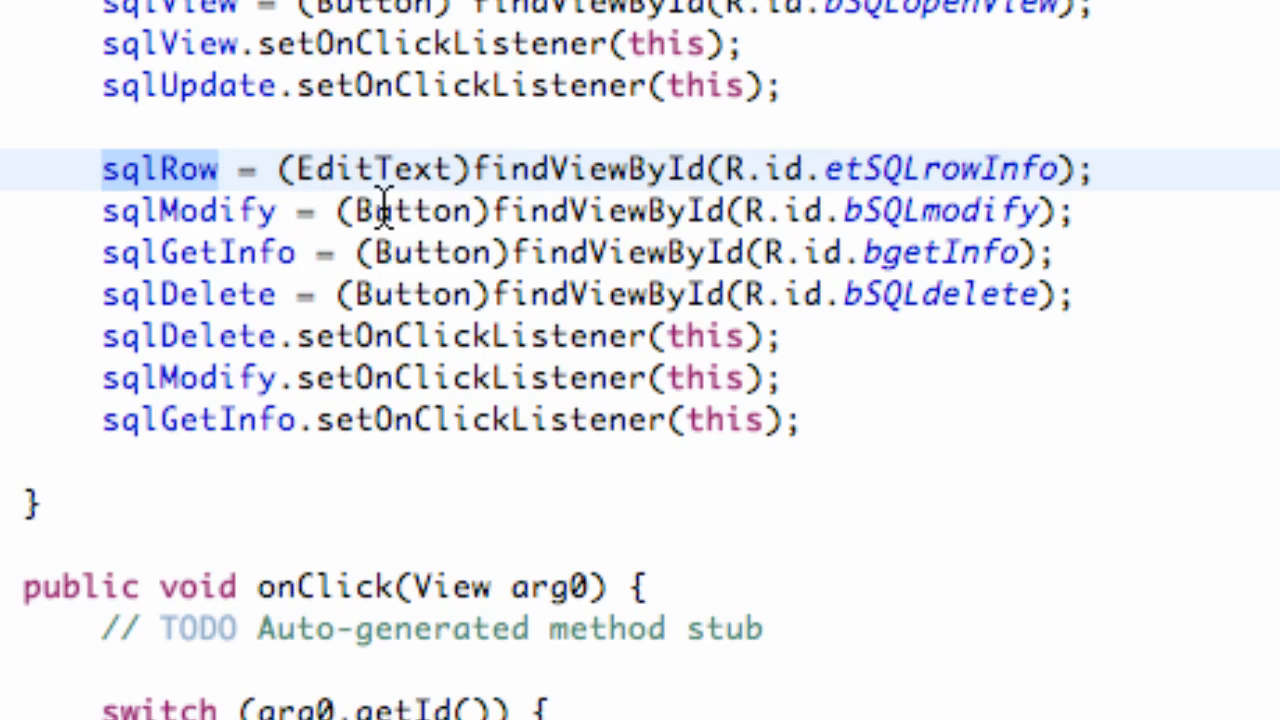
# - Highlight every use of sqlGetInfo and scroll to the onClick switch cases
pyautogui.click(196, 172)
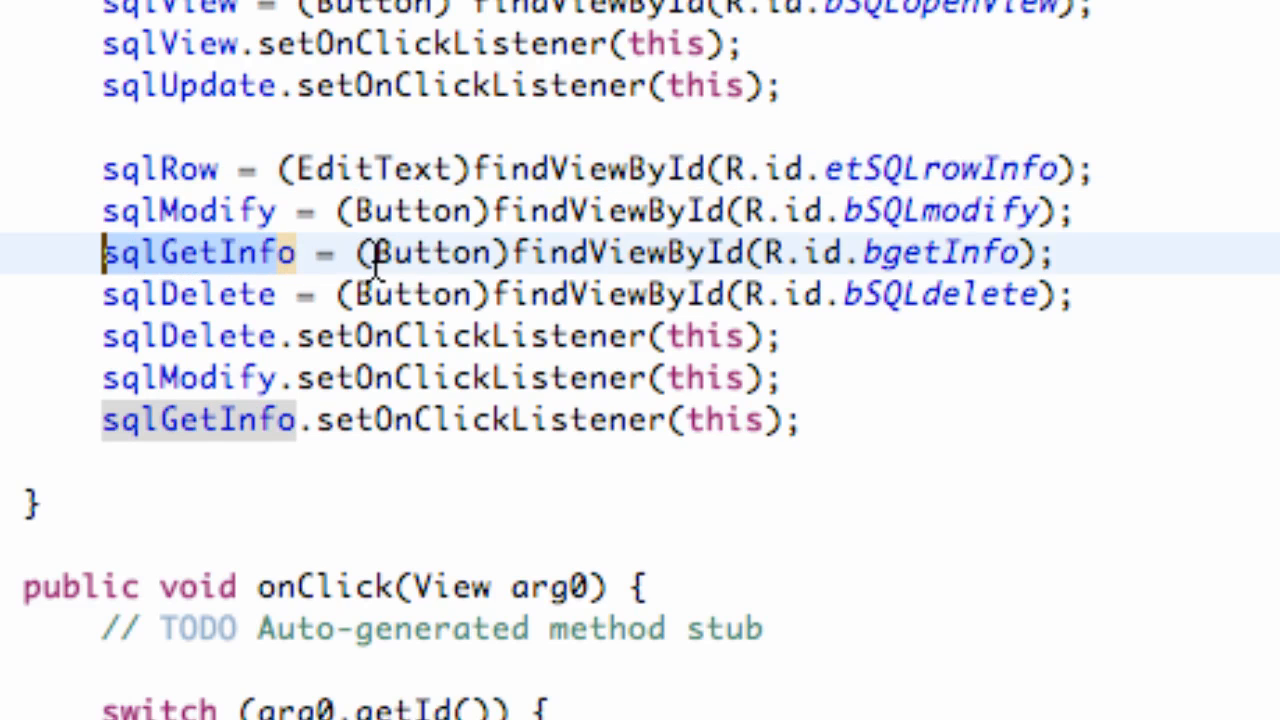
pyautogui.moveTo(390, 256)
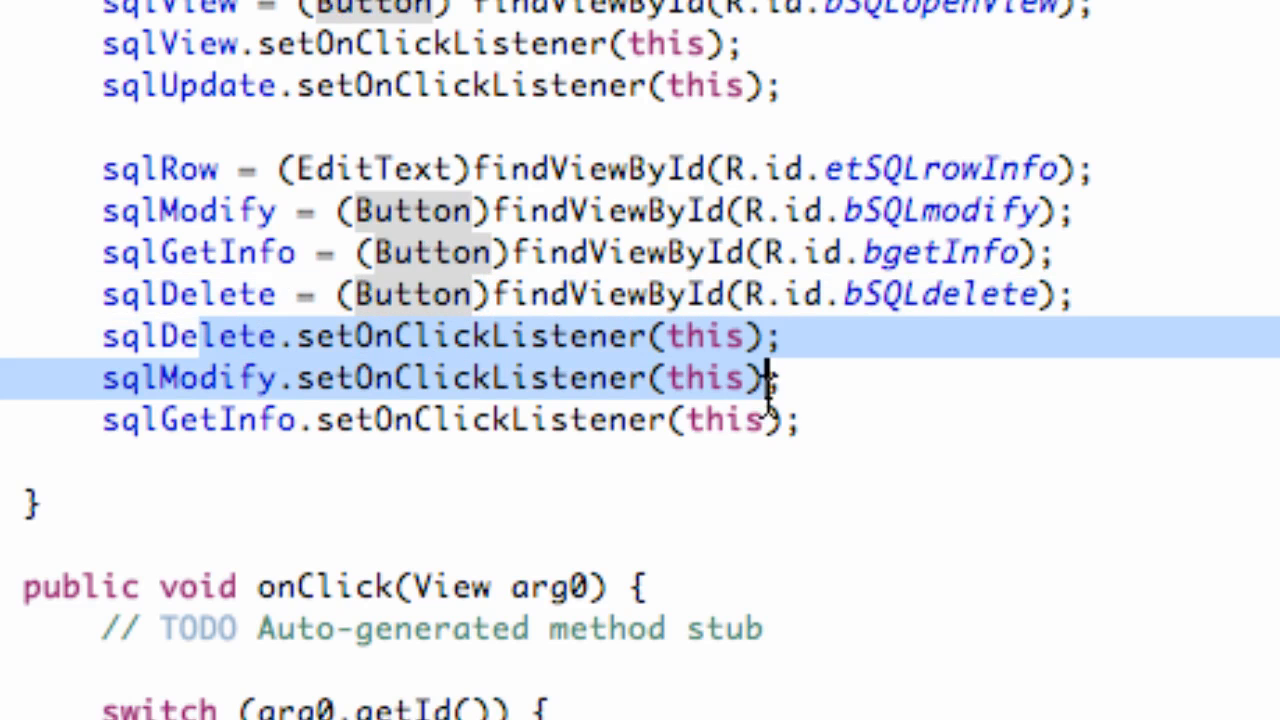
pyautogui.scroll(-3)
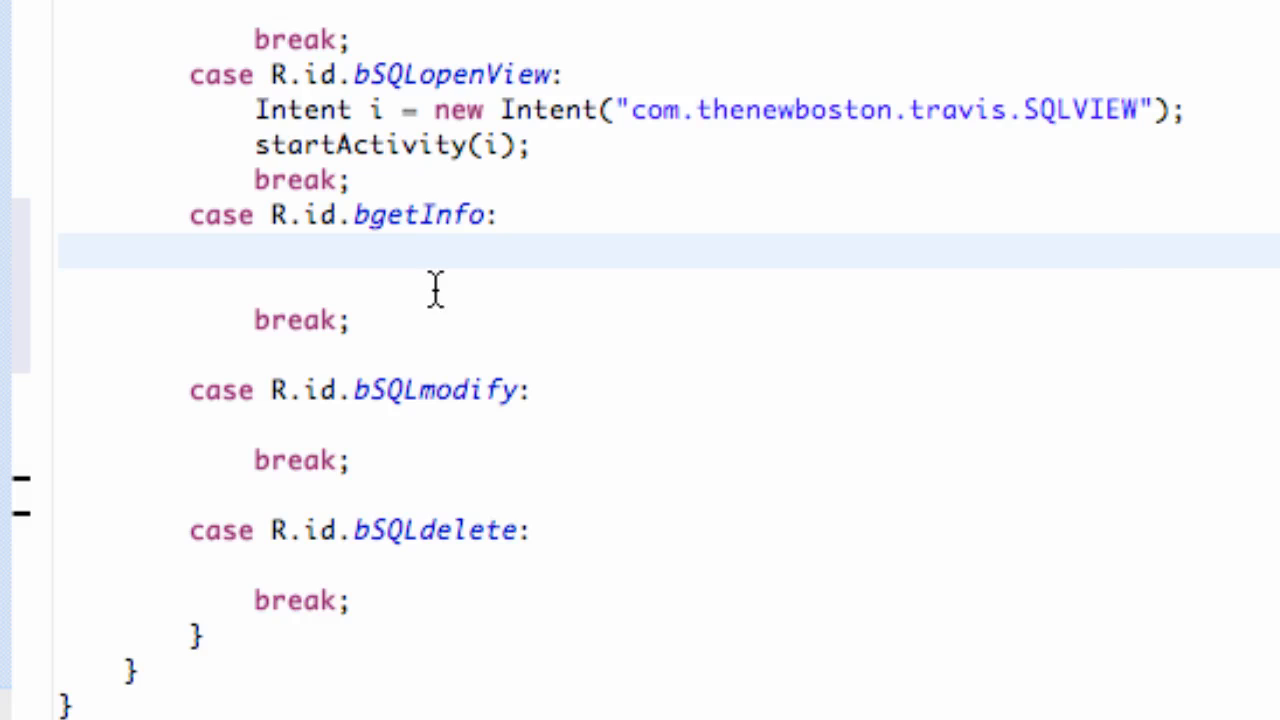
# - In the bgetInfo case write String s = sqlRow.getText().toString();
pyautogui.click(258, 252)
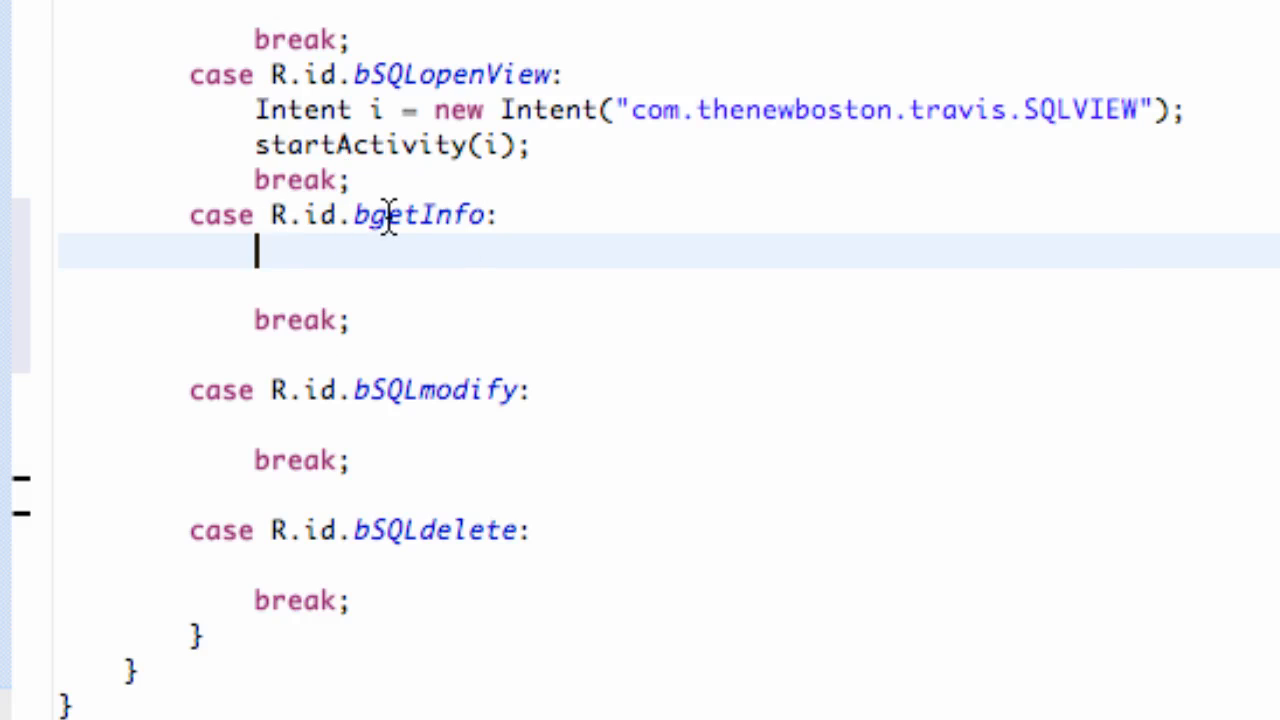
pyautogui.moveTo(452, 208)
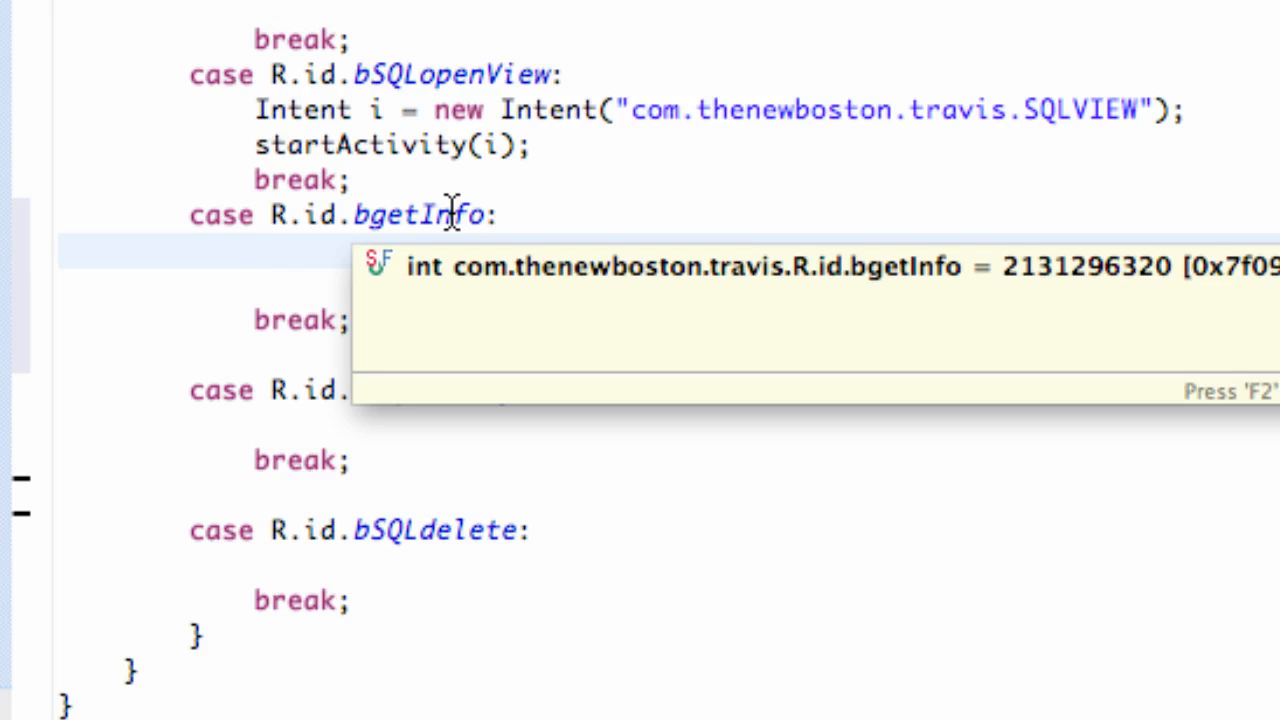
pyautogui.write('s')
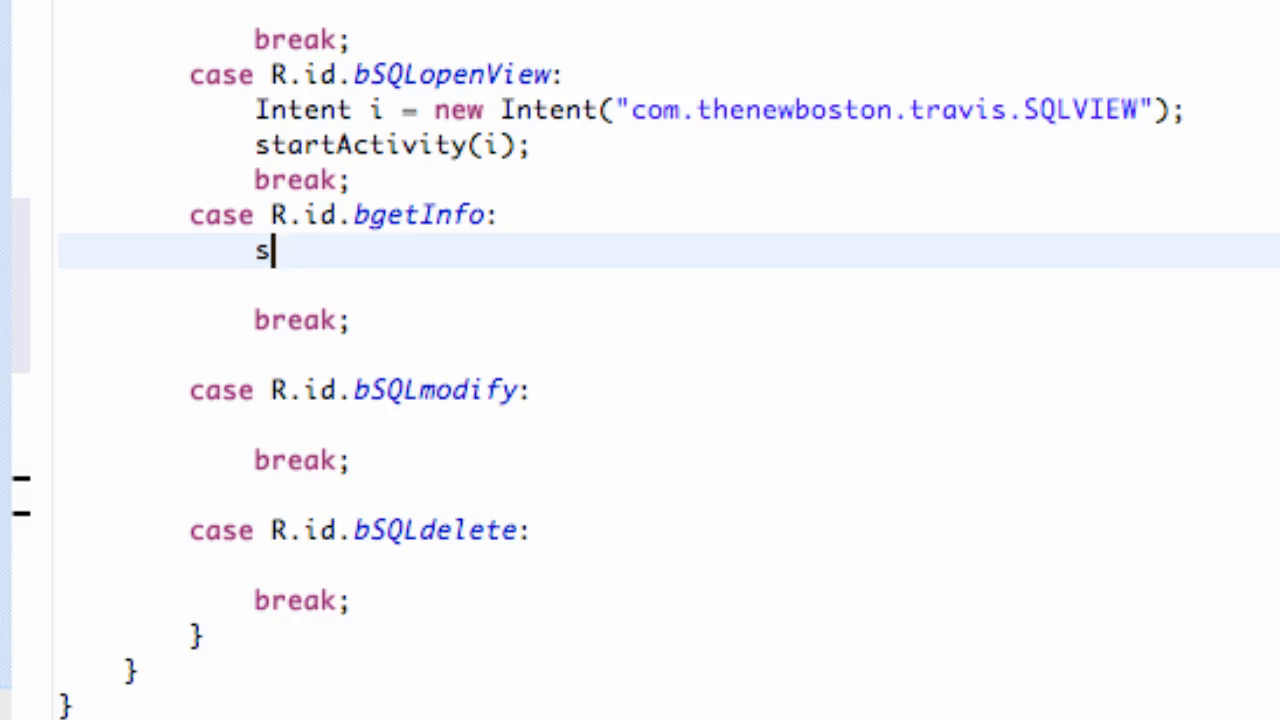
pyautogui.write('qlRow')
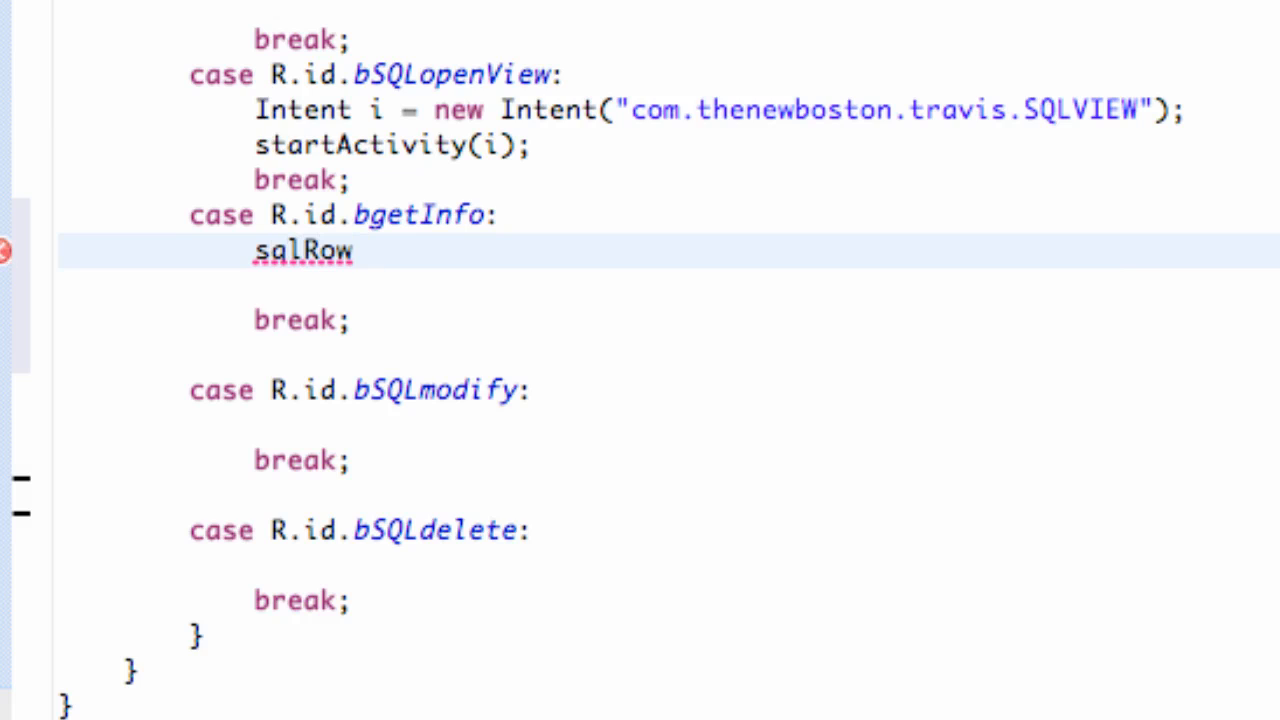
pyautogui.write('.')
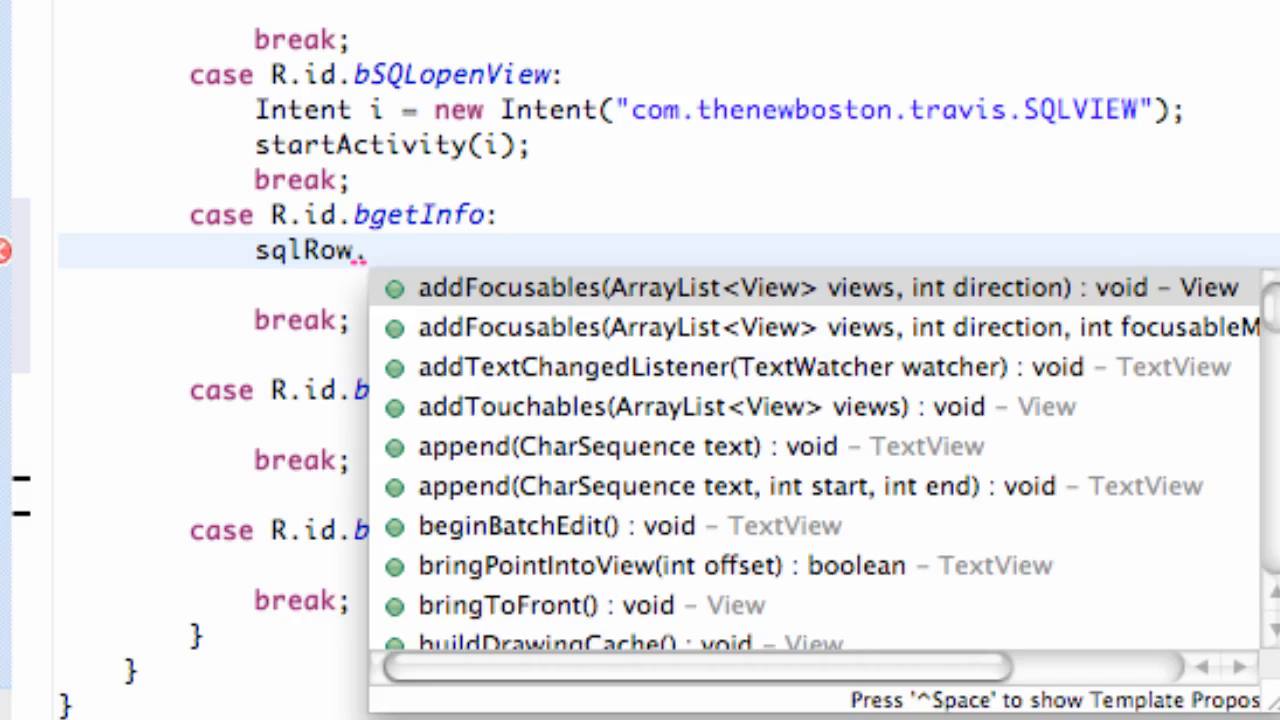
pyautogui.write('.getText(')
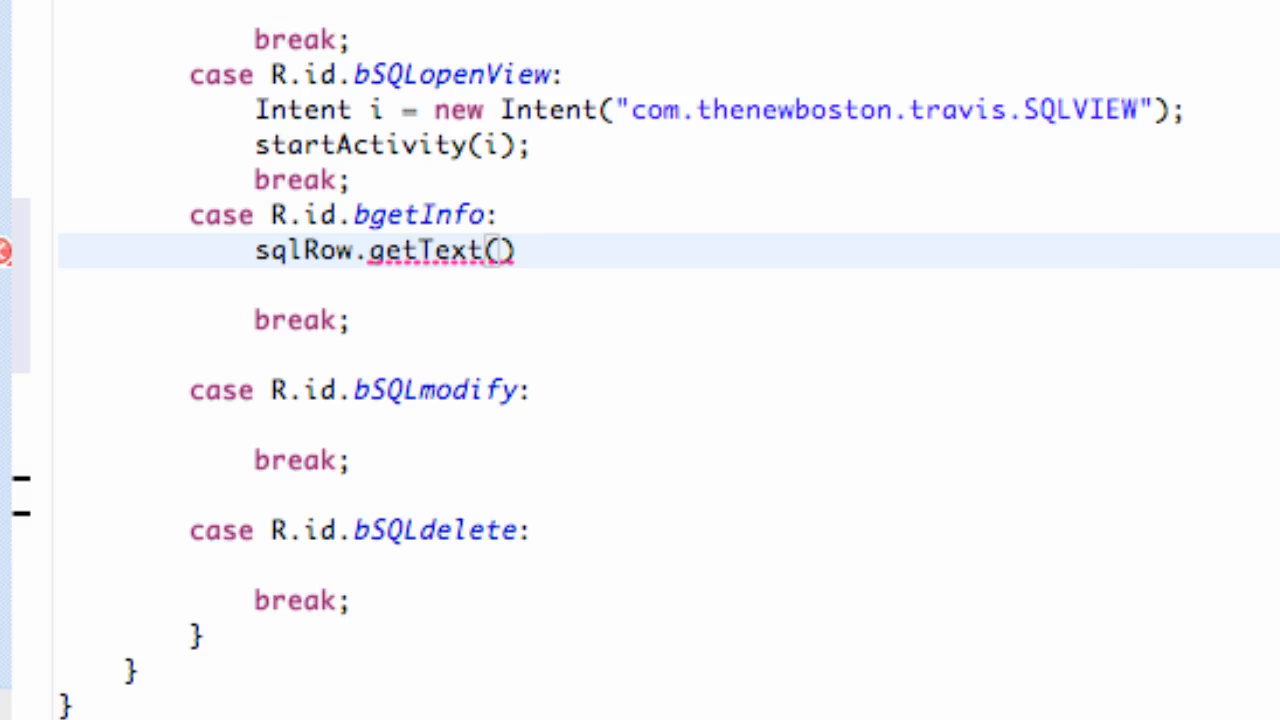
pyautogui.write('.toString();')
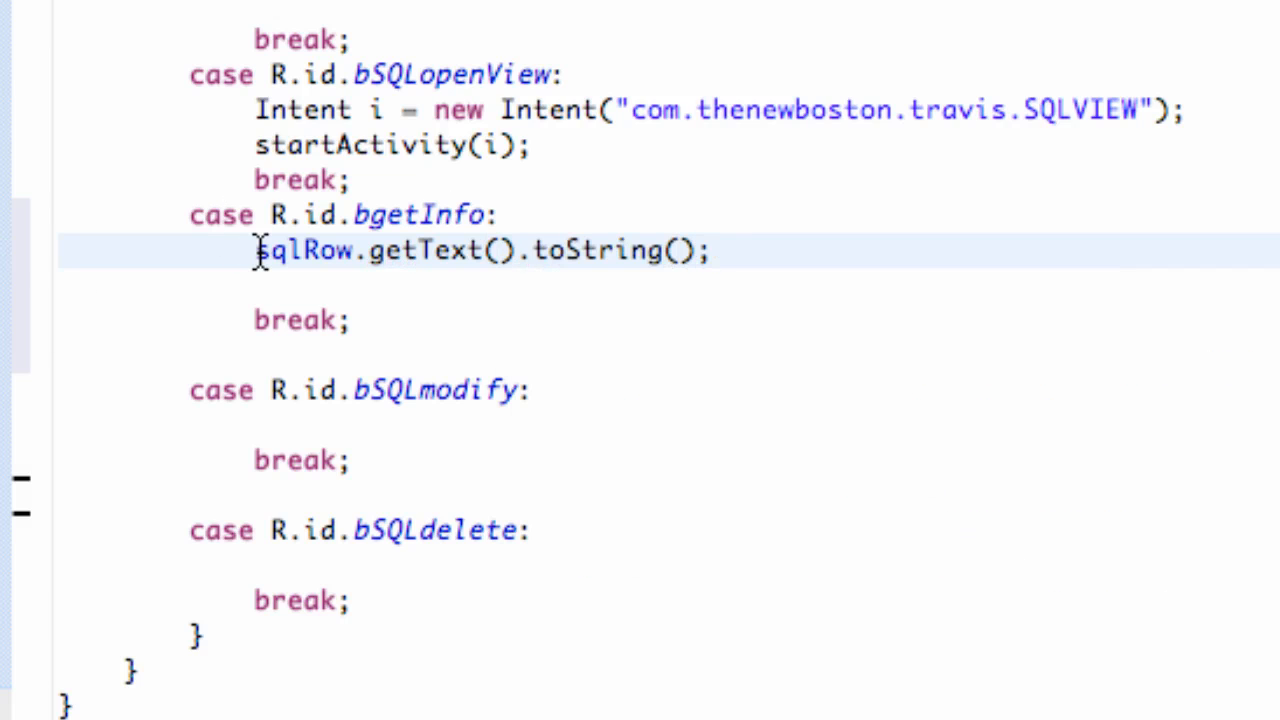
pyautogui.write('ST')
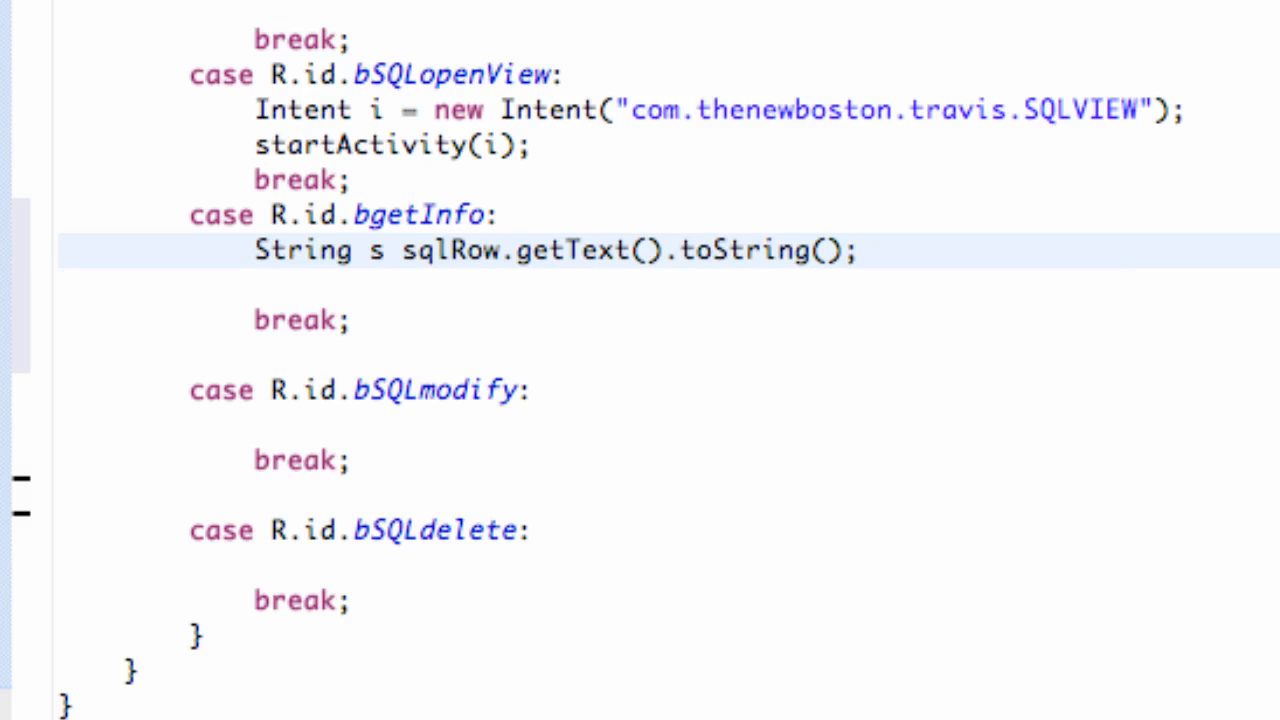
pyautogui.write('=')
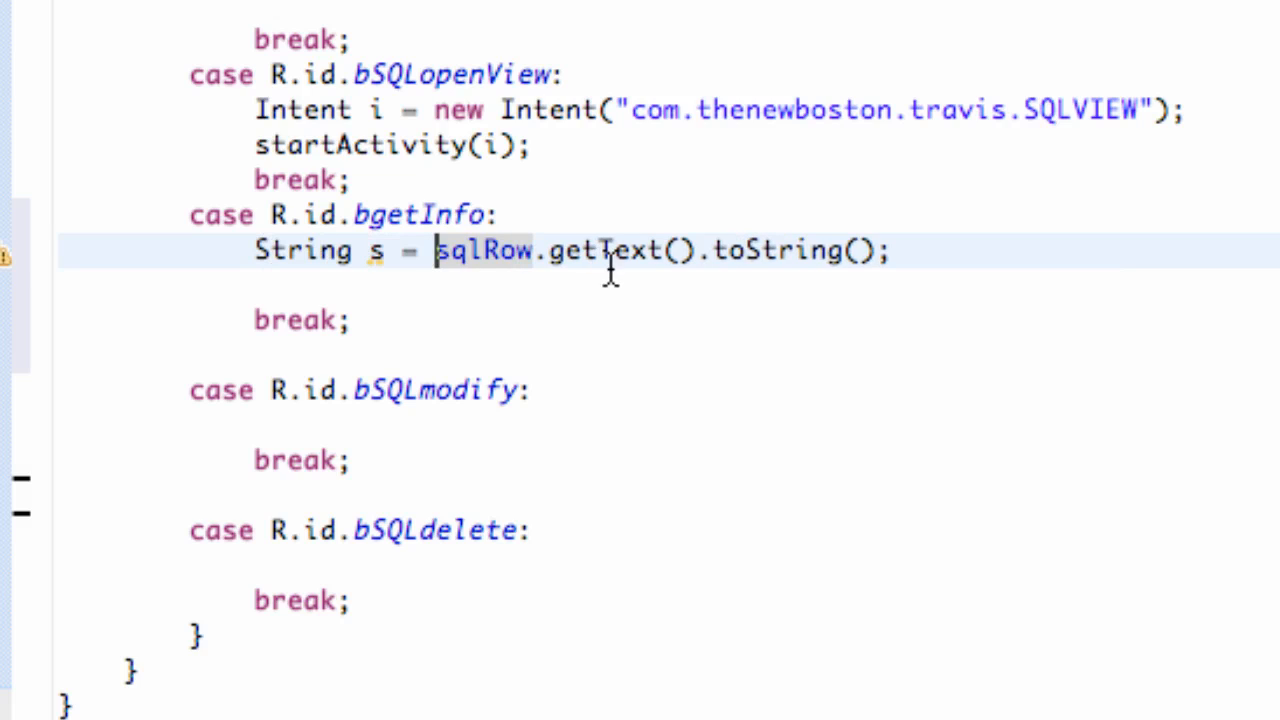
pyautogui.moveTo(338, 276)
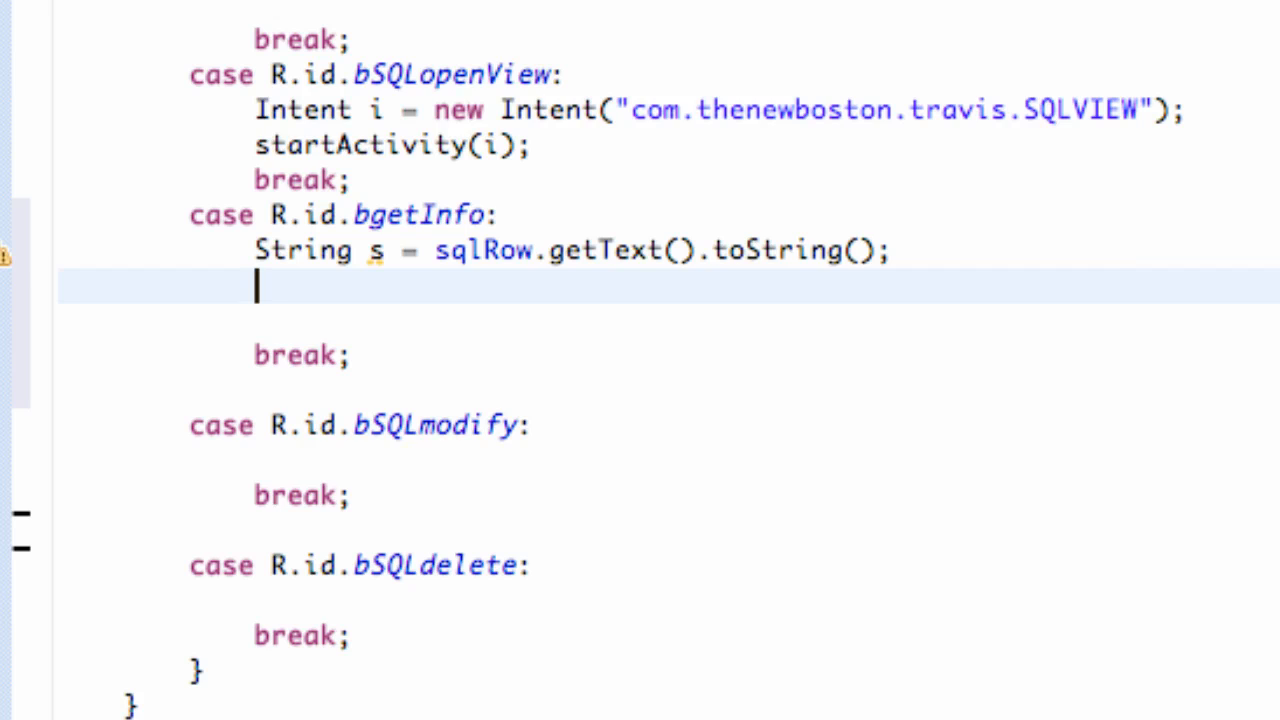
# - Add long l = Long.parseLong(s); choosing parseLong and s from content assist
pyautogui.write('long')
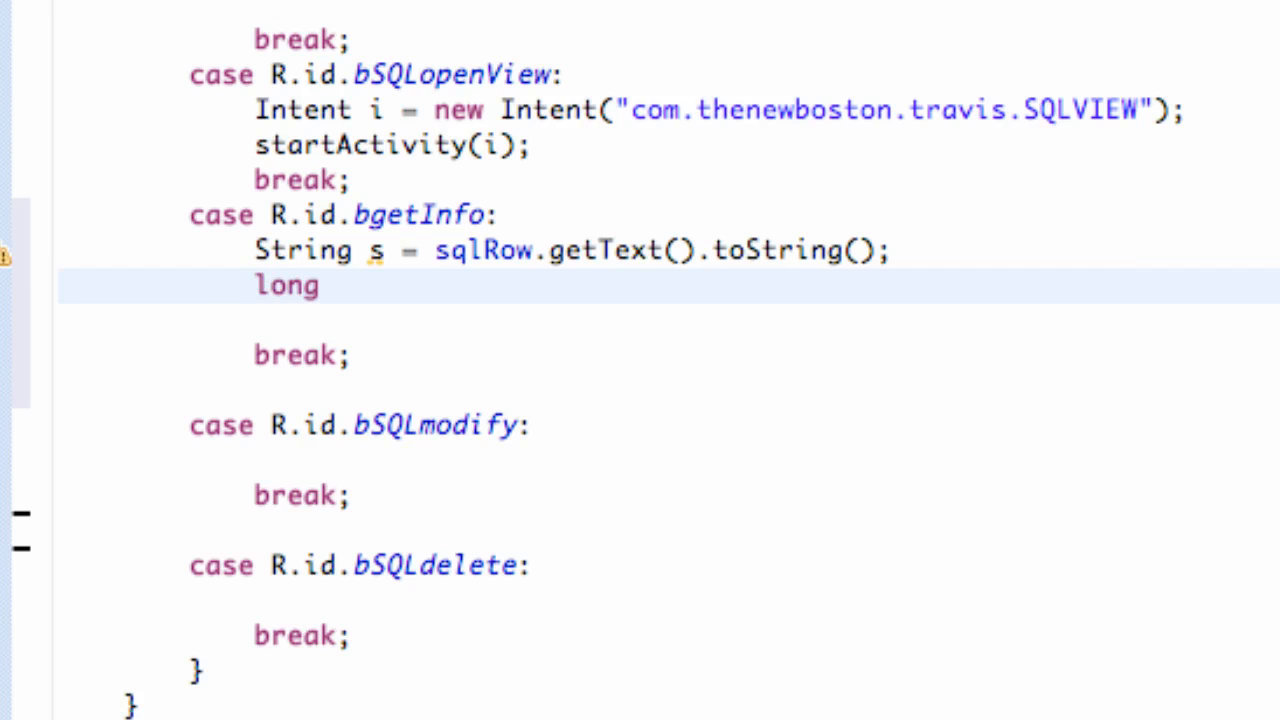
pyautogui.write('l =')
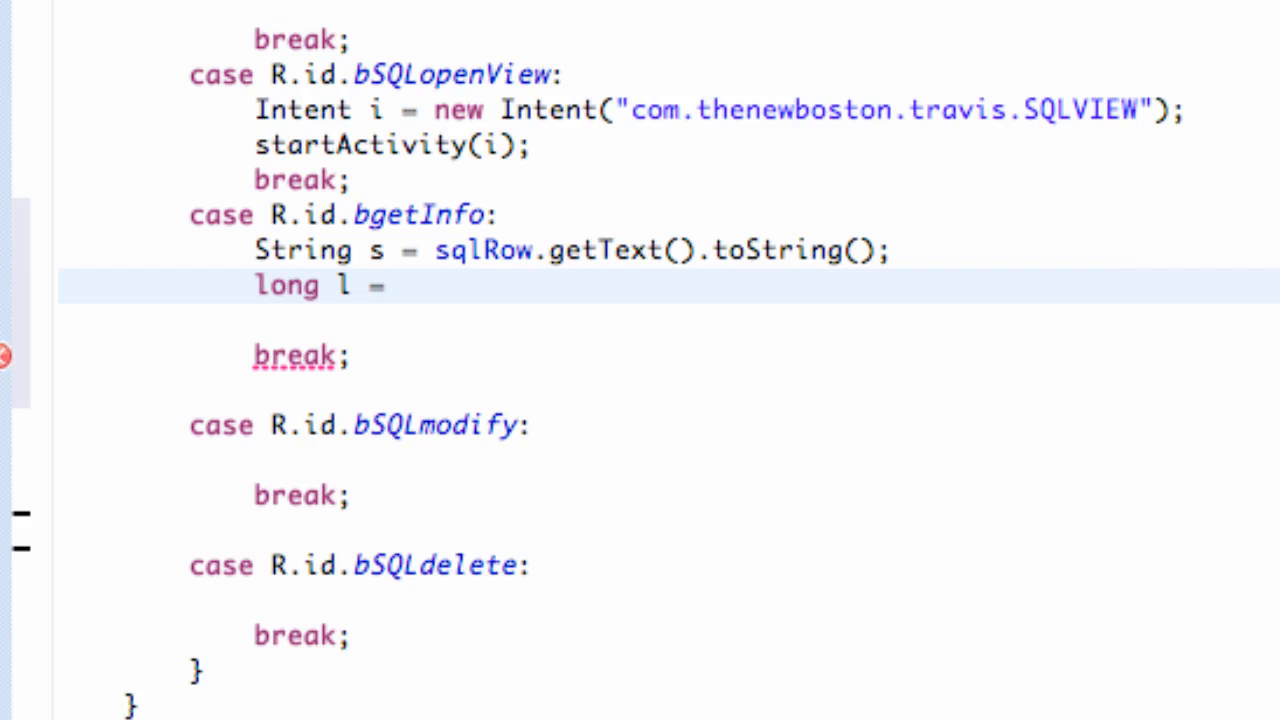
pyautogui.write('Lon')
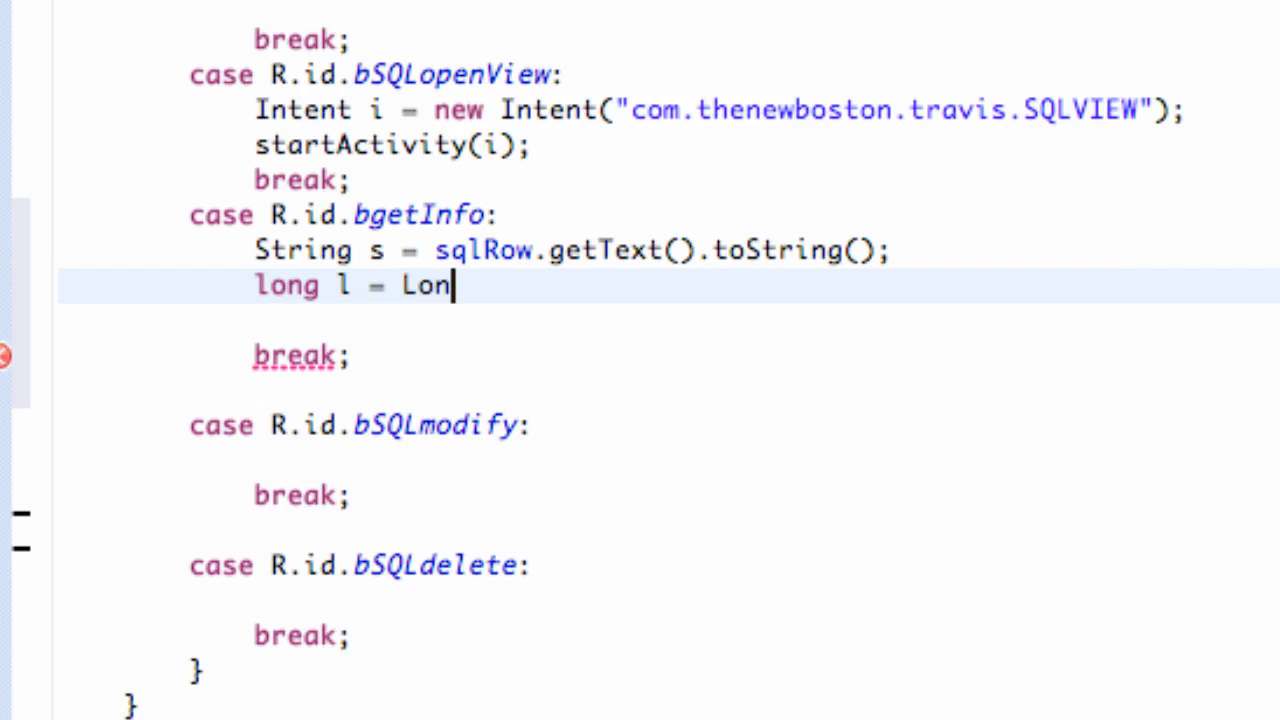
pyautogui.write('g.')
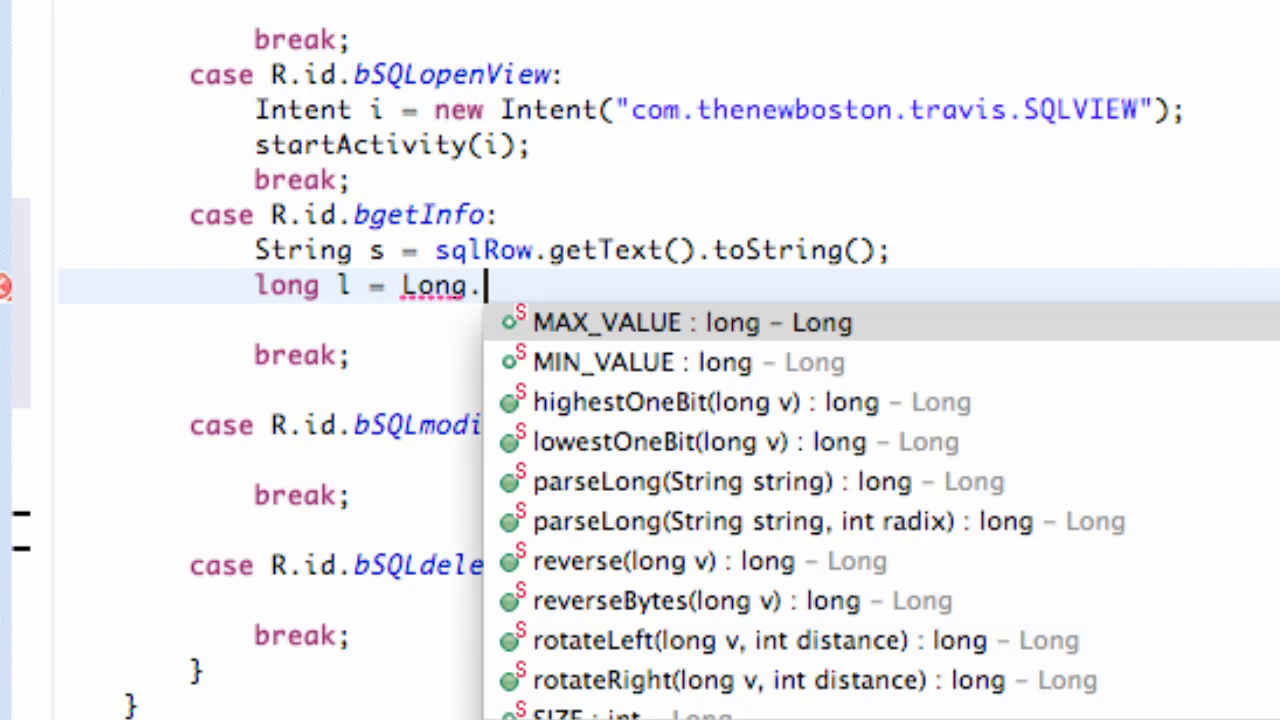
pyautogui.write('parseLong(string')
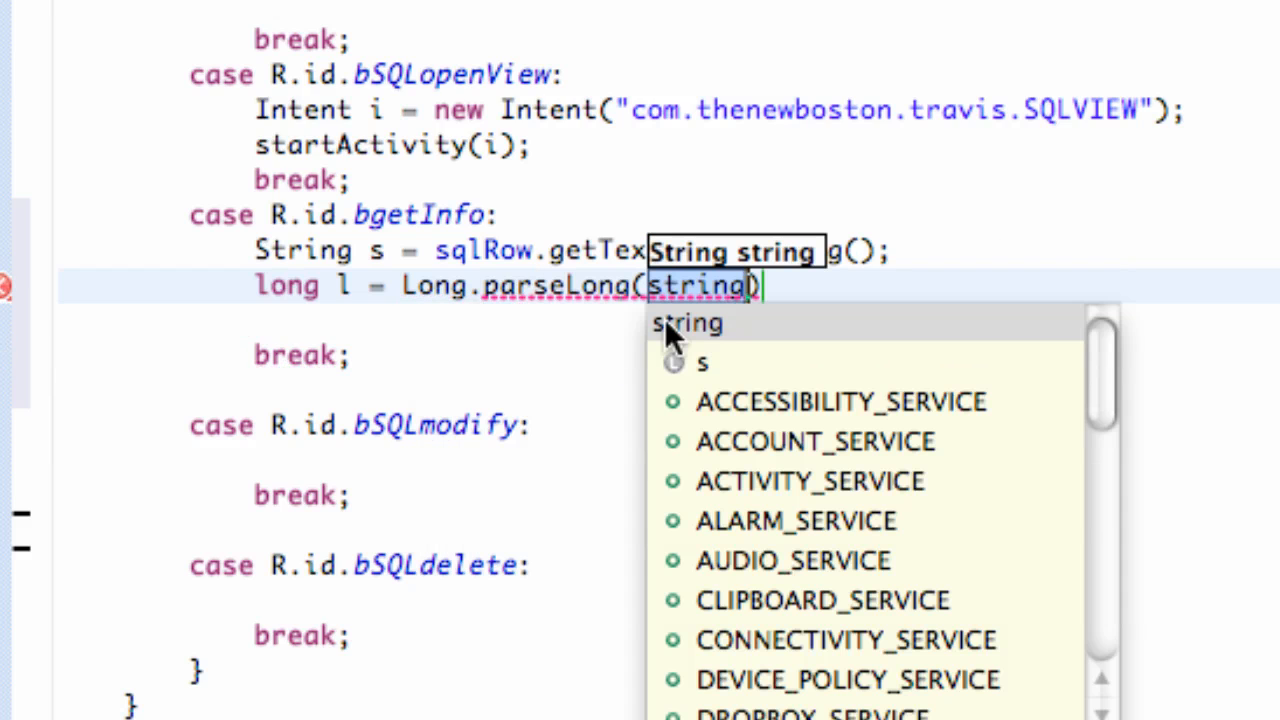
pyautogui.click(700, 364)
pyautogui.write(';')
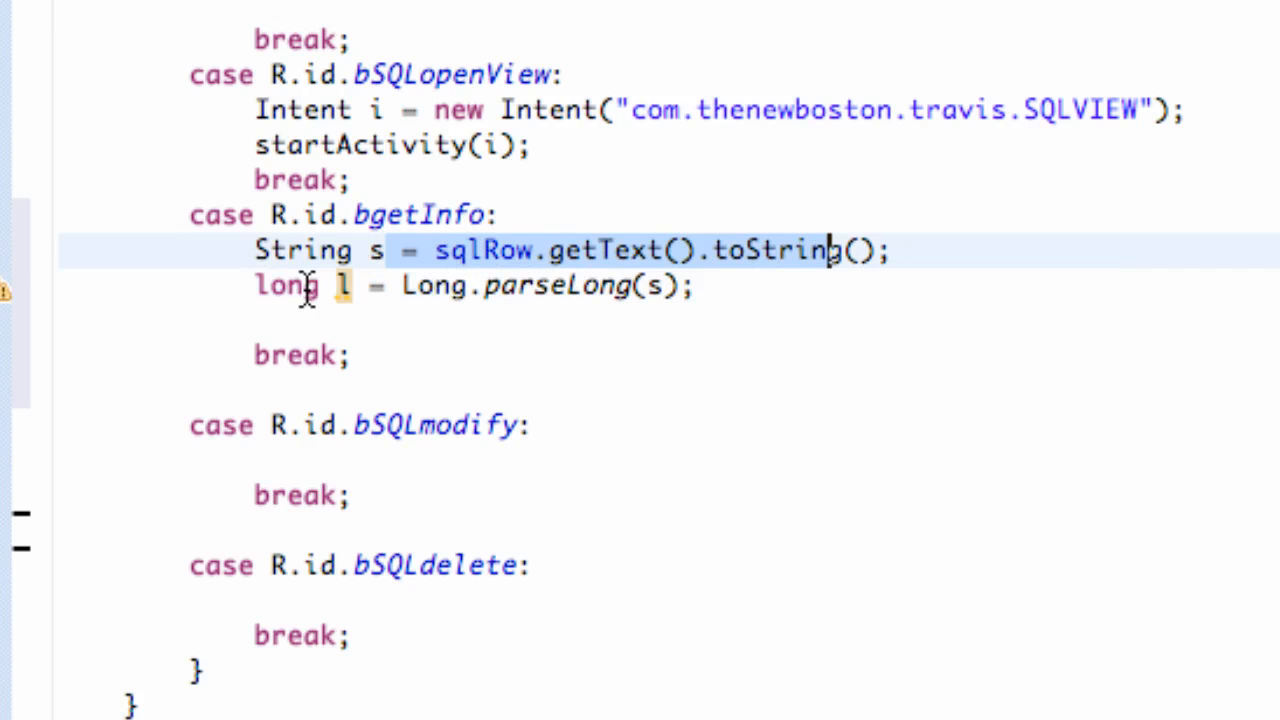
pyautogui.click(730, 300)
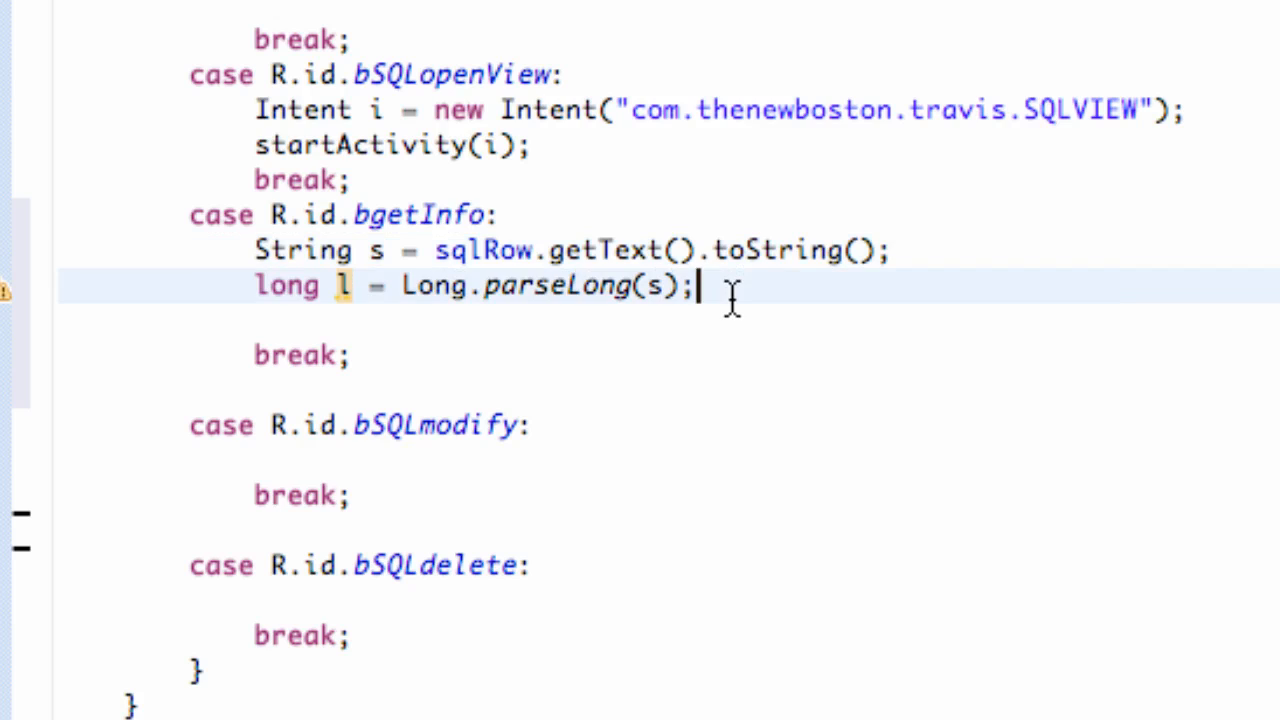
# - Create HotOrNot hon = new HotOrNot(this); and call hon.open(), removing a stray character
pyautogui.write('Hot')
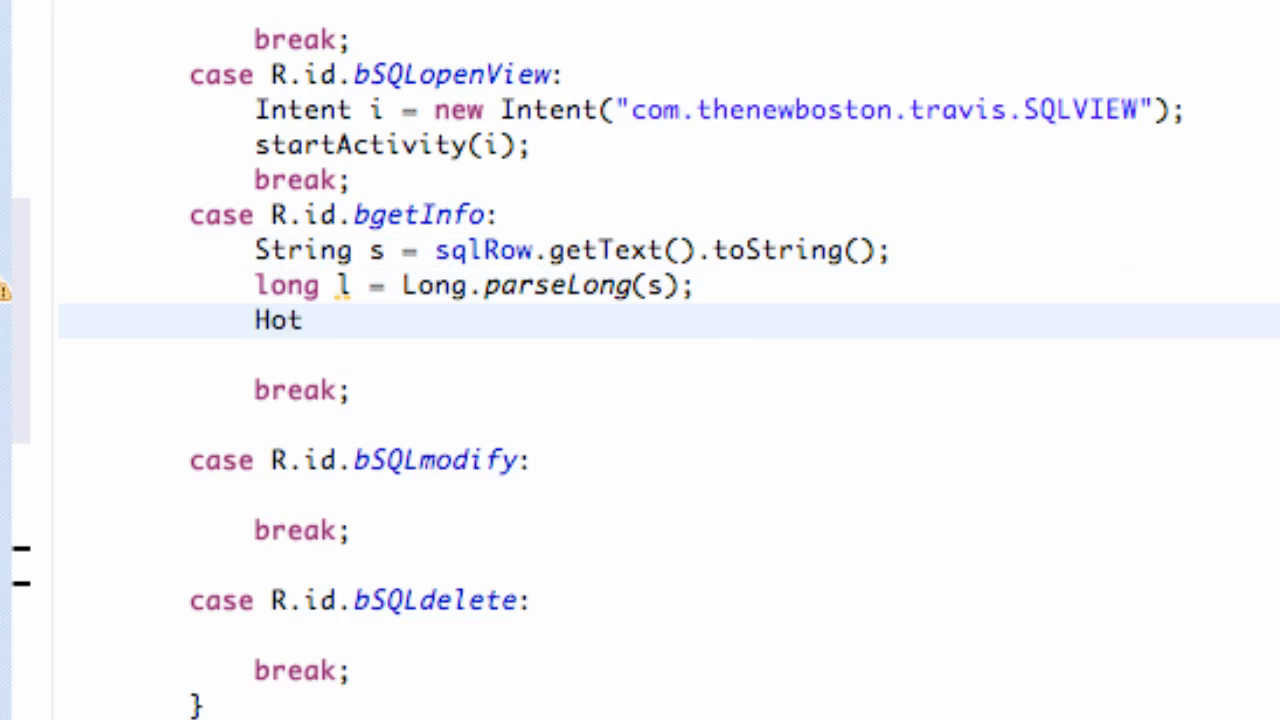
pyautogui.write('Or')
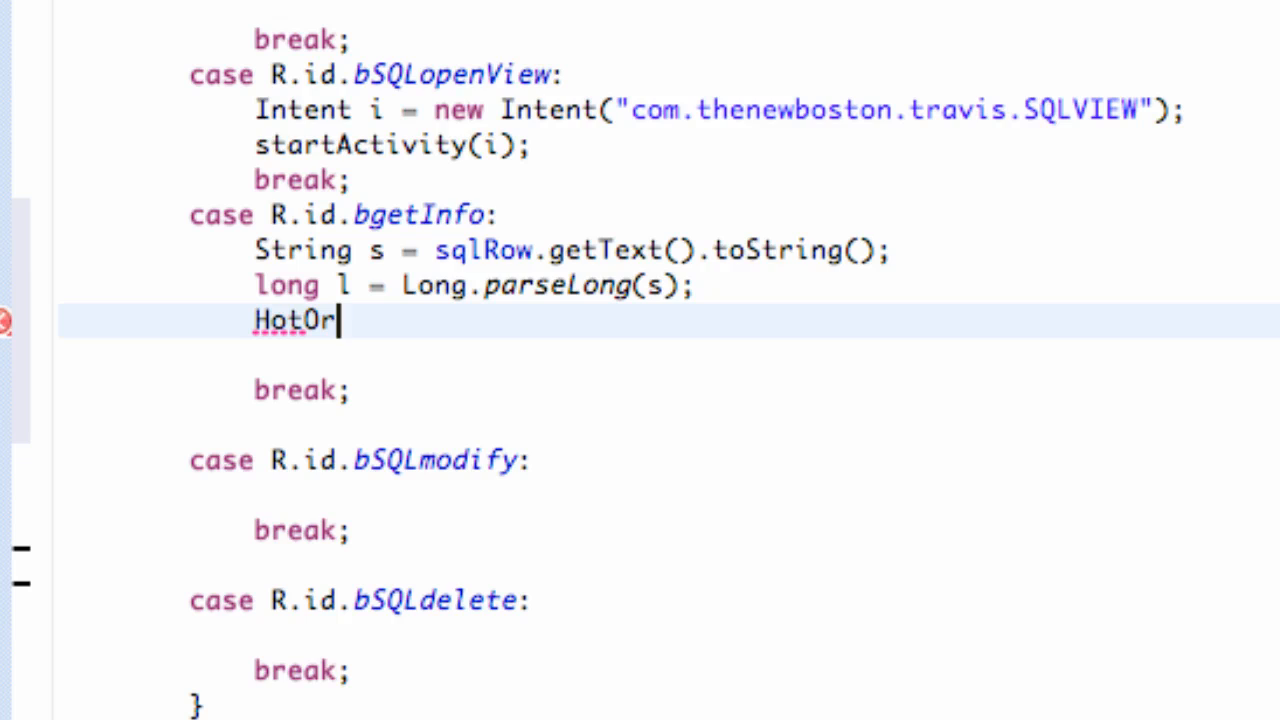
pyautogui.write('Not hon =')
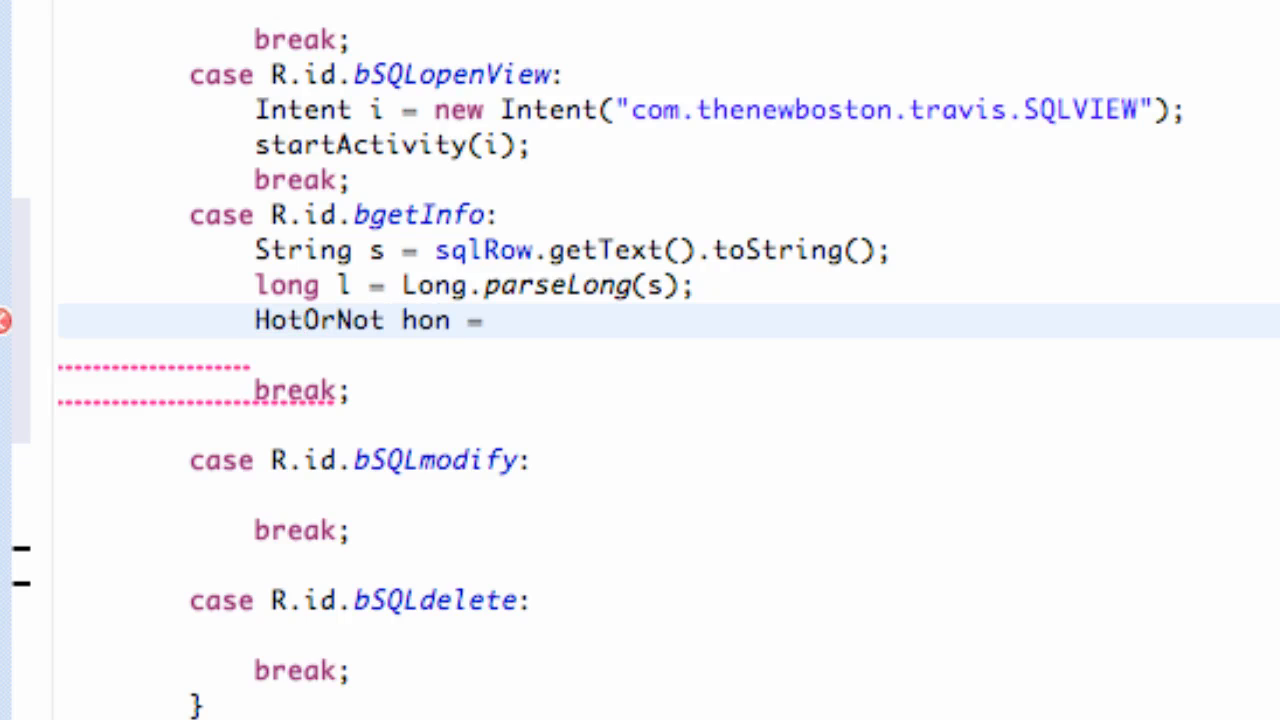
pyautogui.write('new')
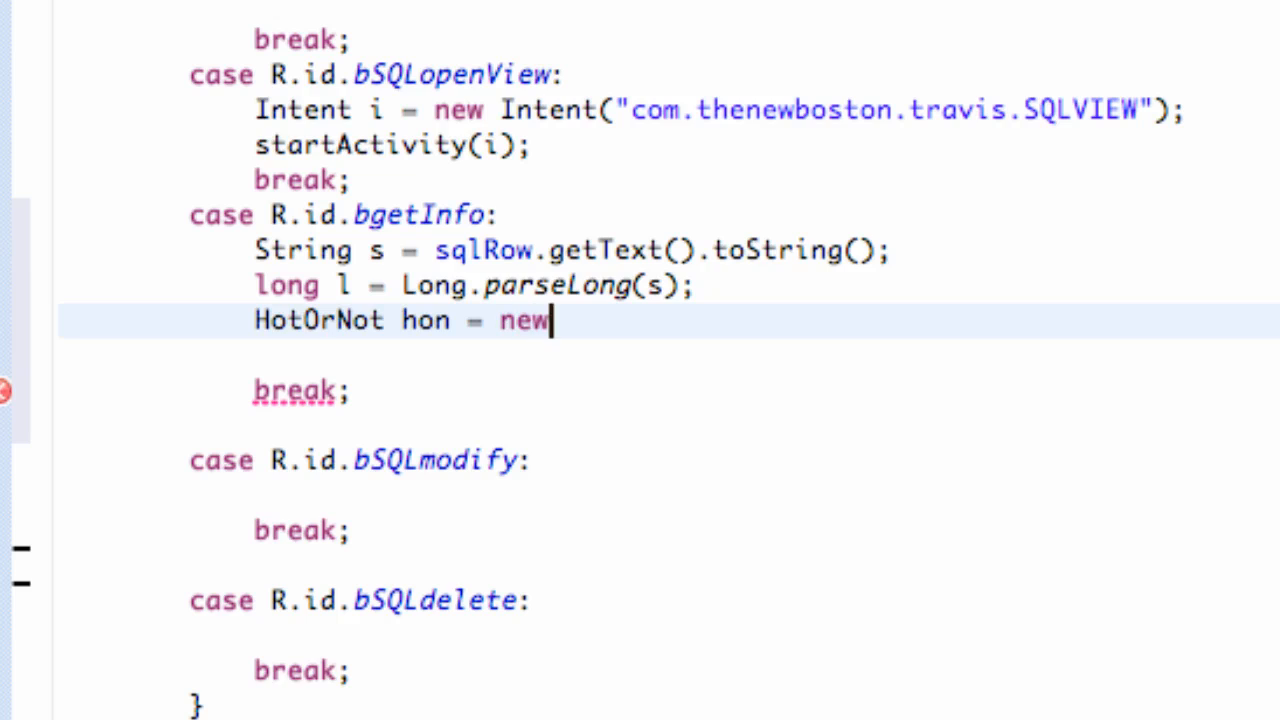
pyautogui.write('HotO')
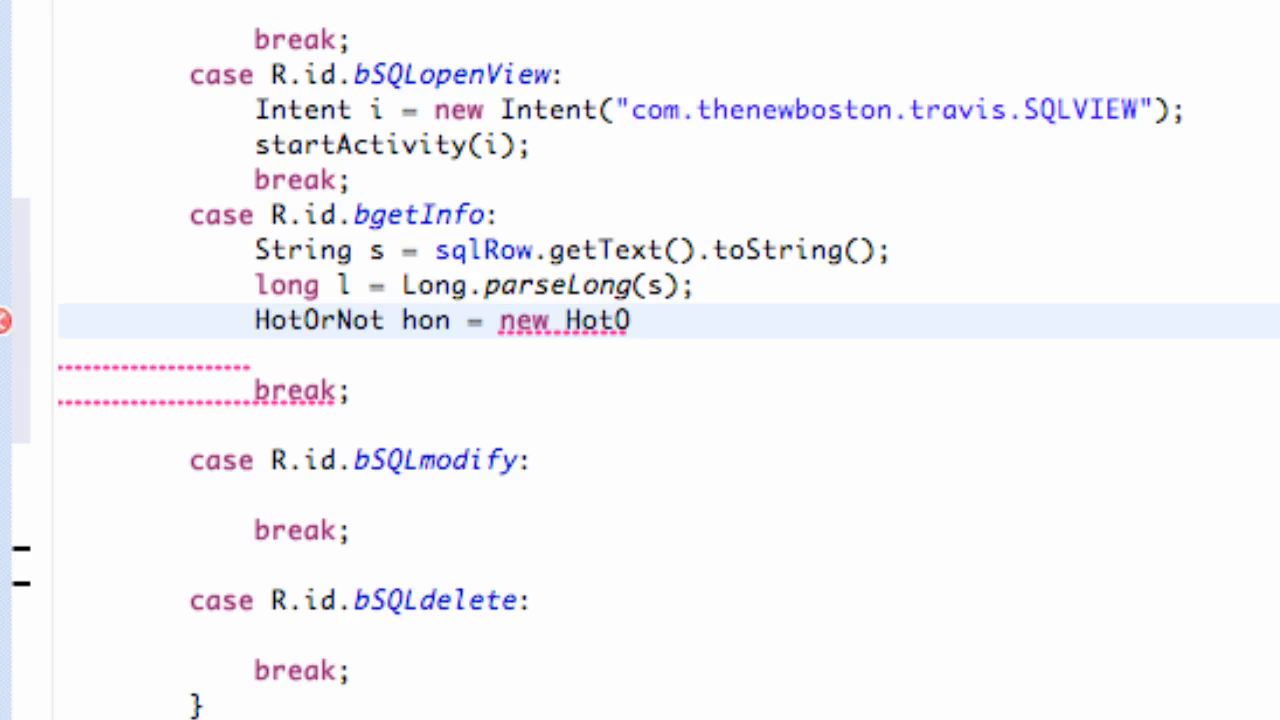
pyautogui.write('rNot')
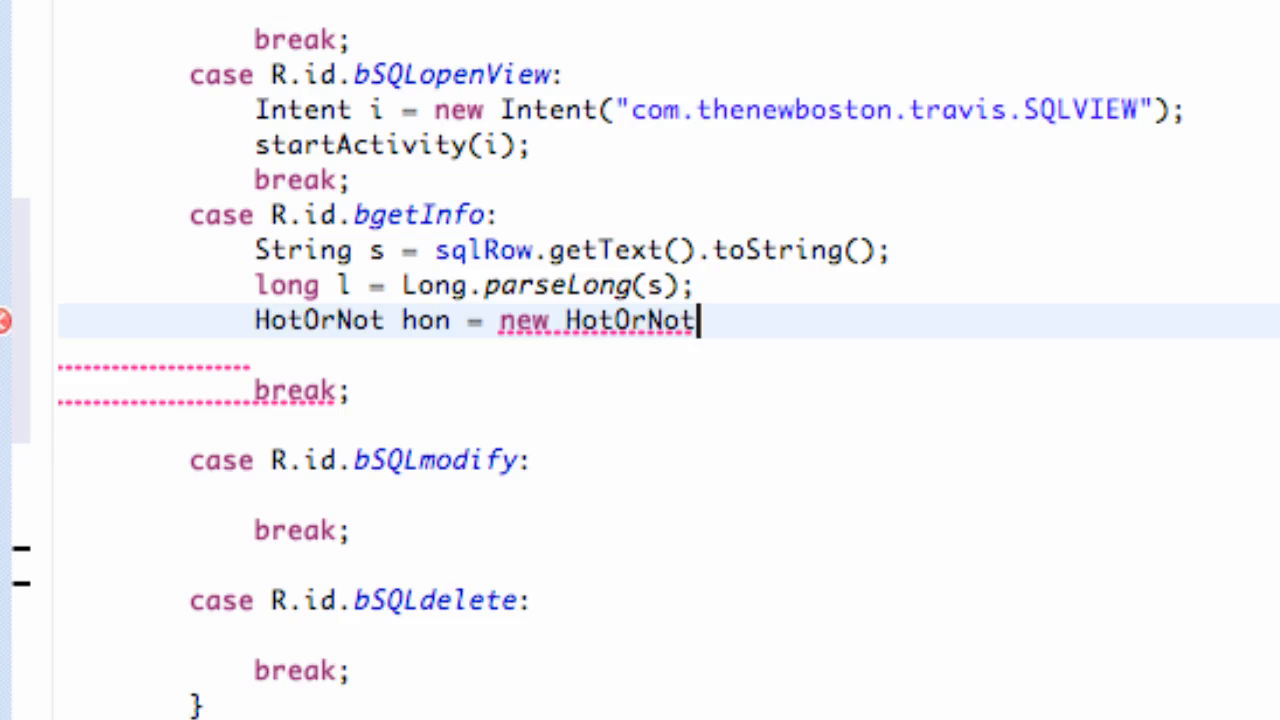
pyautogui.write('(this);')
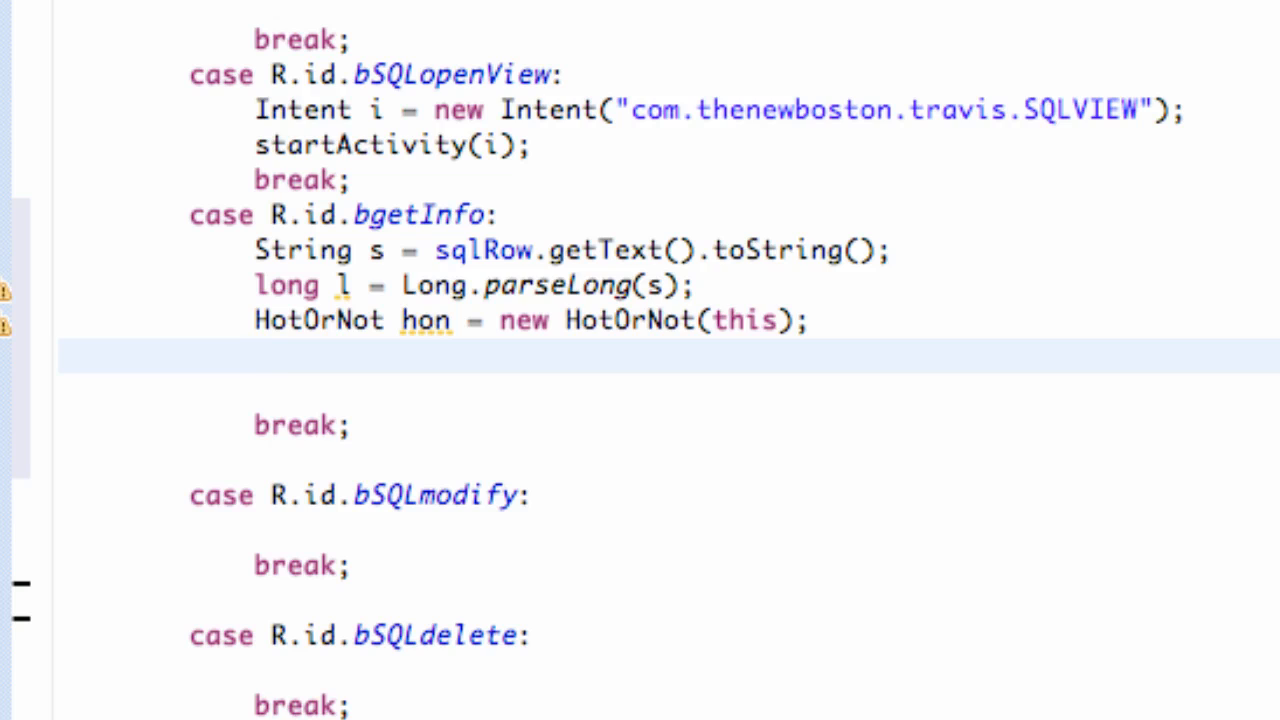
pyautogui.write('hon.open(')
pyautogui.write('g')
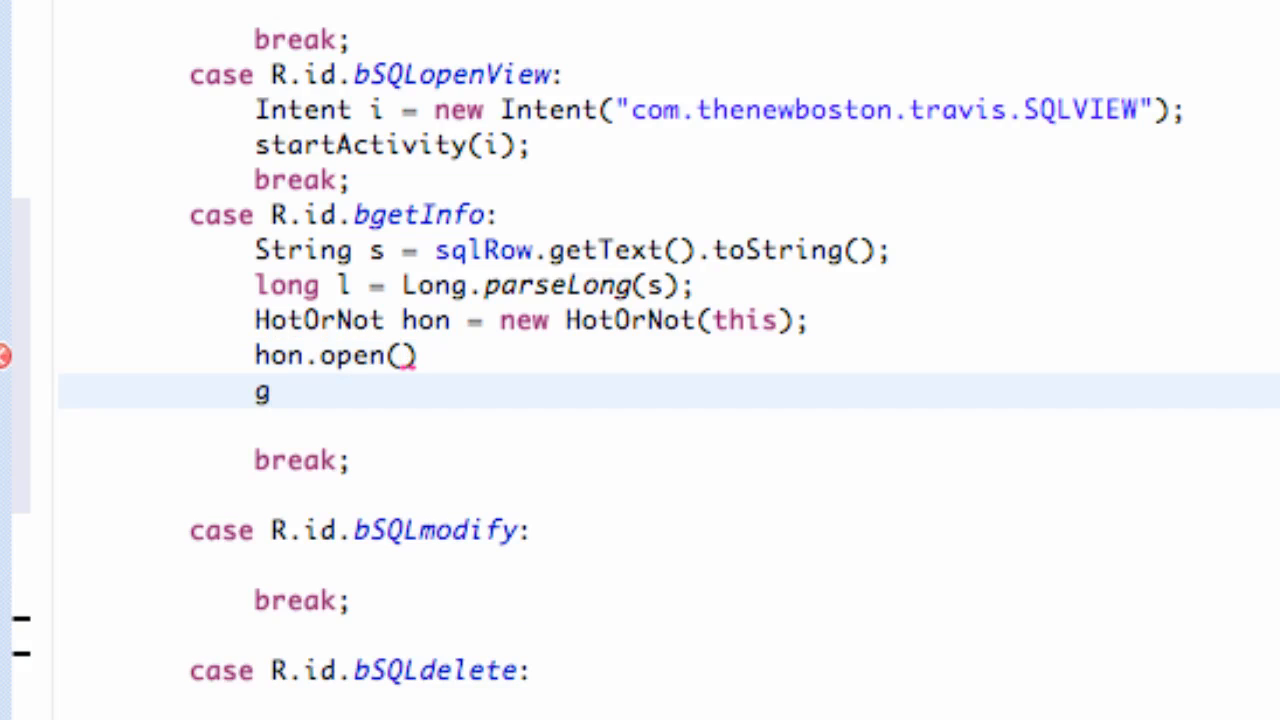
pyautogui.press('Backspace')
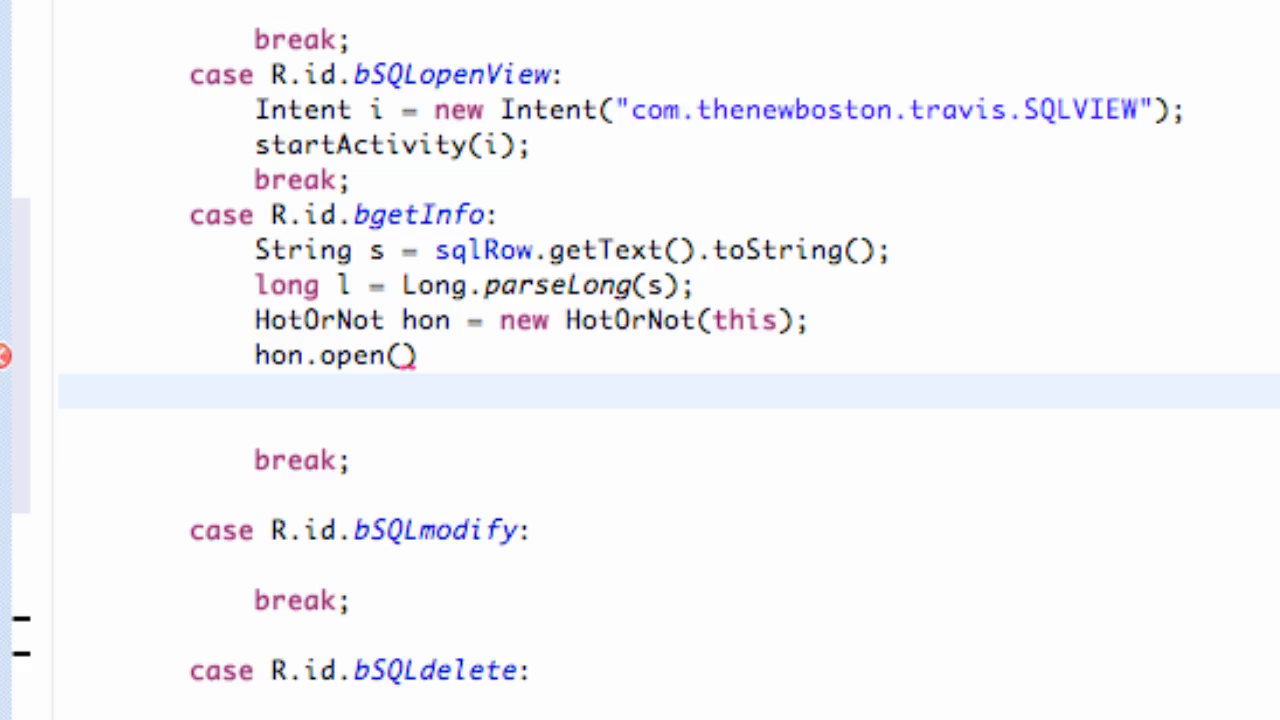
pyautogui.click(258, 398)
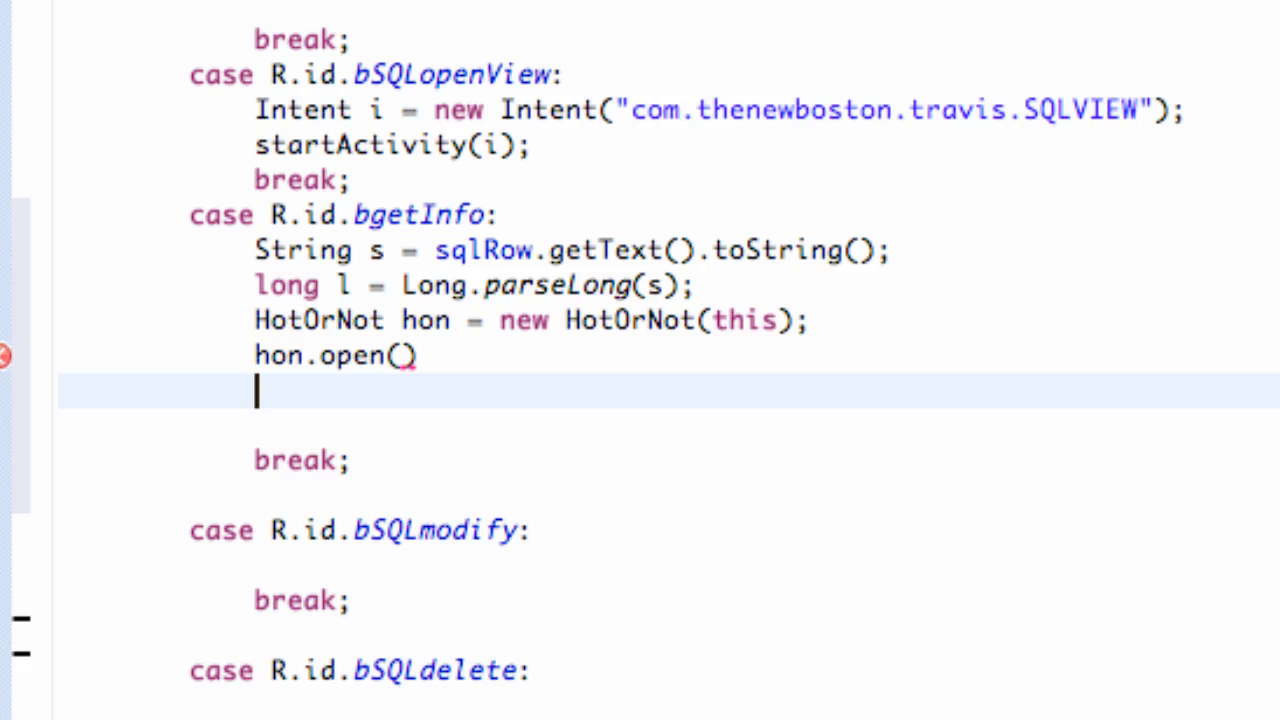
# - Write String returnedName = hon.getName(l); for the parsed row ID
pyautogui.write('Sting')
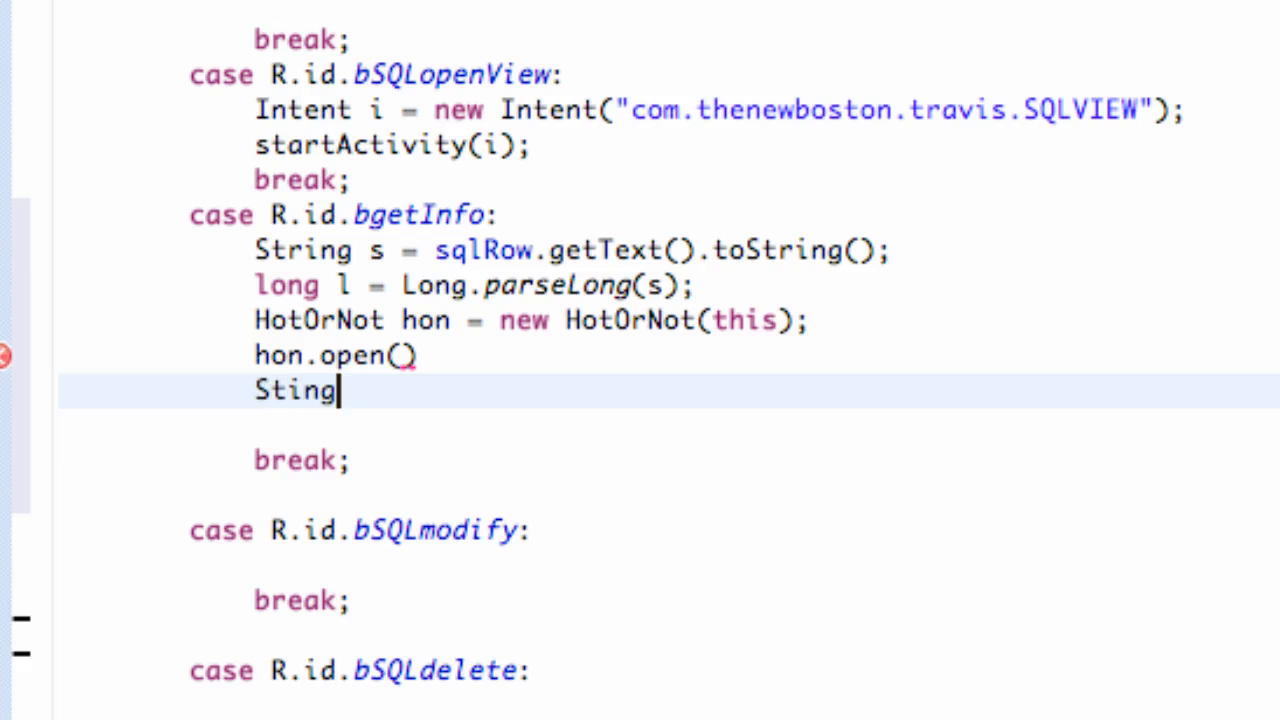
pyautogui.write('String')
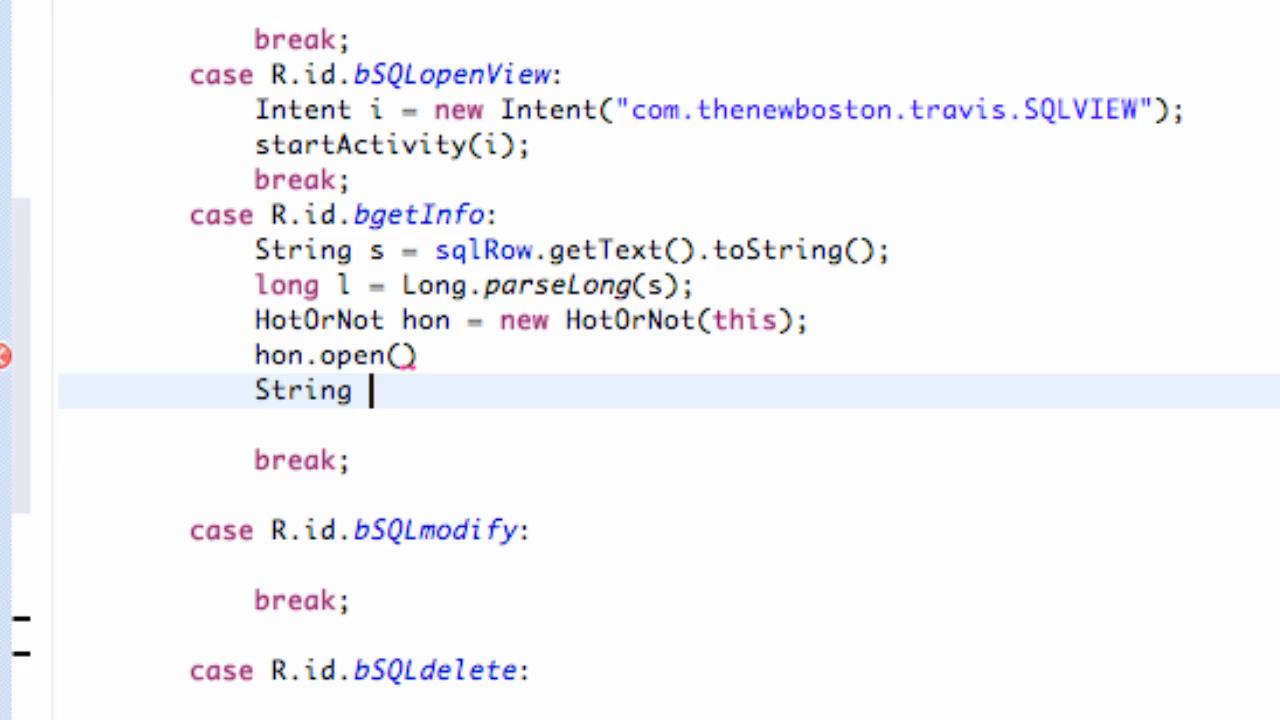
pyautogui.write('re')
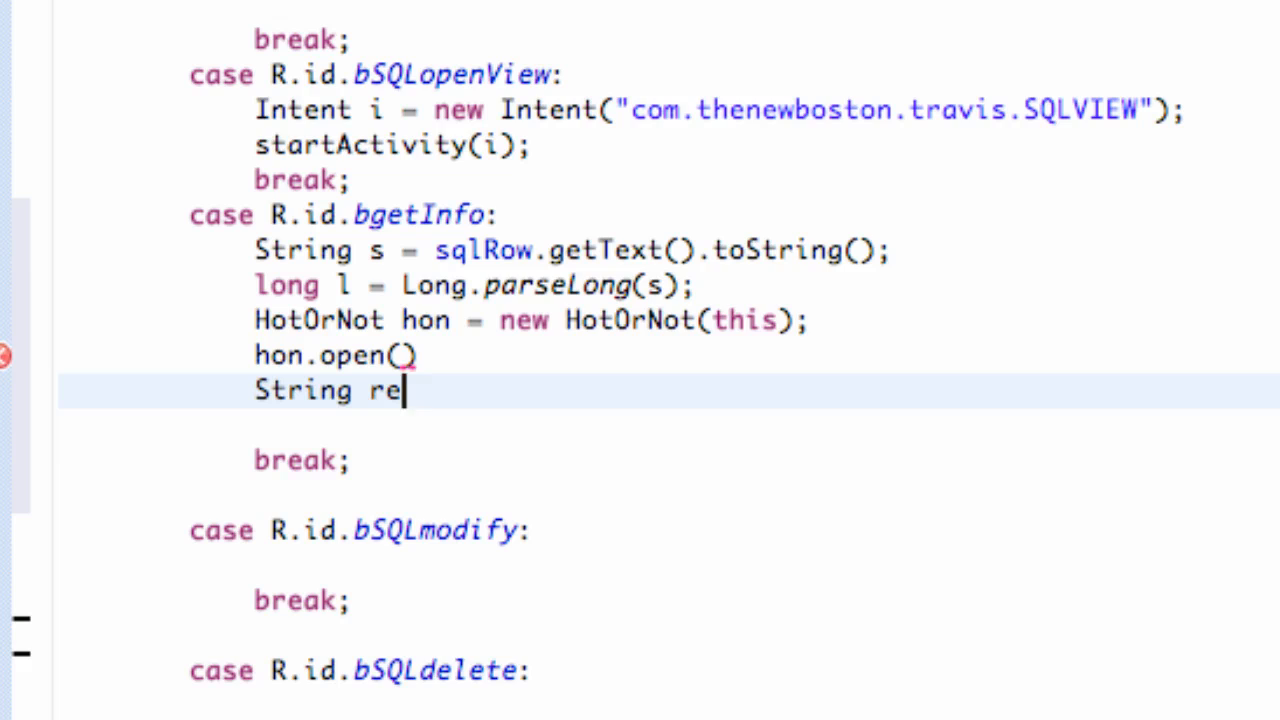
pyautogui.write('turned')
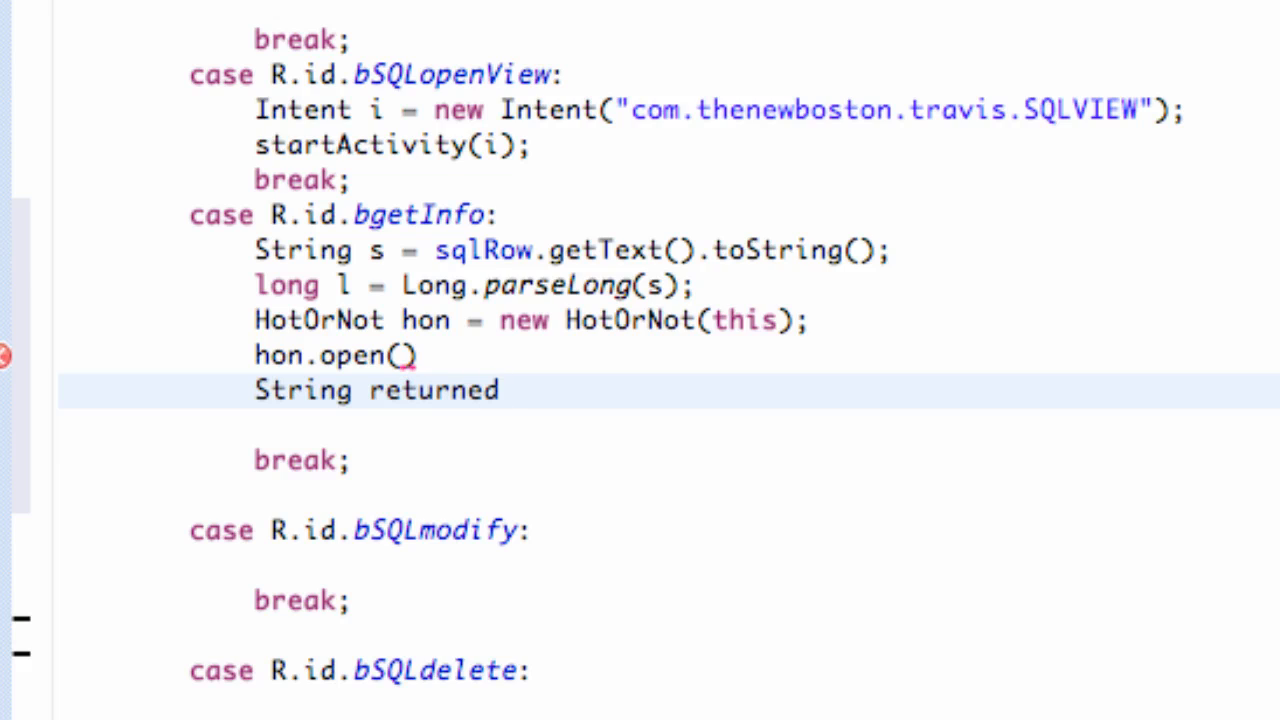
pyautogui.write('Name =')
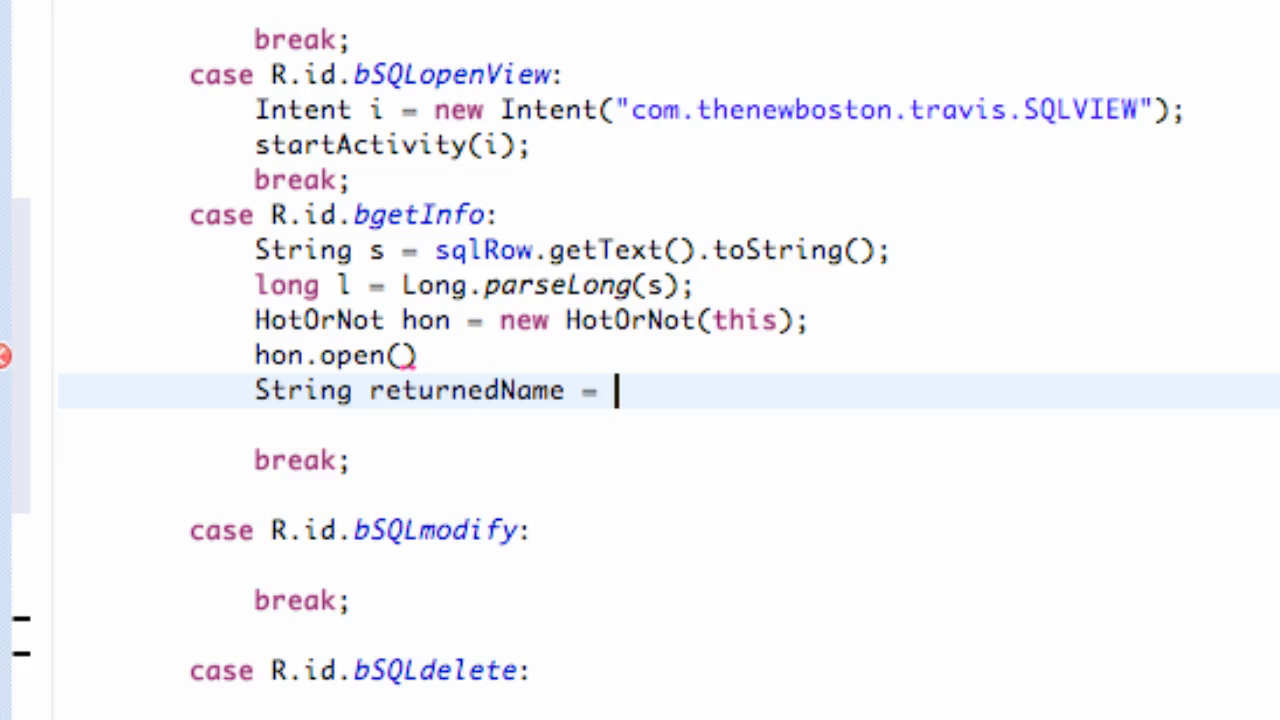
pyautogui.write('hon.')
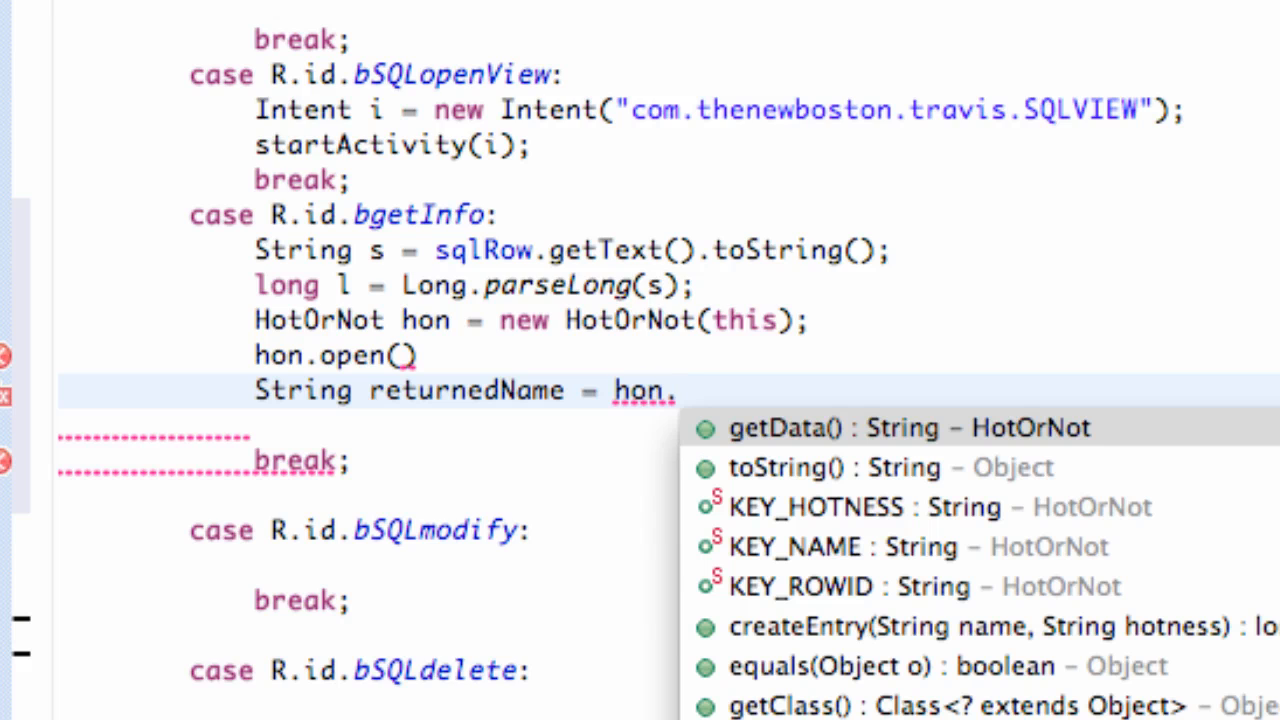
pyautogui.write('getN')
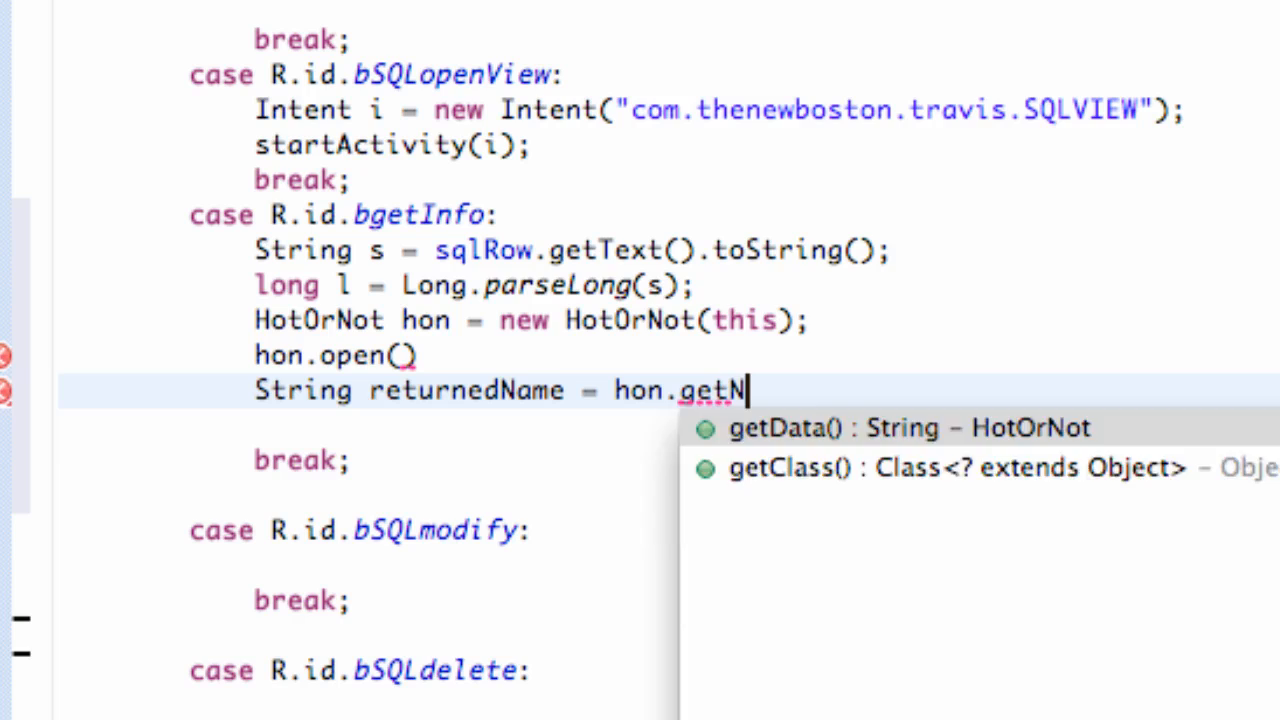
pyautogui.write('ame')
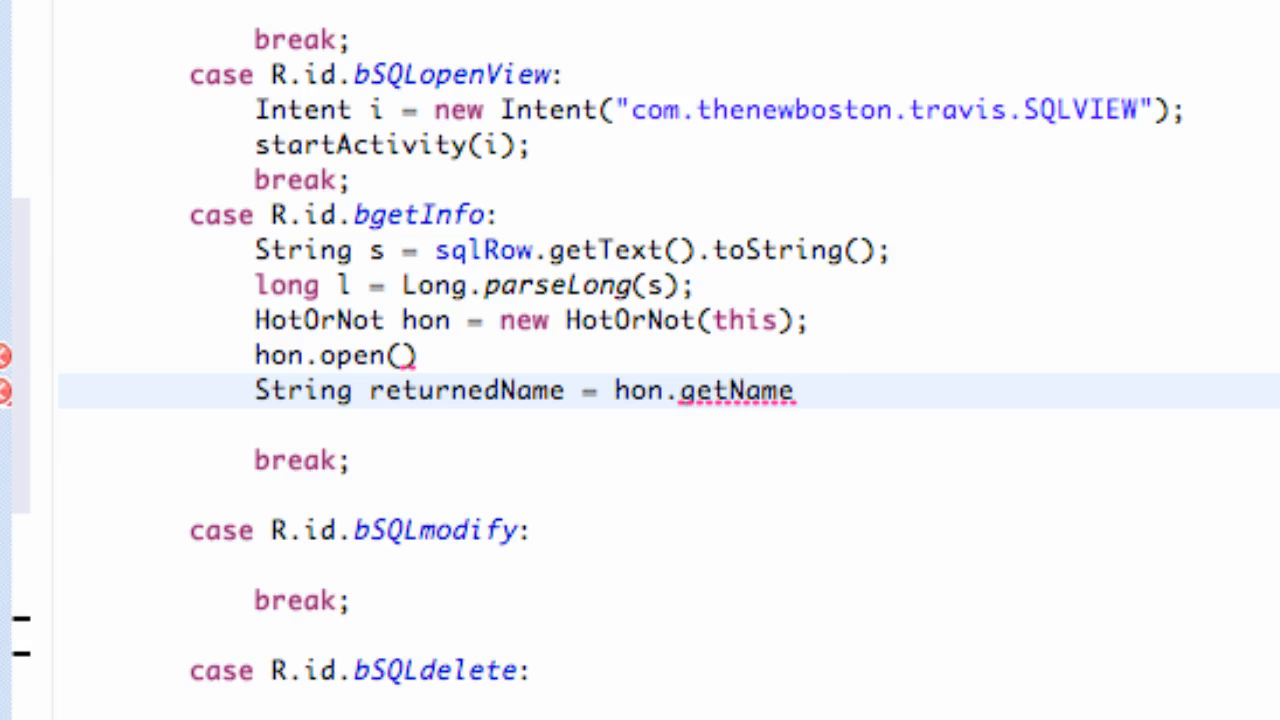
pyautogui.write('()')
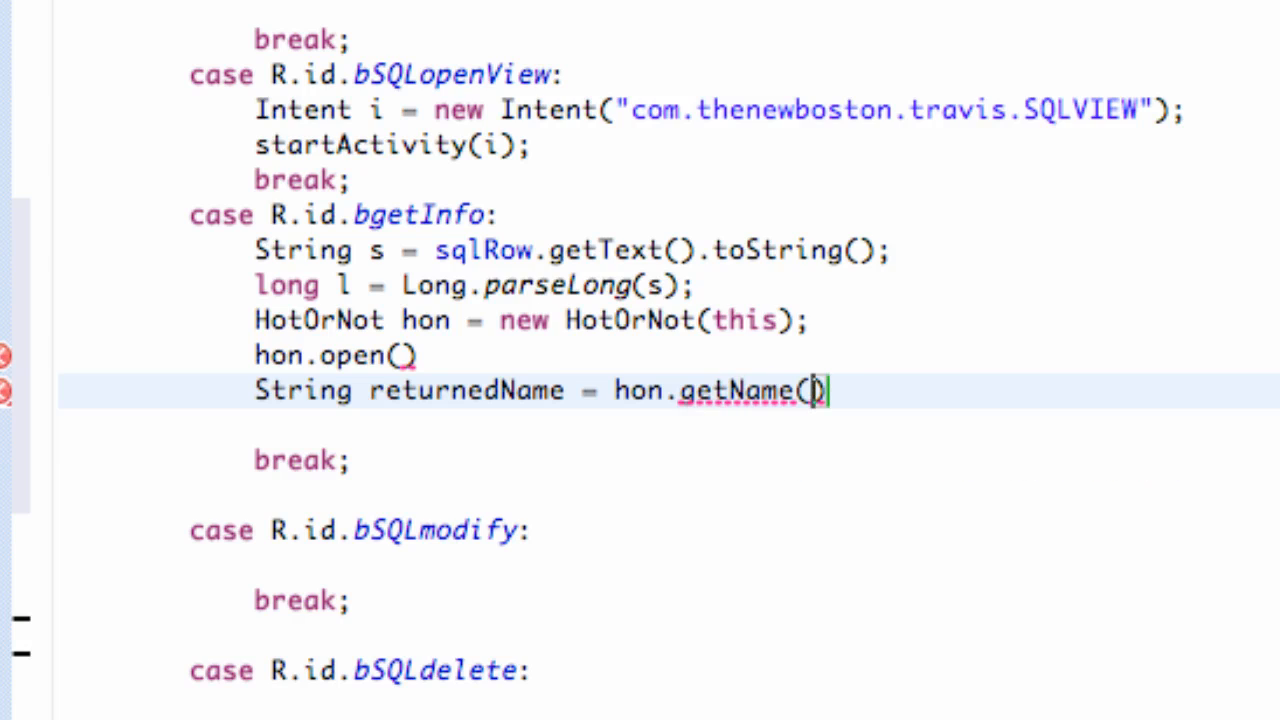
pyautogui.write('l')
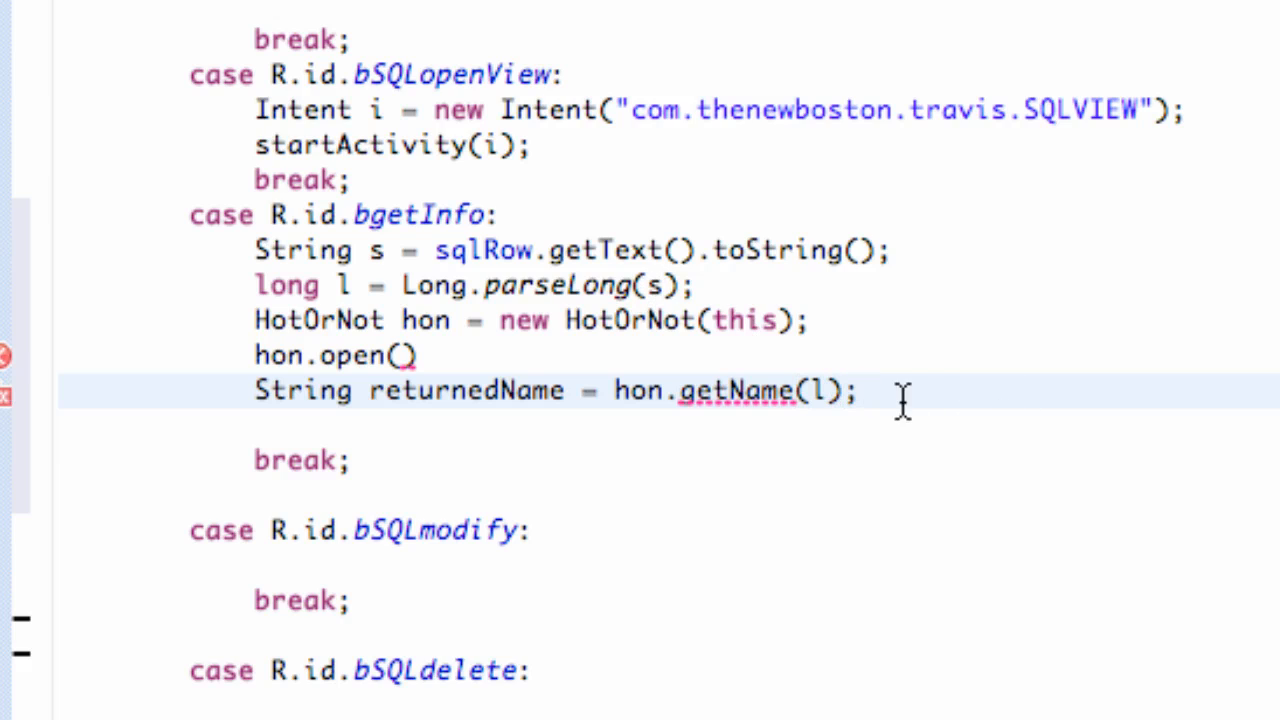
pyautogui.moveTo(744, 410)
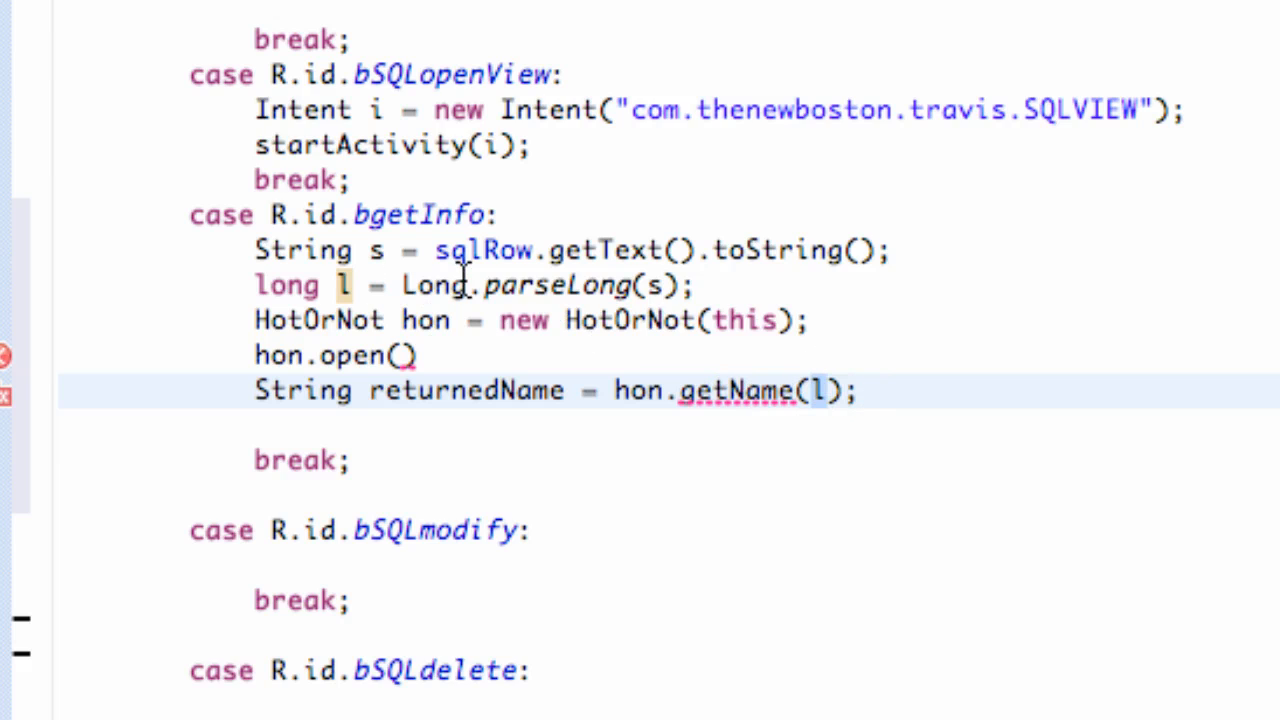
pyautogui.moveTo(536, 284)
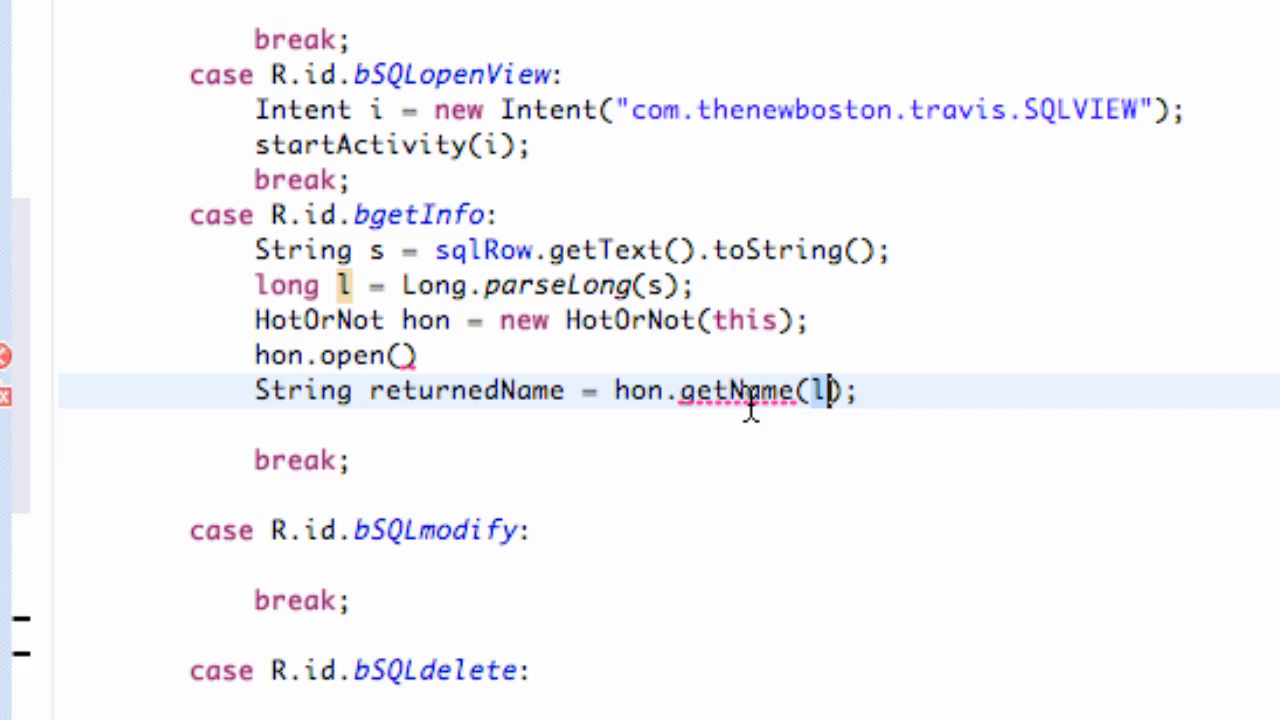
pyautogui.moveTo(710, 400)
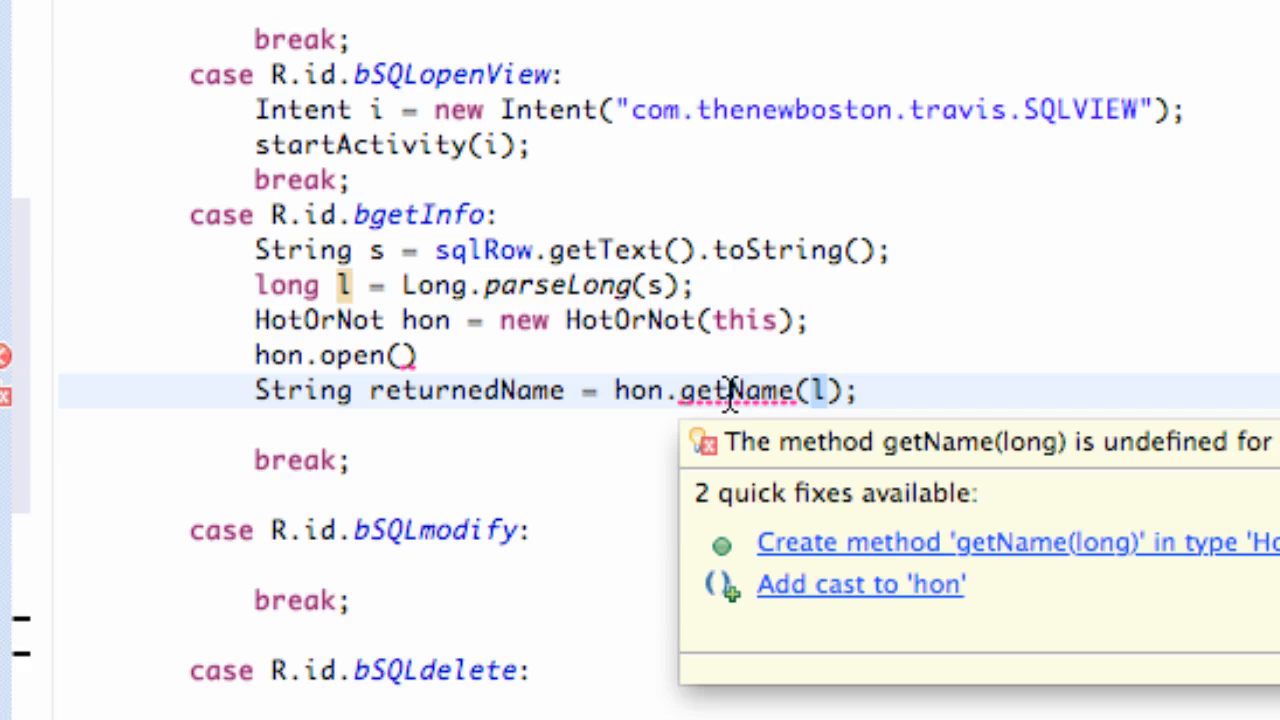
pyautogui.click(876, 392)
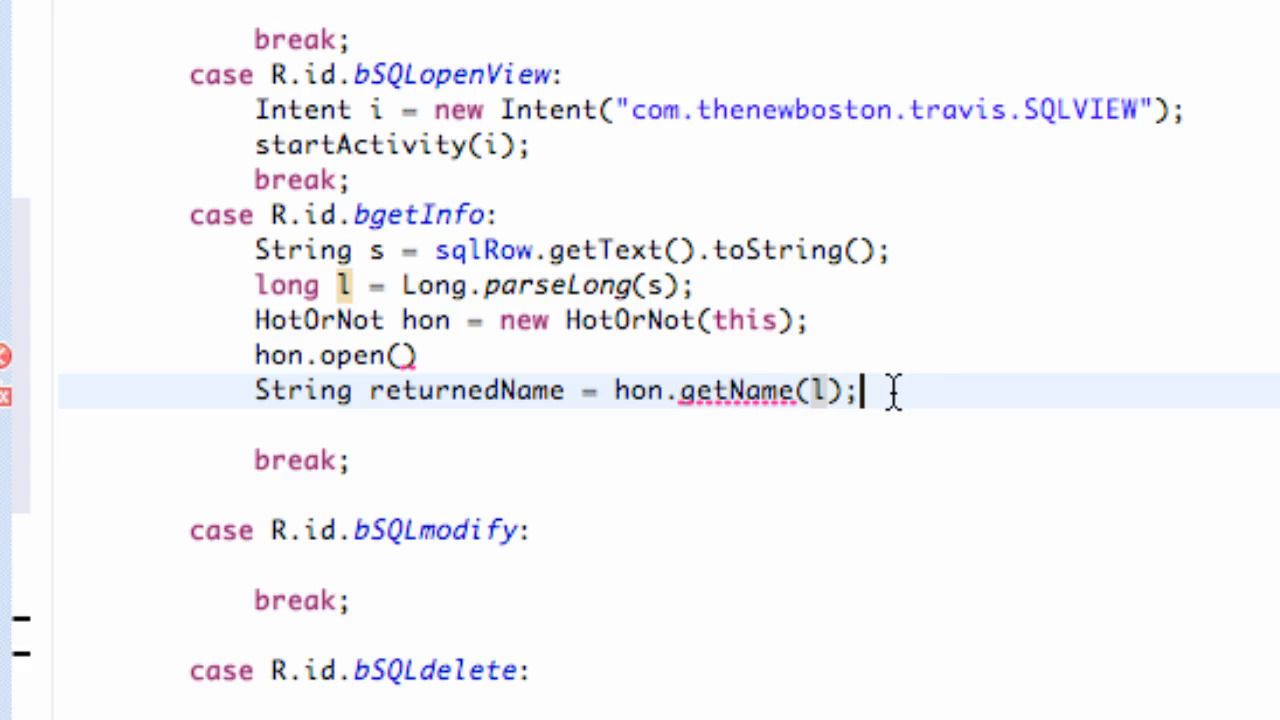
# - Write String returnedHotness = hon.getHotness(l); for the same row ID
pyautogui.write('S')
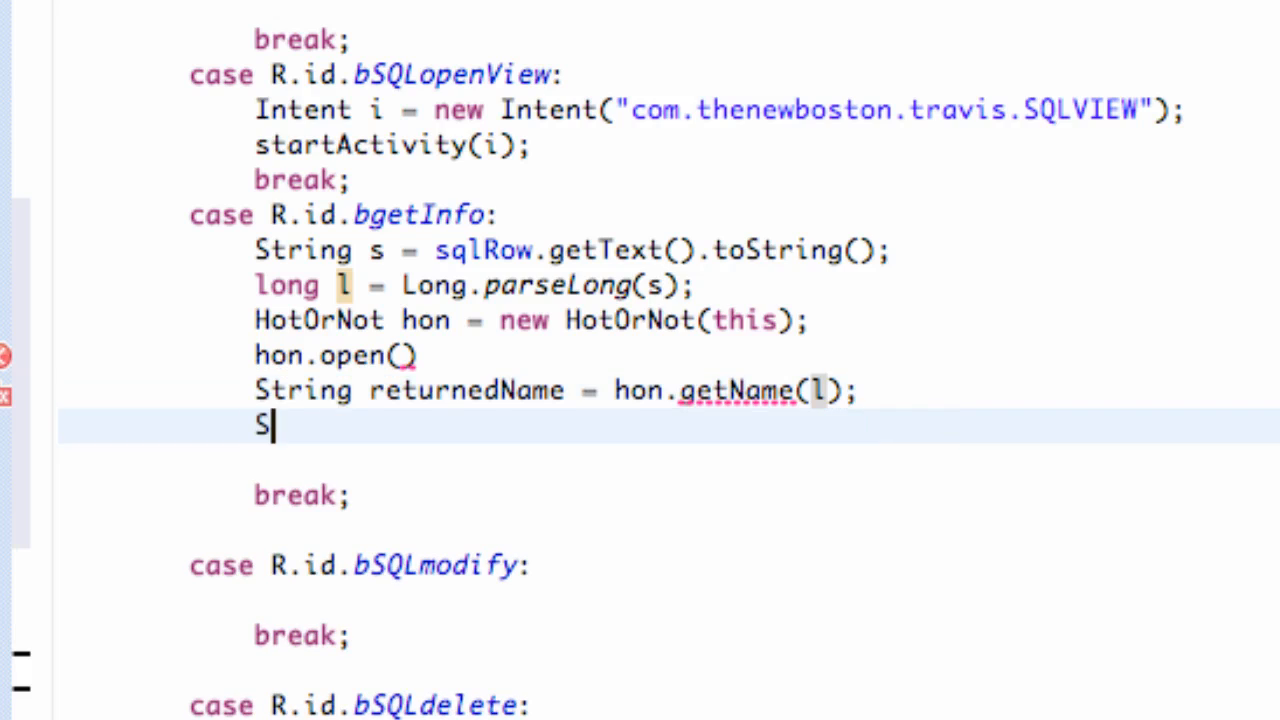
pyautogui.write('tring re')
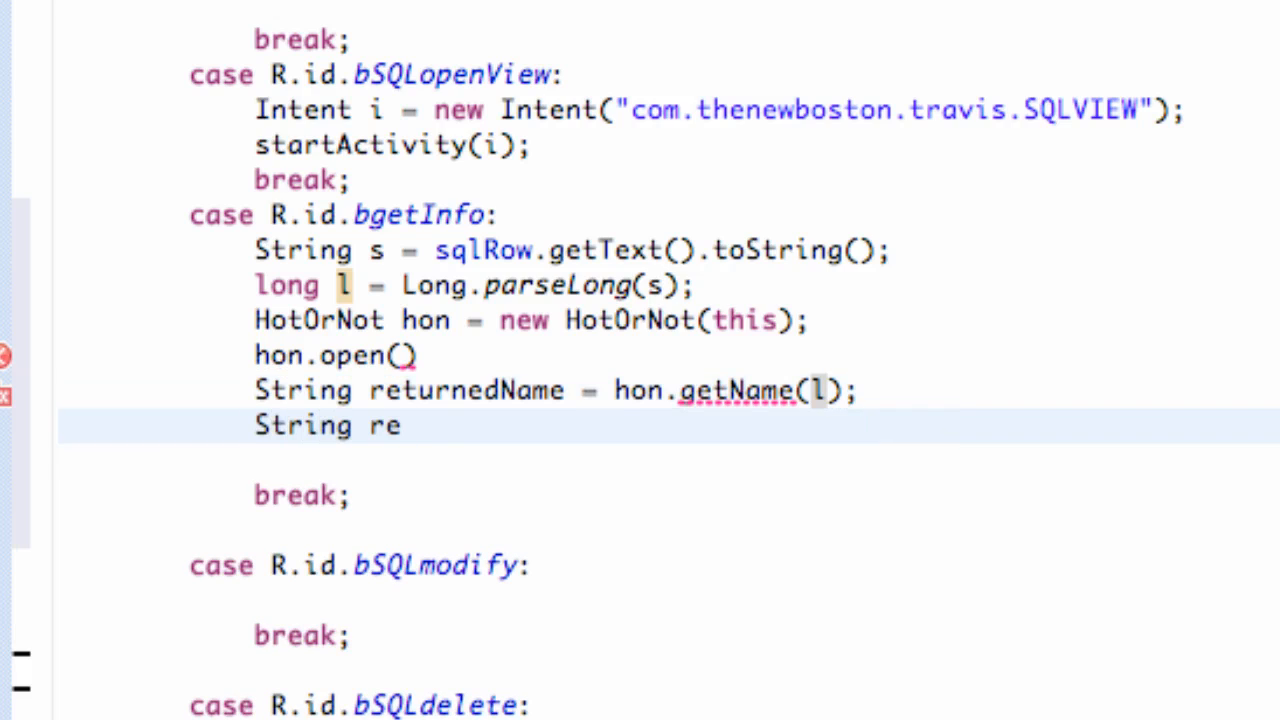
pyautogui.write('turned')
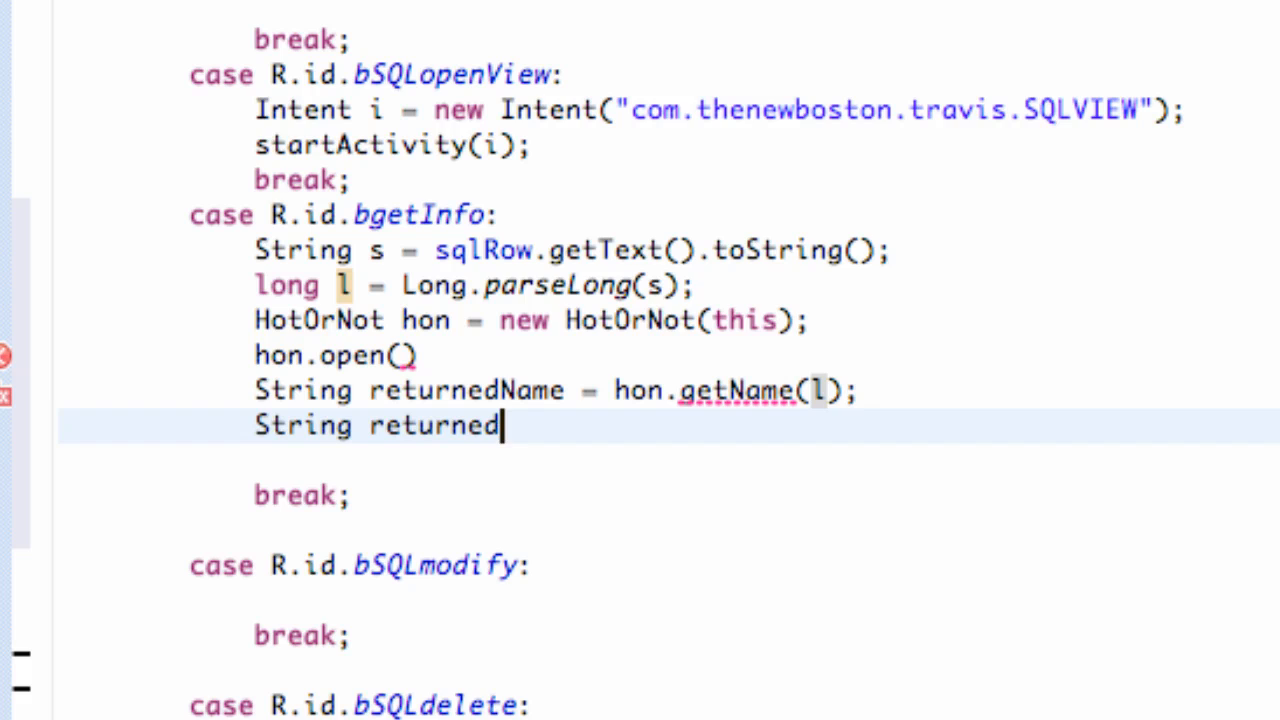
pyautogui.write('Hotness = hon.')
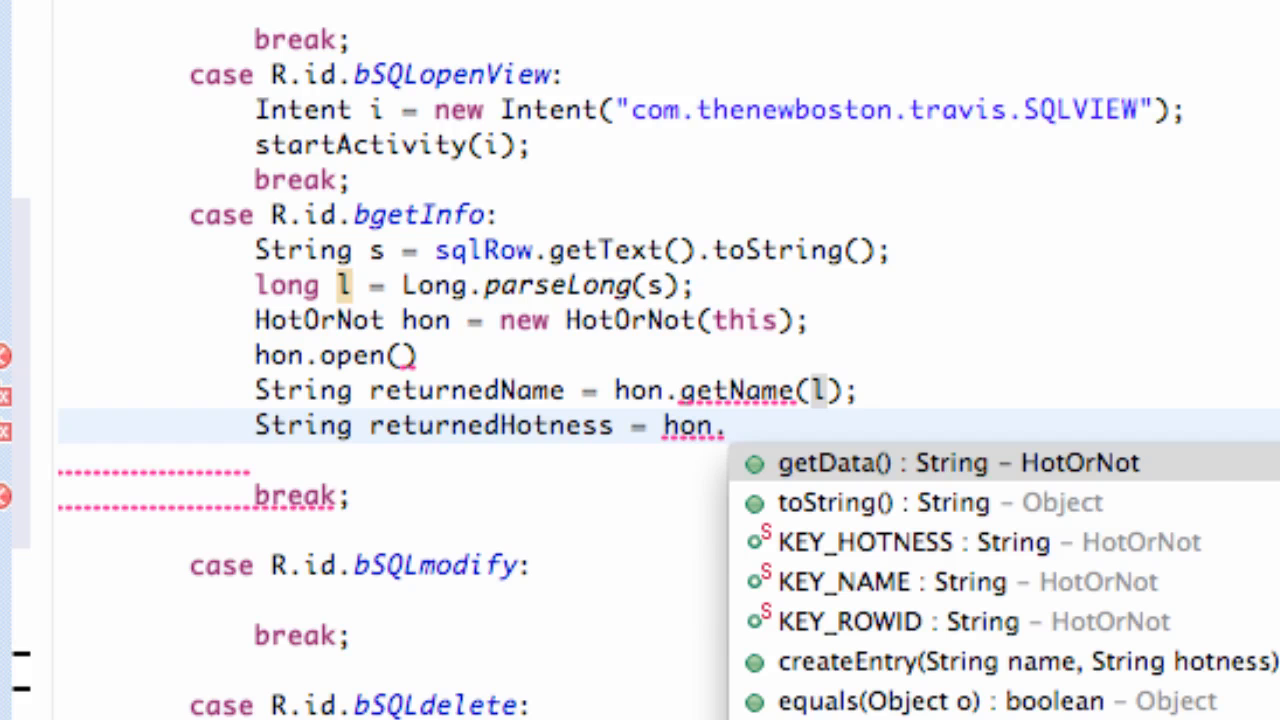
pyautogui.write('getHont')
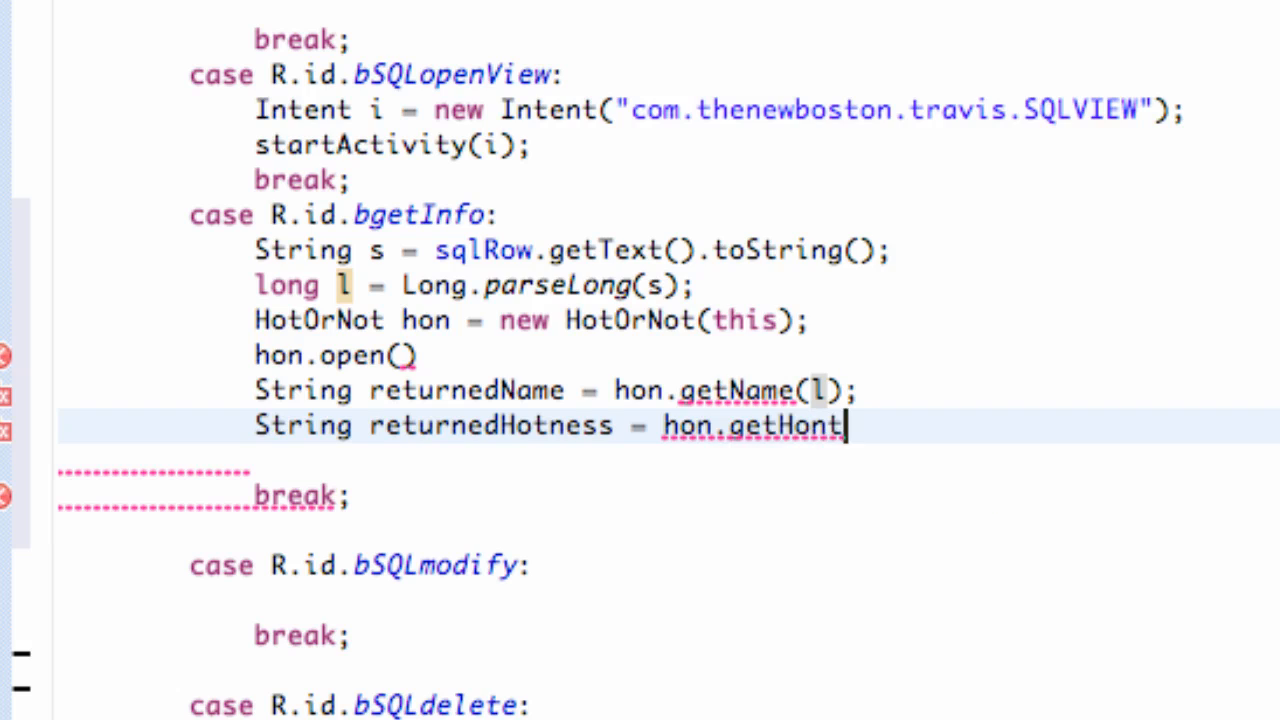
pyautogui.write('ness()')
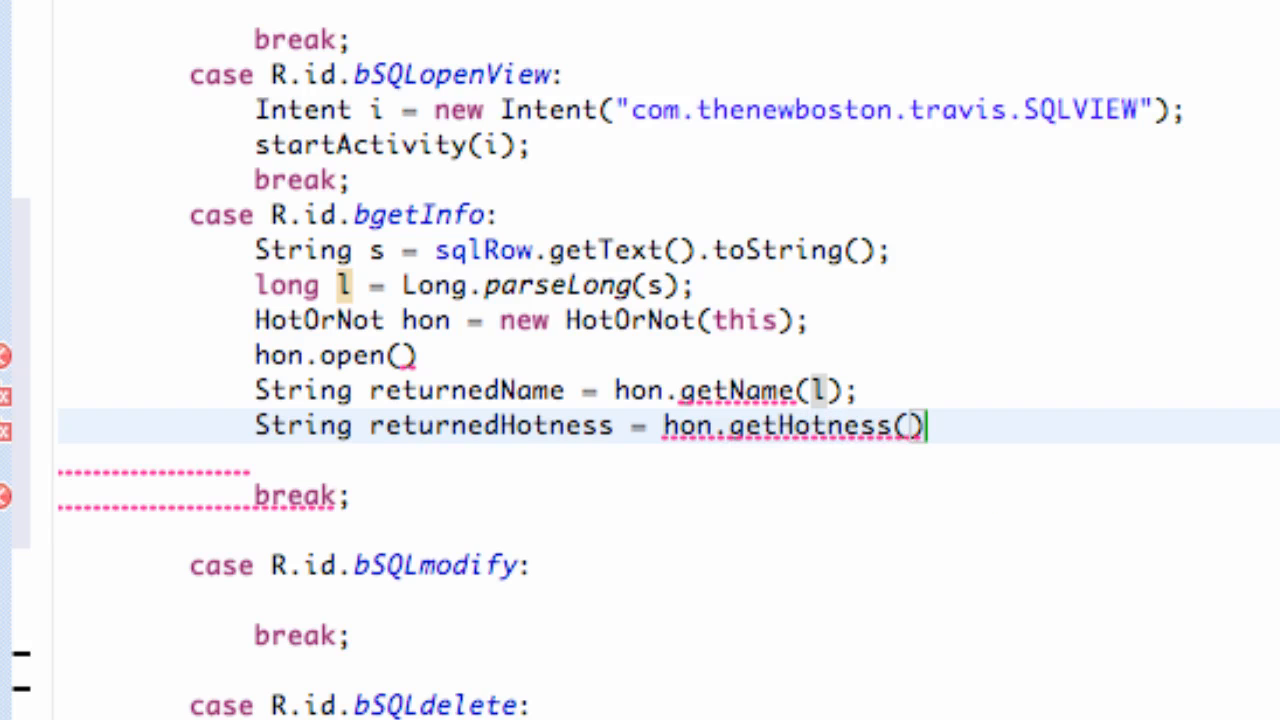
pyautogui.write('l')
pyautogui.click(764, 460)
pyautogui.write('hon')
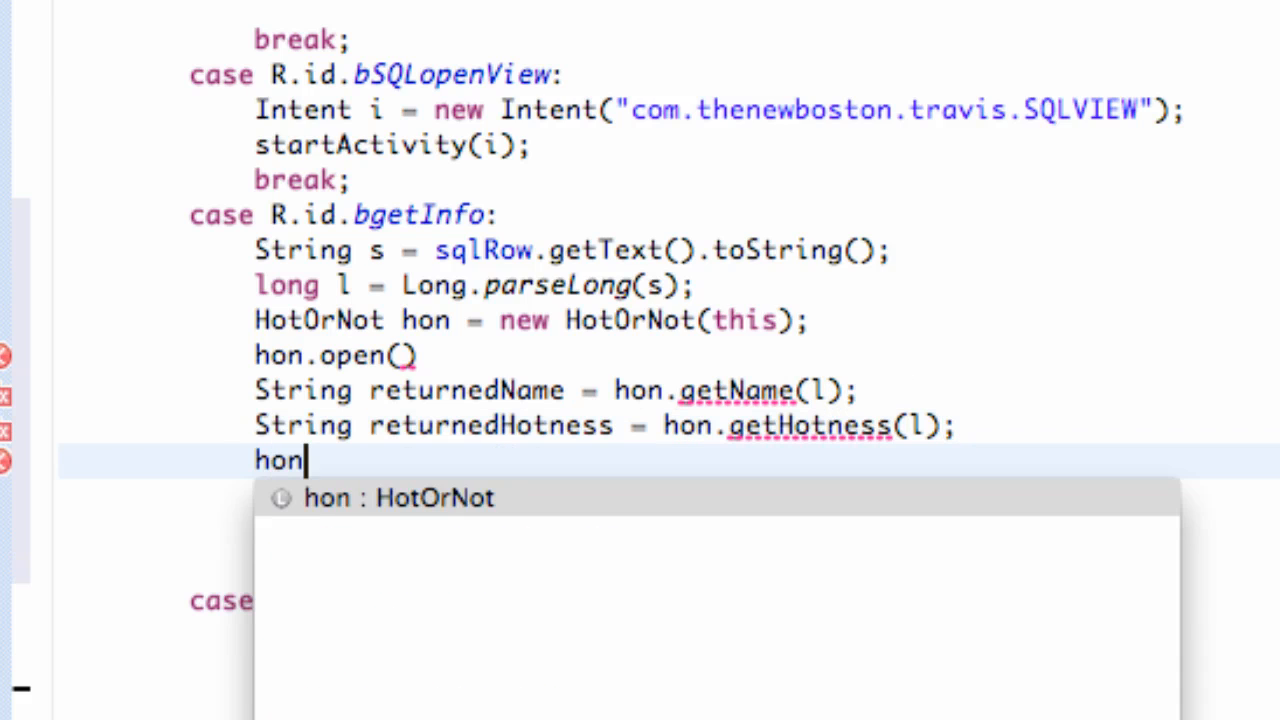
# - Close the database helper with hon.close();
pyautogui.write('.cl')
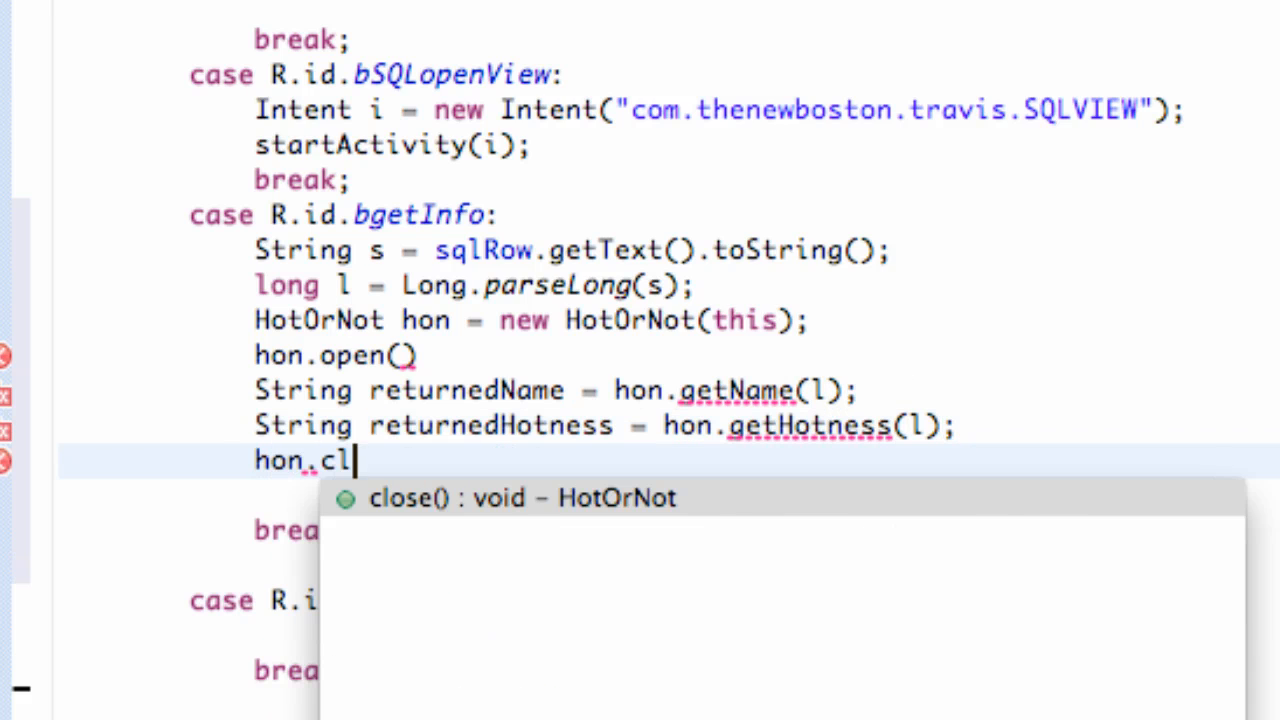
pyautogui.write('ose')
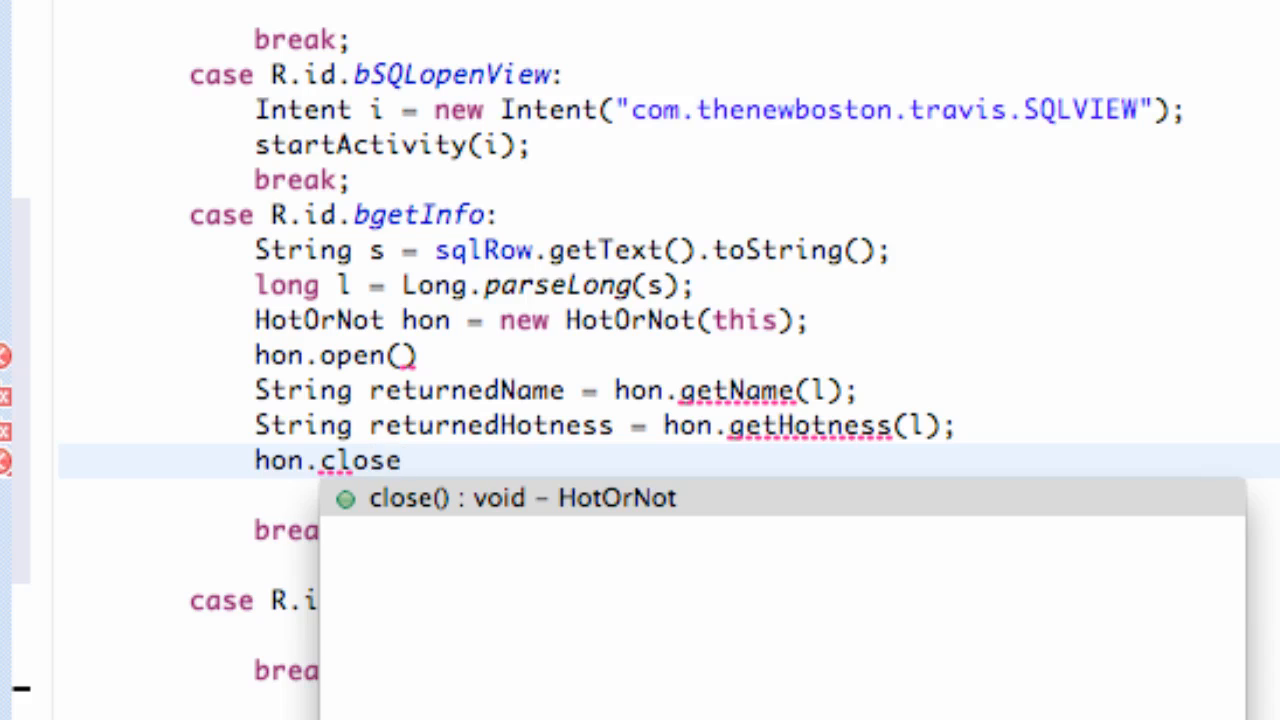
pyautogui.write('();')
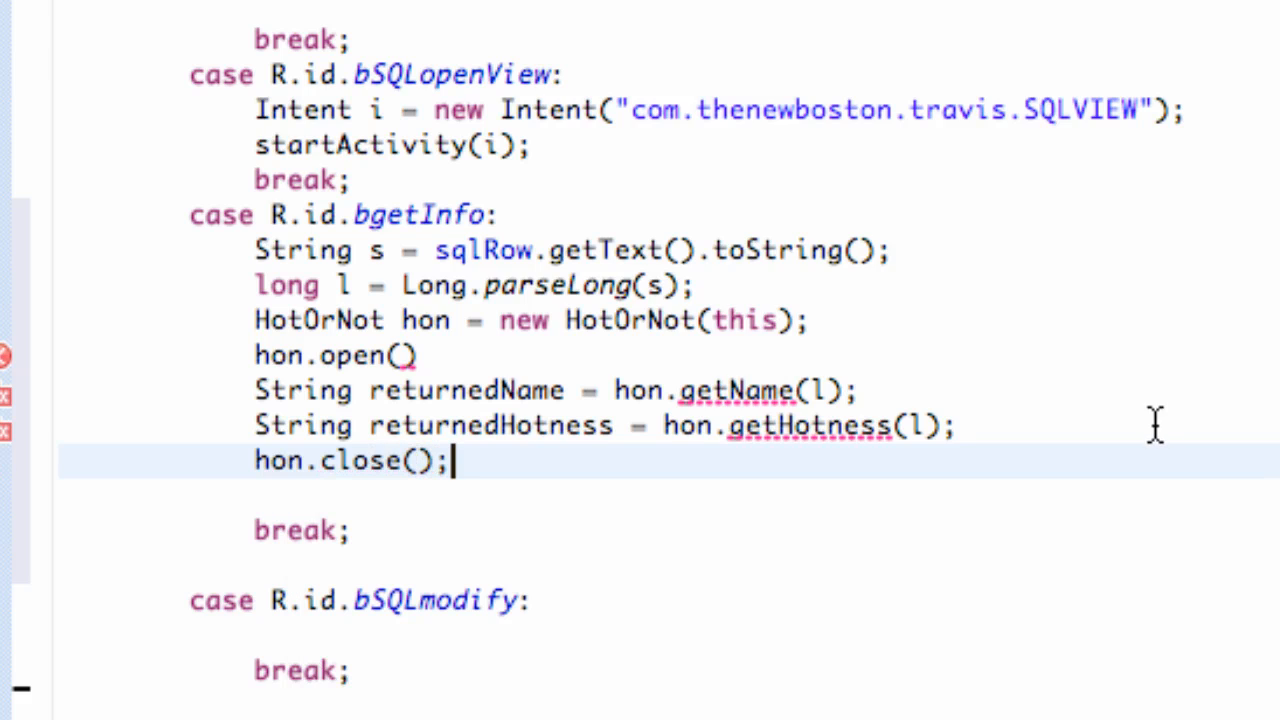
pyautogui.moveTo(396, 390)
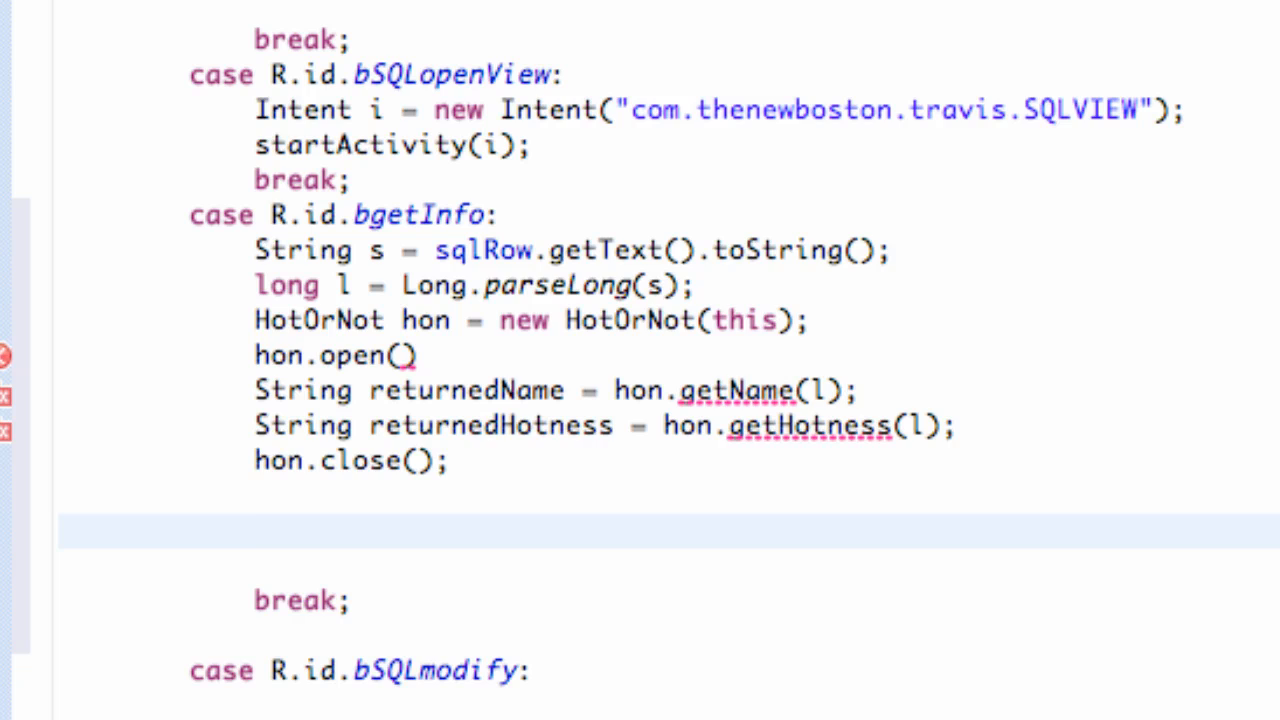
# - Set sqlName.setText(returnedName); and sqlHotness.setText(returnedHotness);
pyautogui.write('sql')
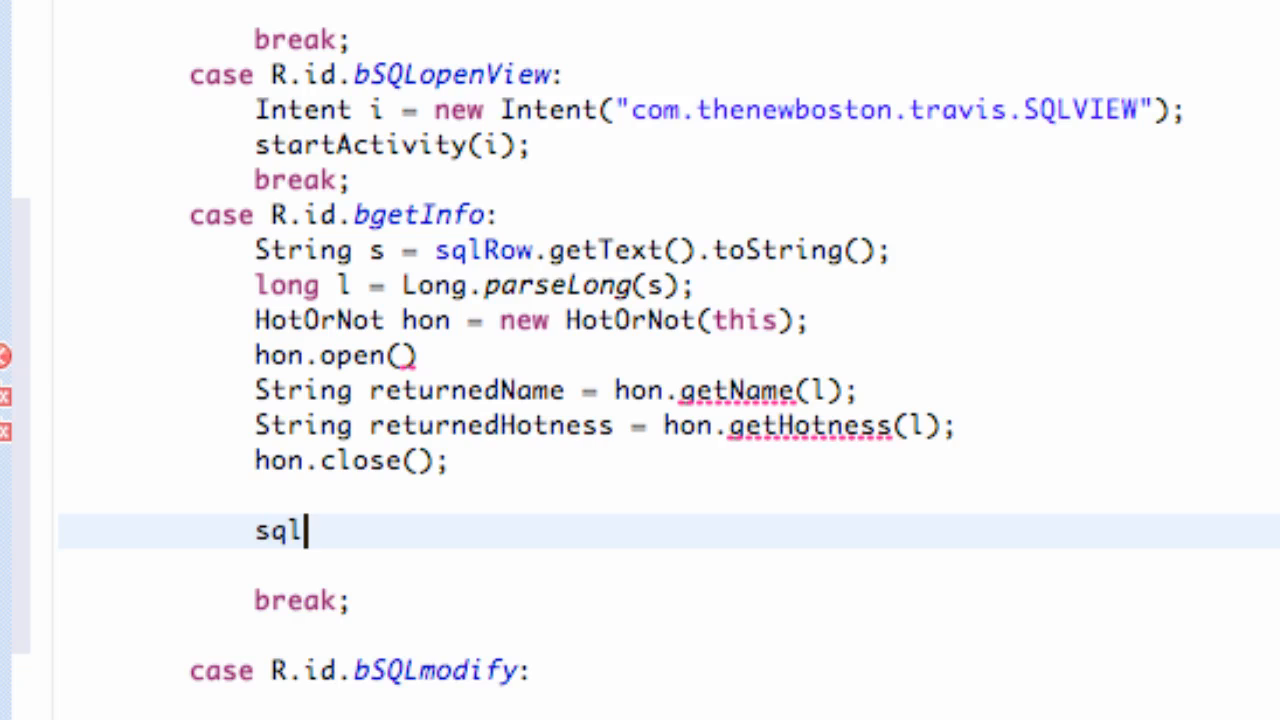
pyautogui.write('Name')
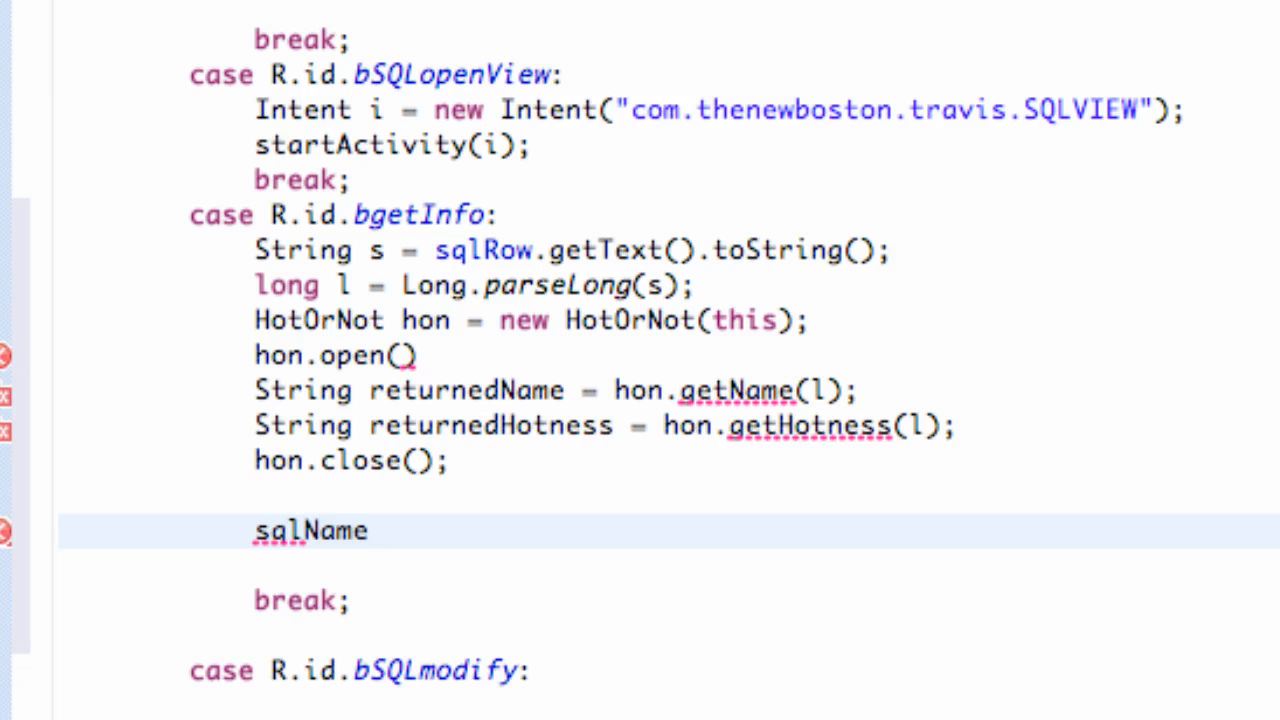
pyautogui.write('.')
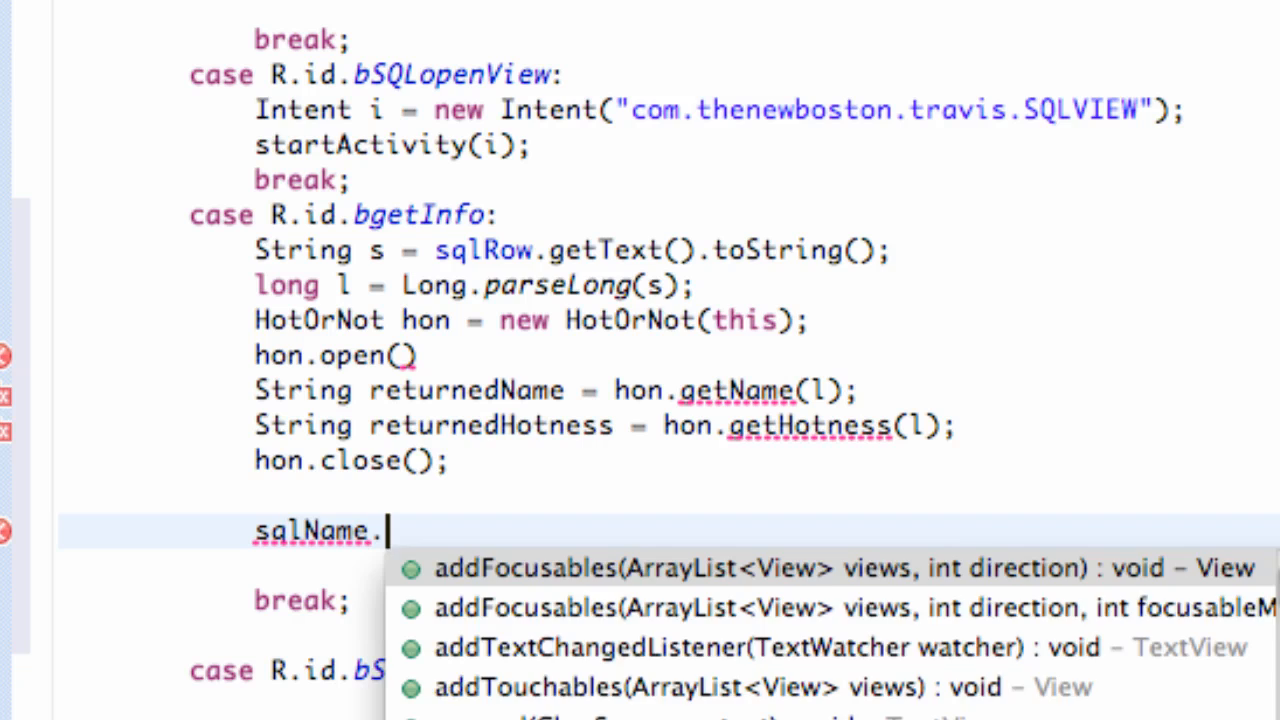
pyautogui.write('setText(returnedName);')
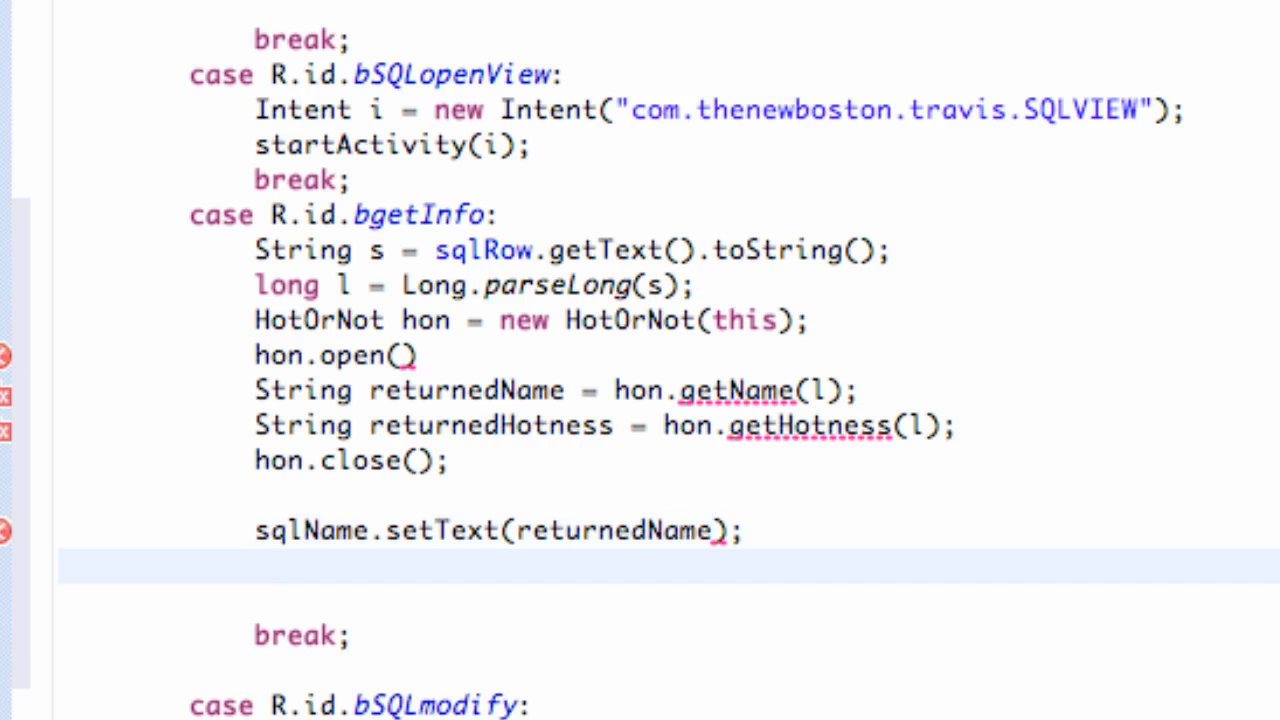
pyautogui.write('sql')
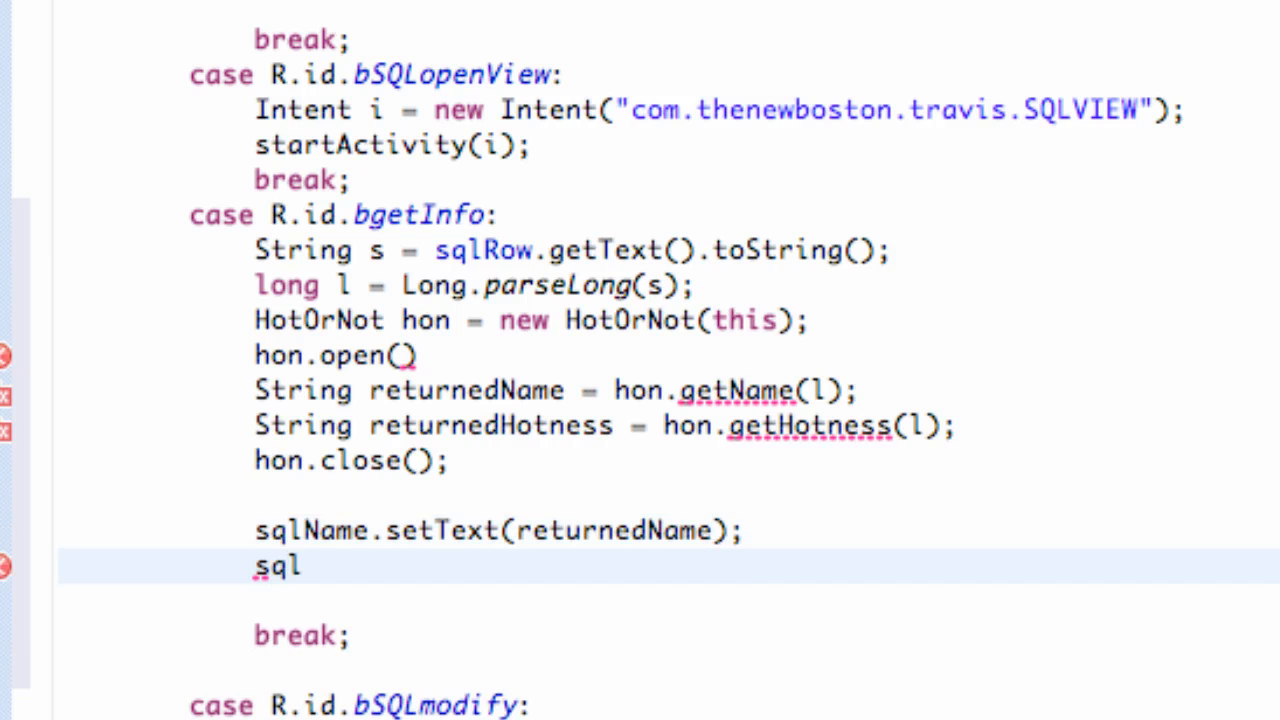
pyautogui.write('Hotn')
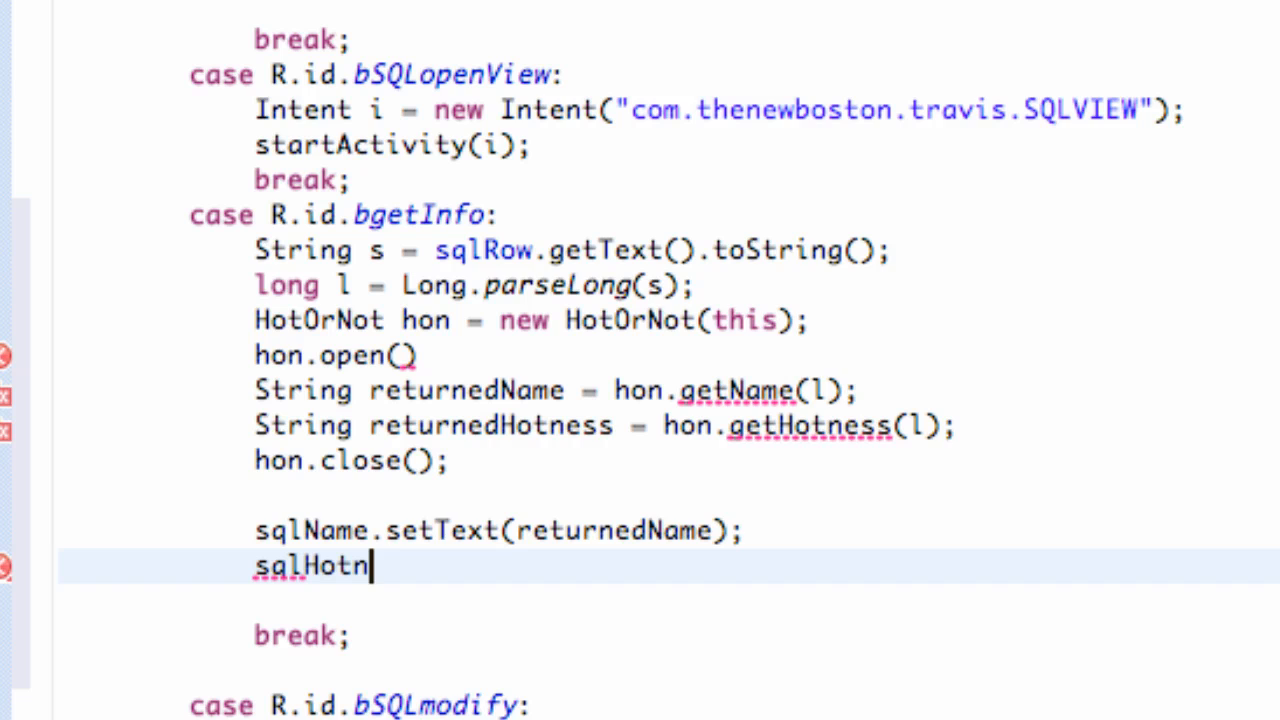
pyautogui.write('ess.set')
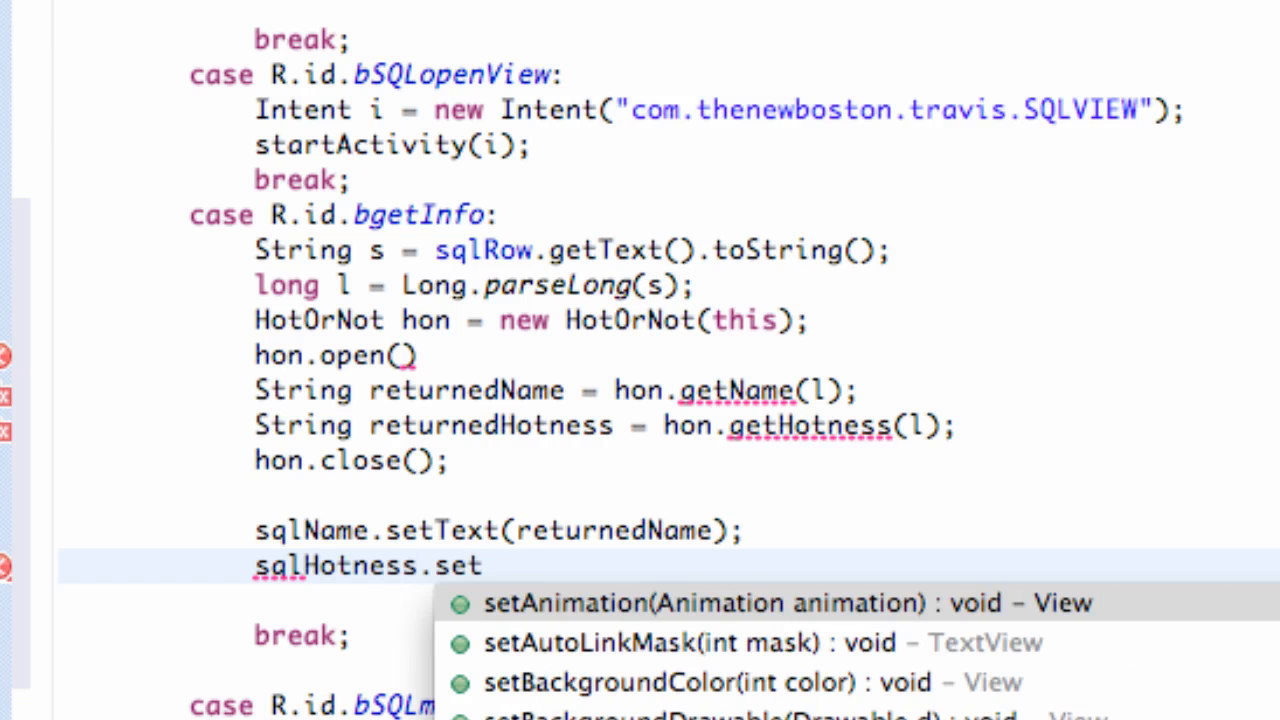
pyautogui.write('Text(returnedHotness);')
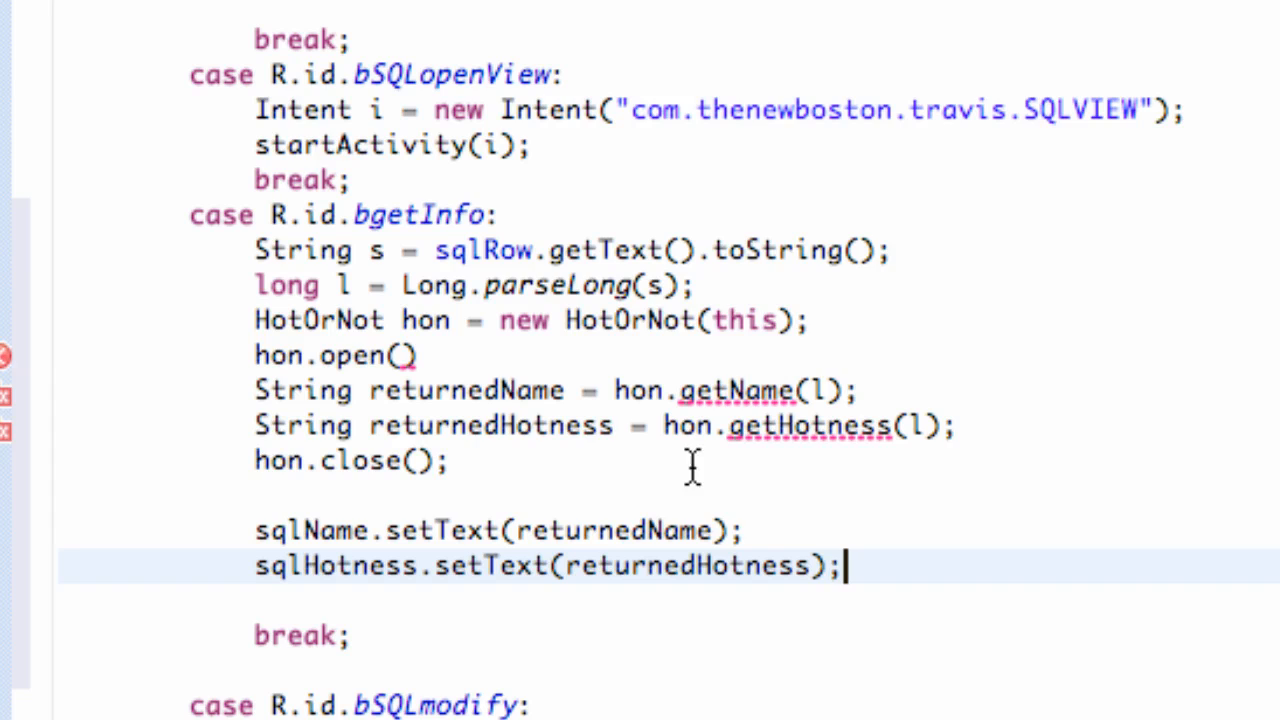
pyautogui.click(410, 356)
pyautogui.write(';')
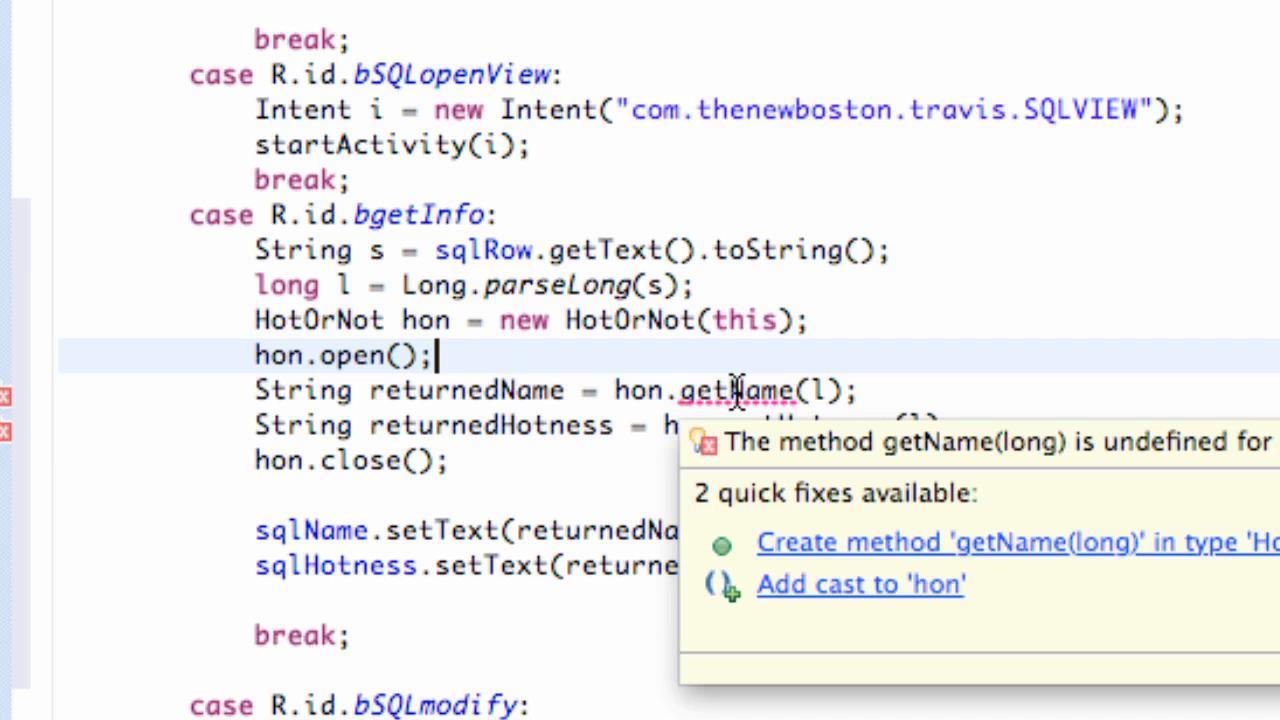
pyautogui.moveTo(796, 576)
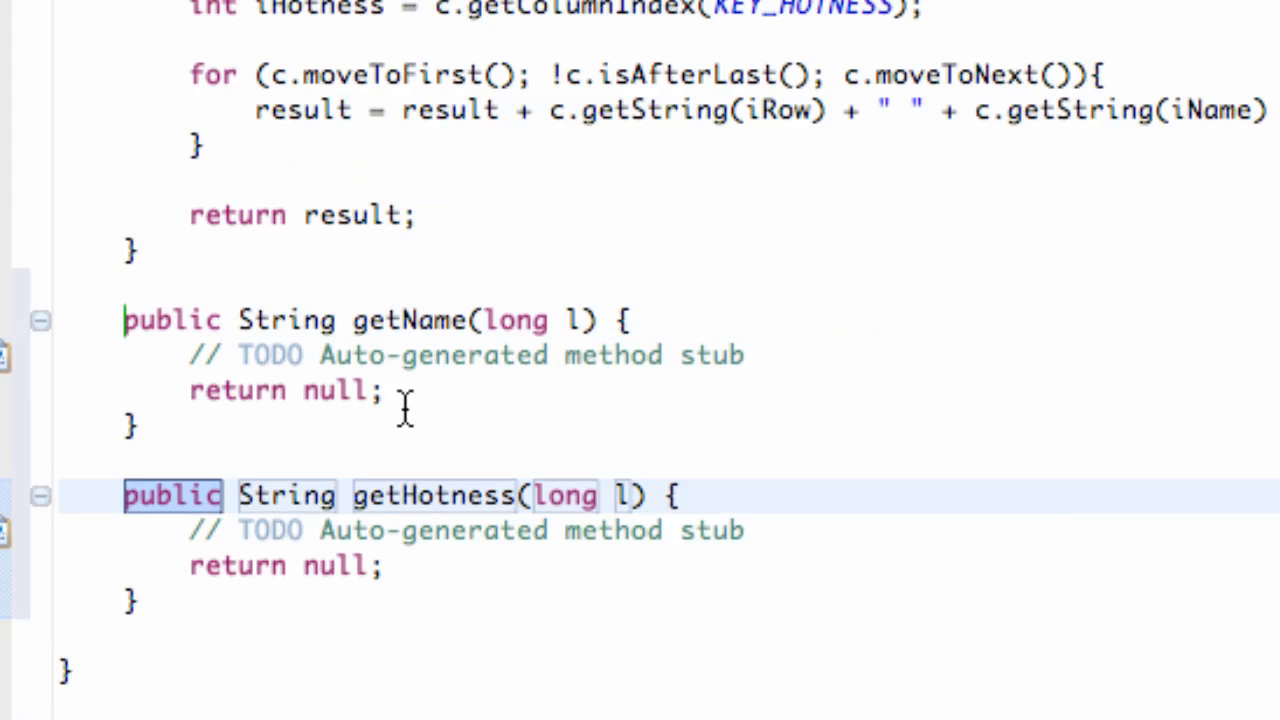
pyautogui.moveTo(368, 392)
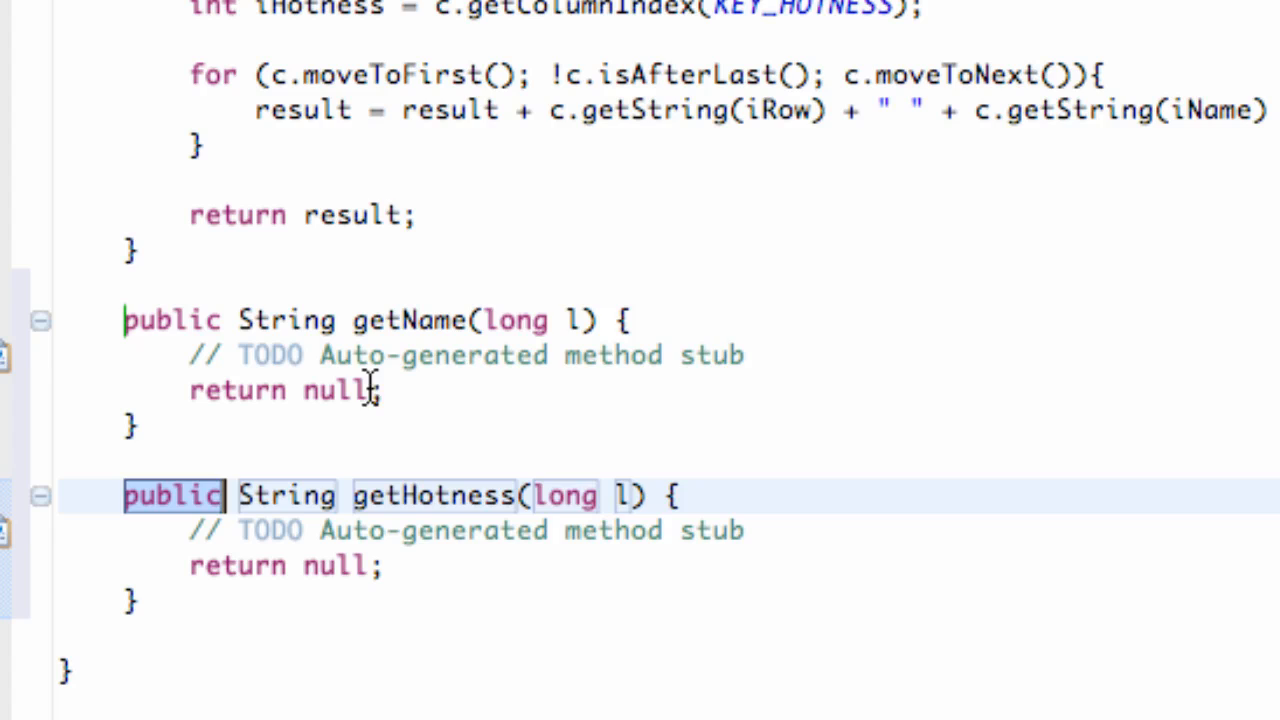